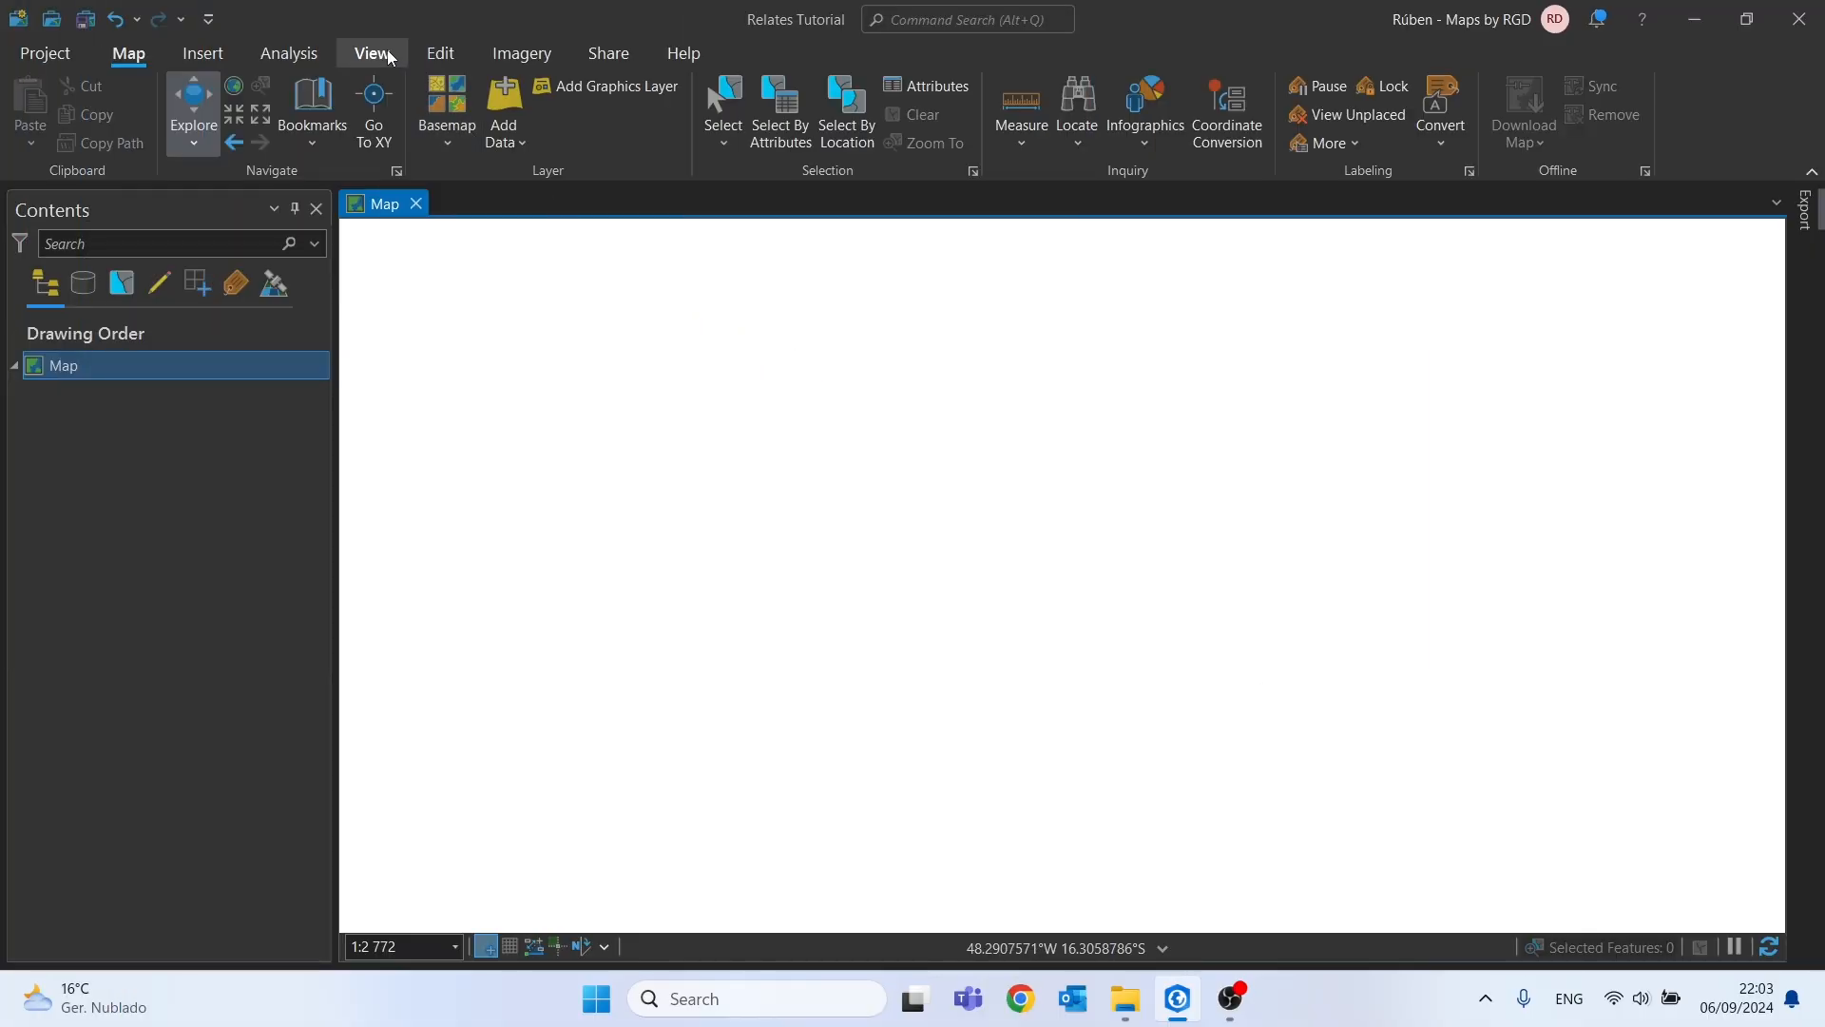
# Show the Catalog pane and add a folder connection to Desktop's Relates Tutorial folder
pyautogui.click(371, 54)
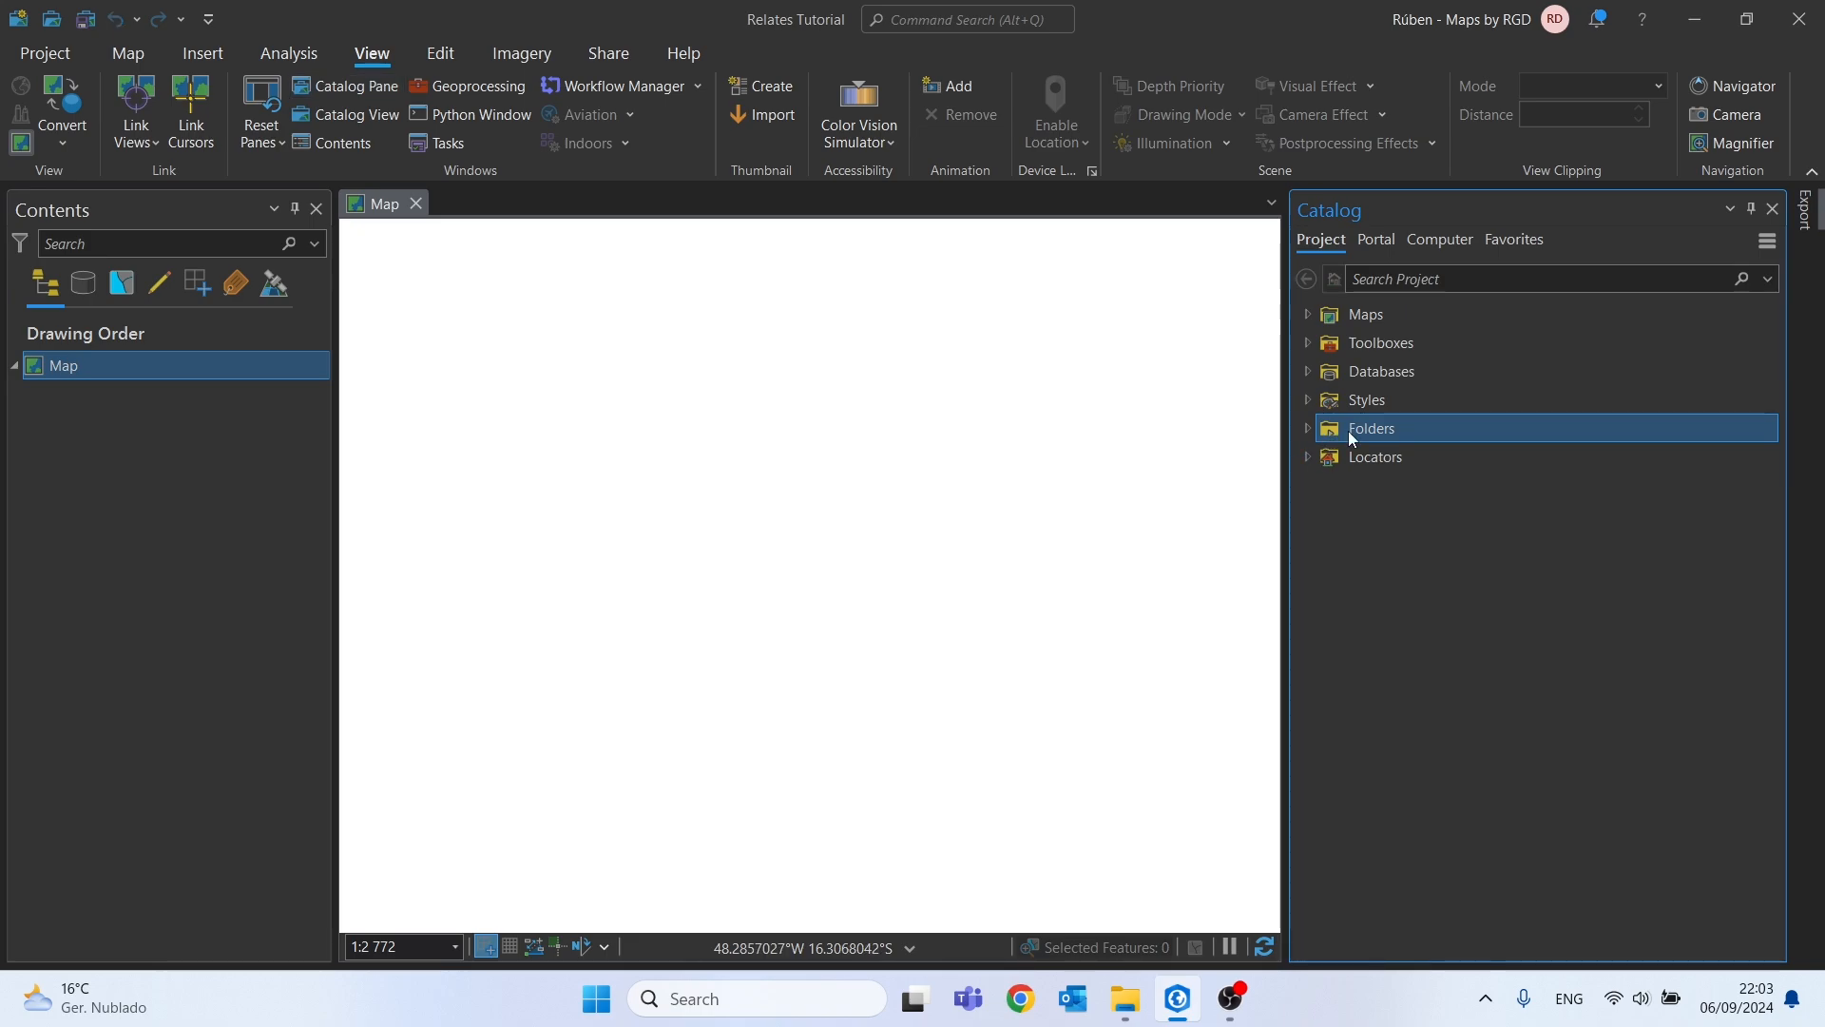
pyautogui.rightClick(1369, 429)
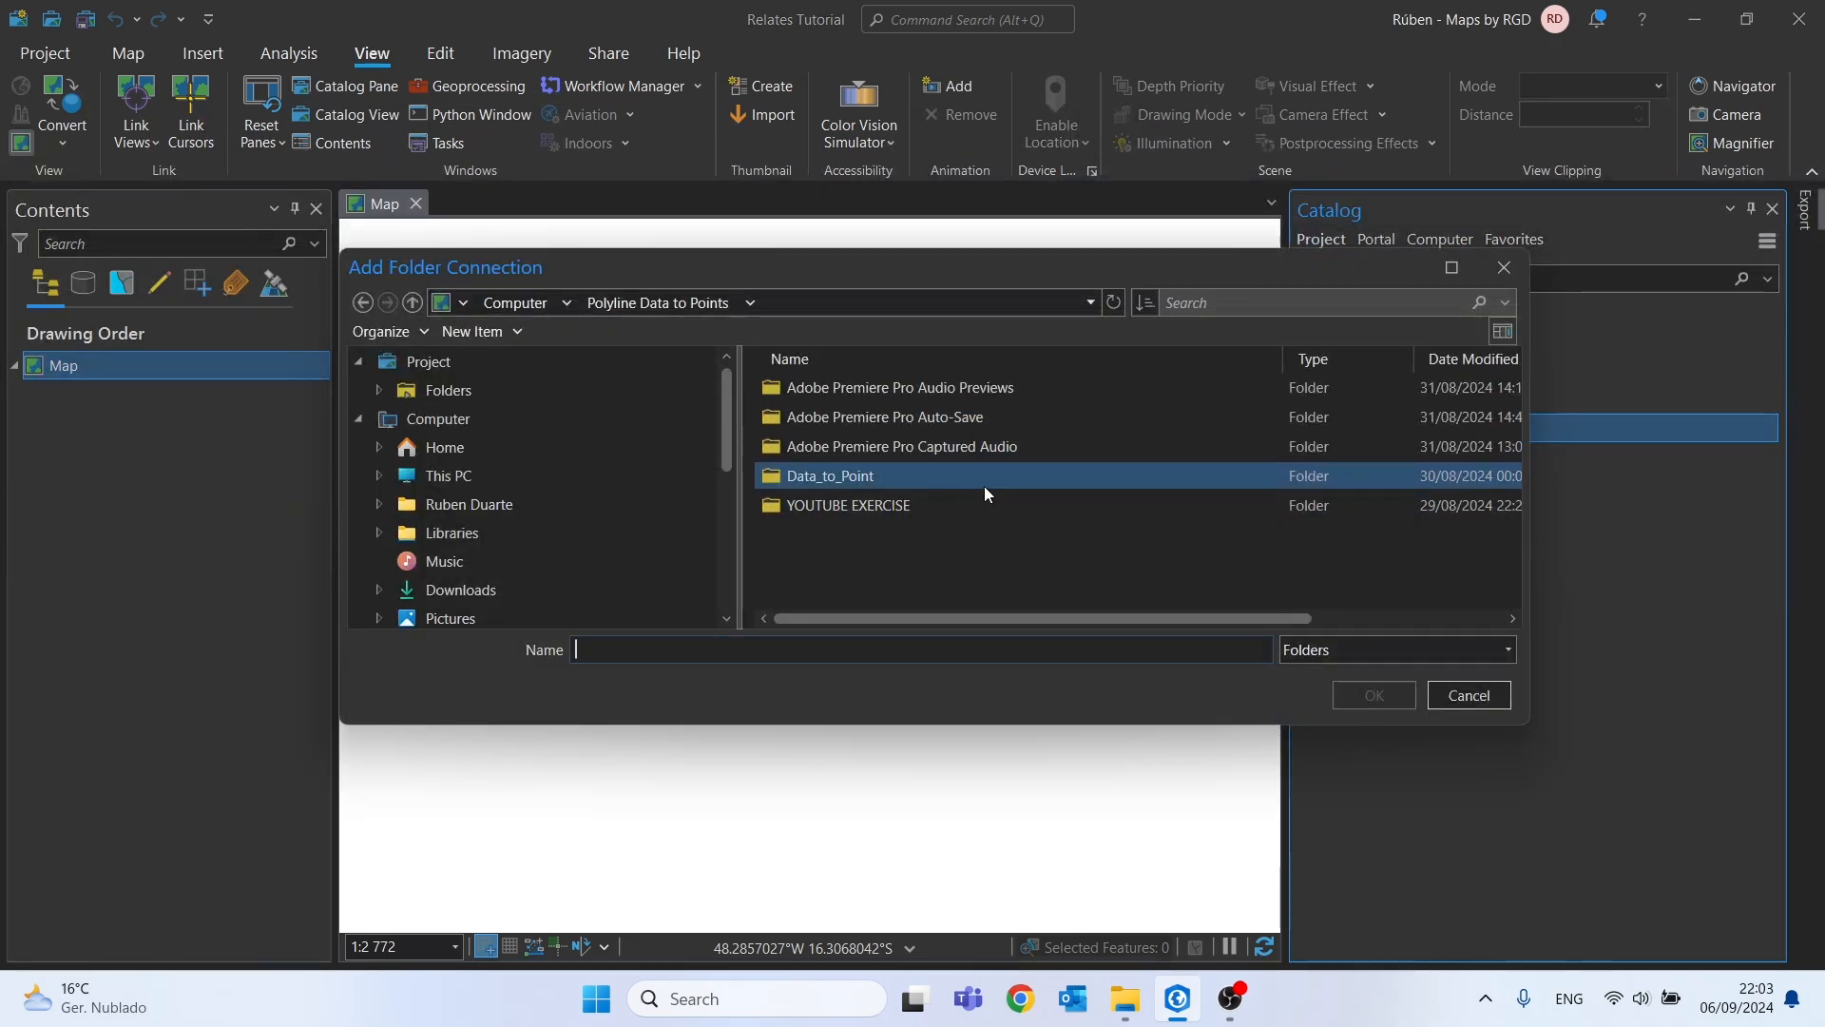
pyautogui.click(458, 590)
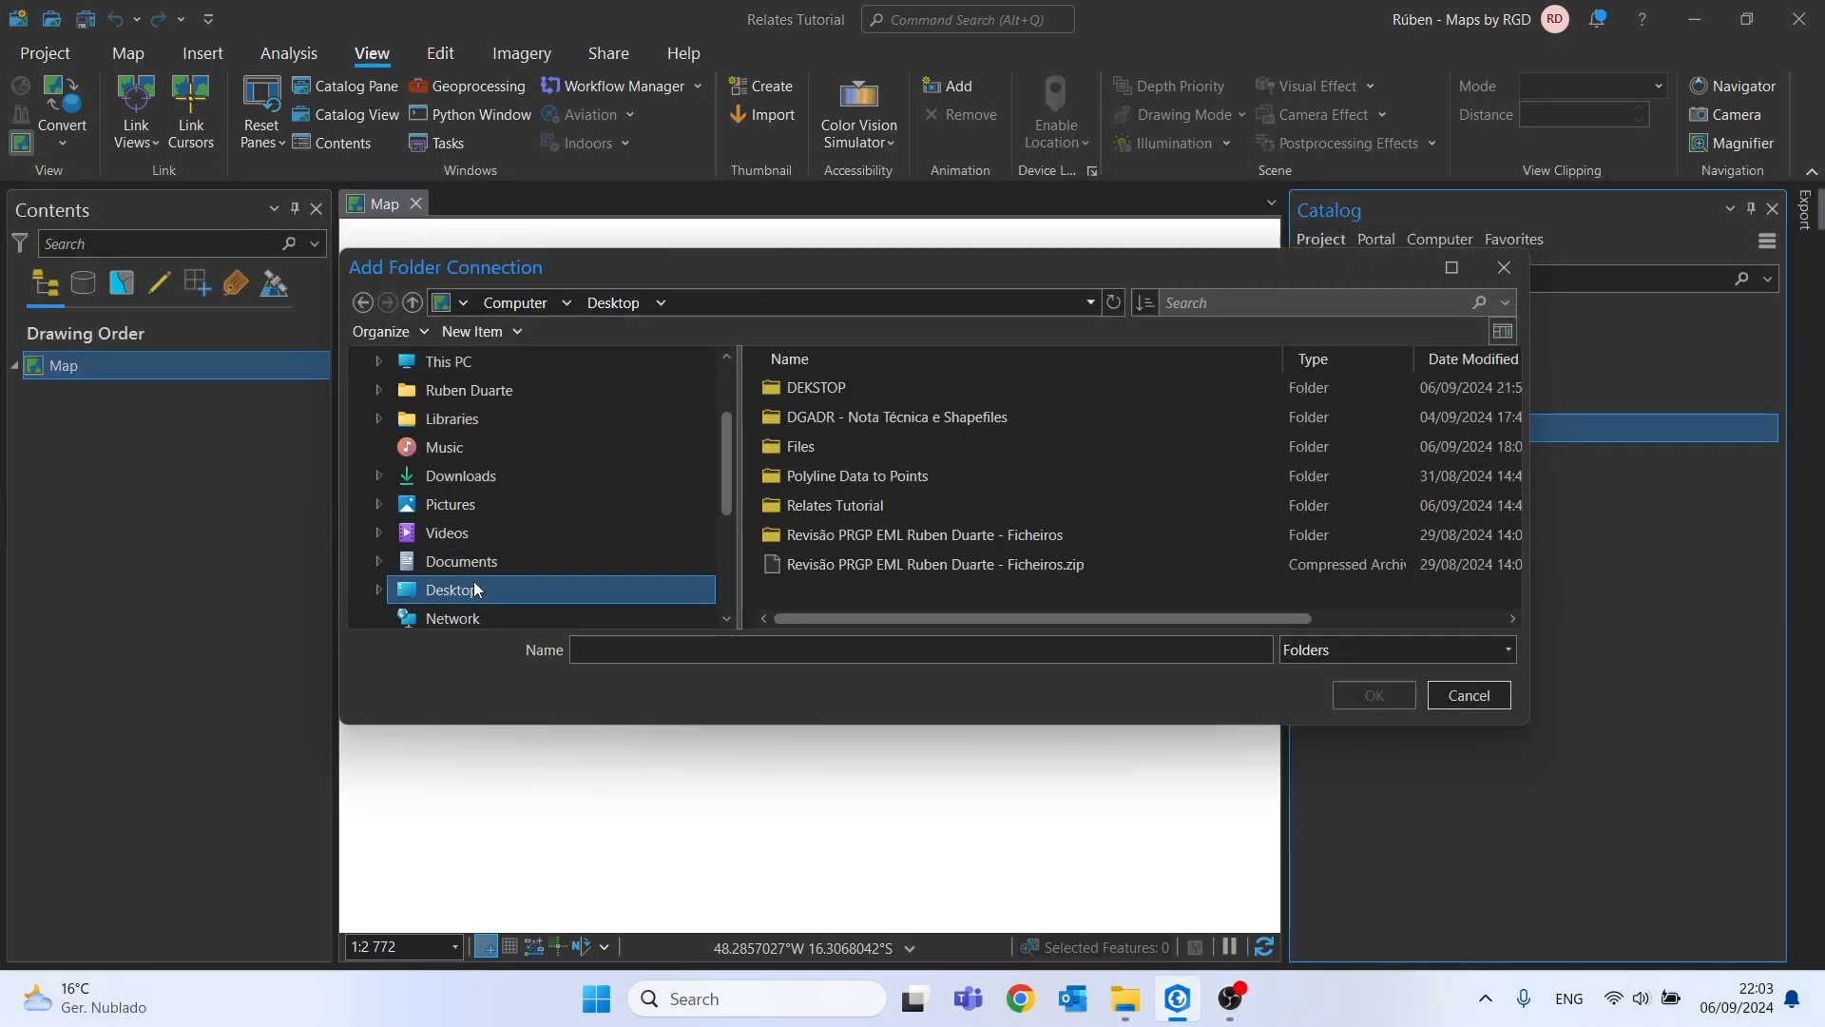
pyautogui.click(922, 535)
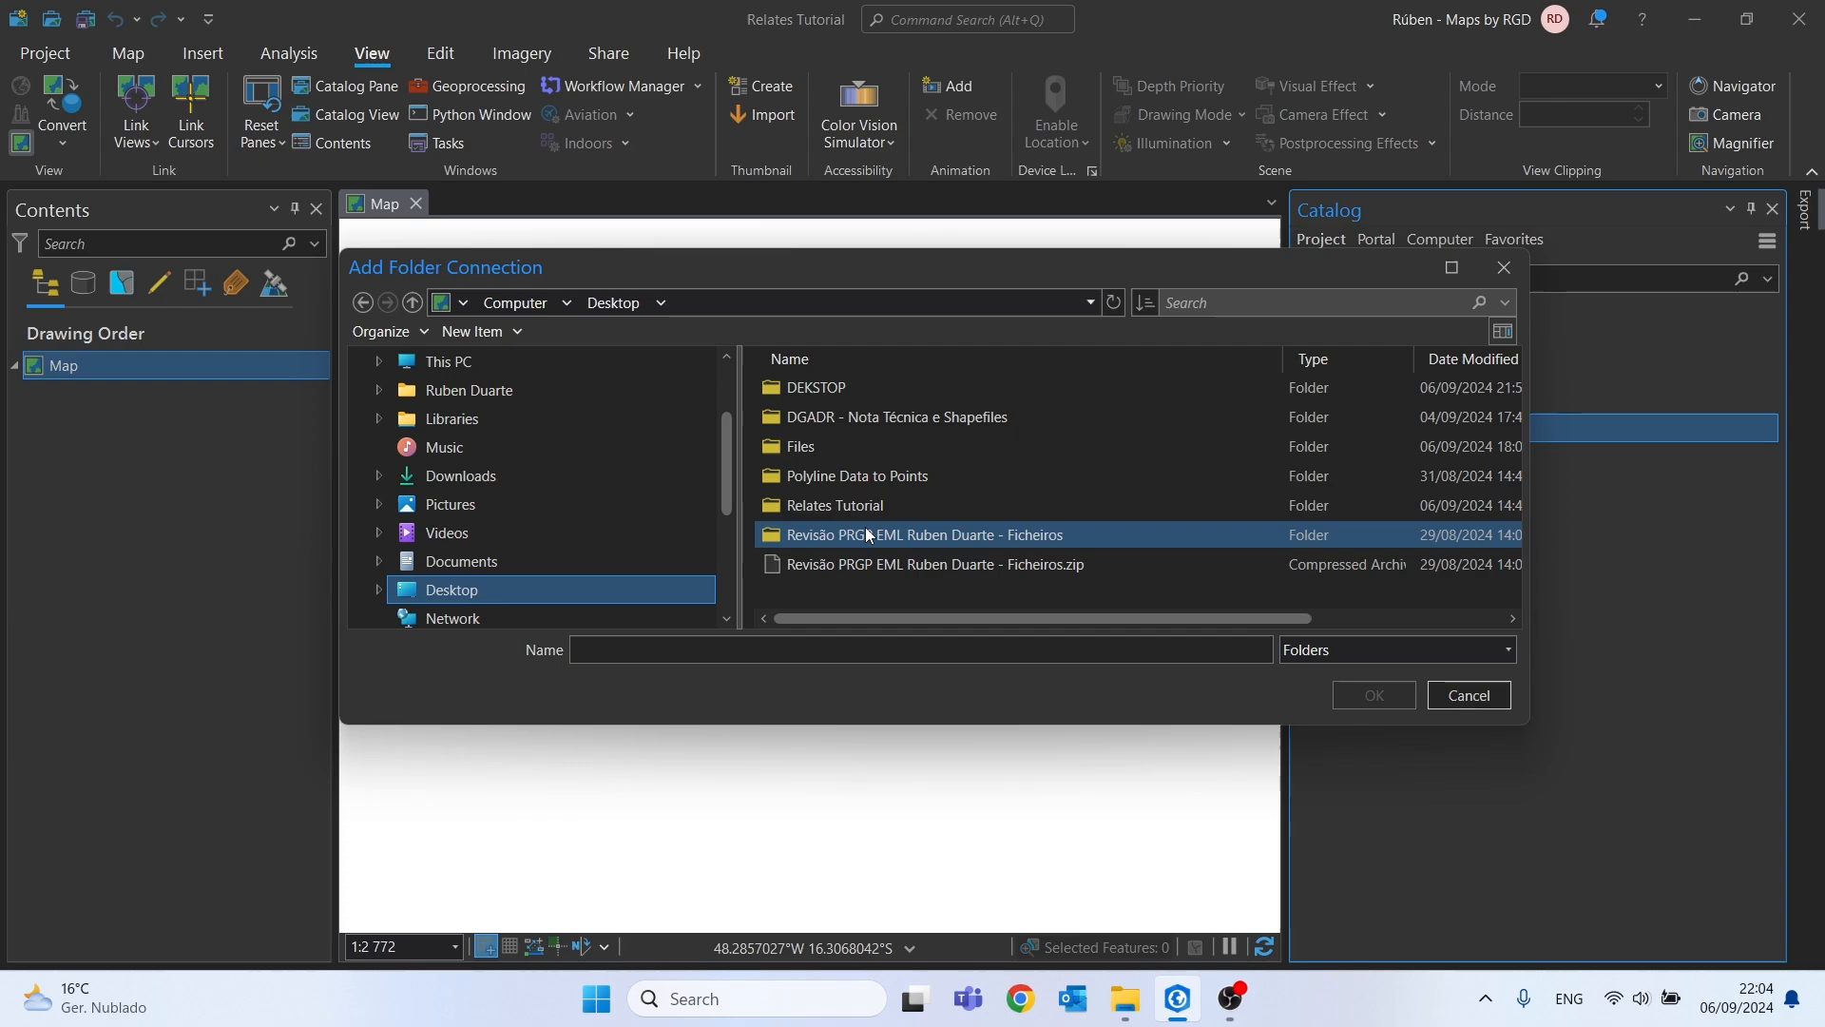
pyautogui.click(834, 504)
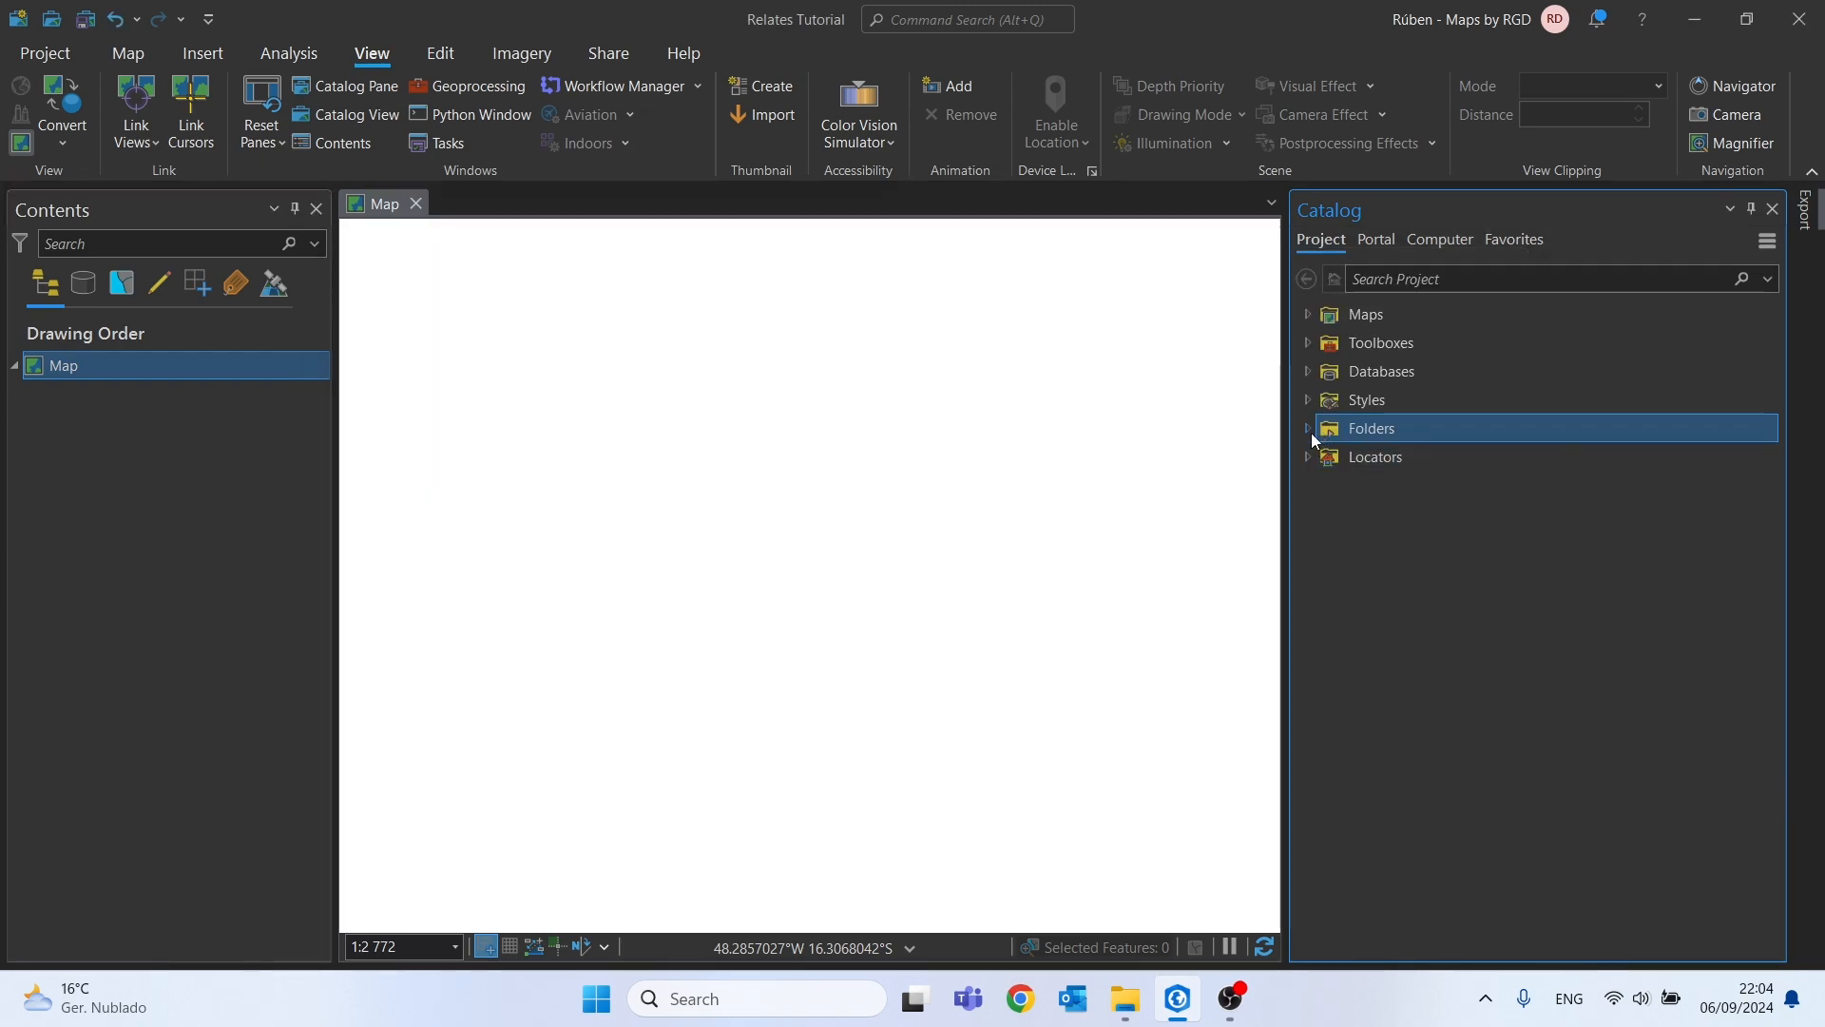
# Expand Folders, Relates Tutorial, Relates.gdb and Forest_Management in Catalog to reach Trees
pyautogui.click(1307, 426)
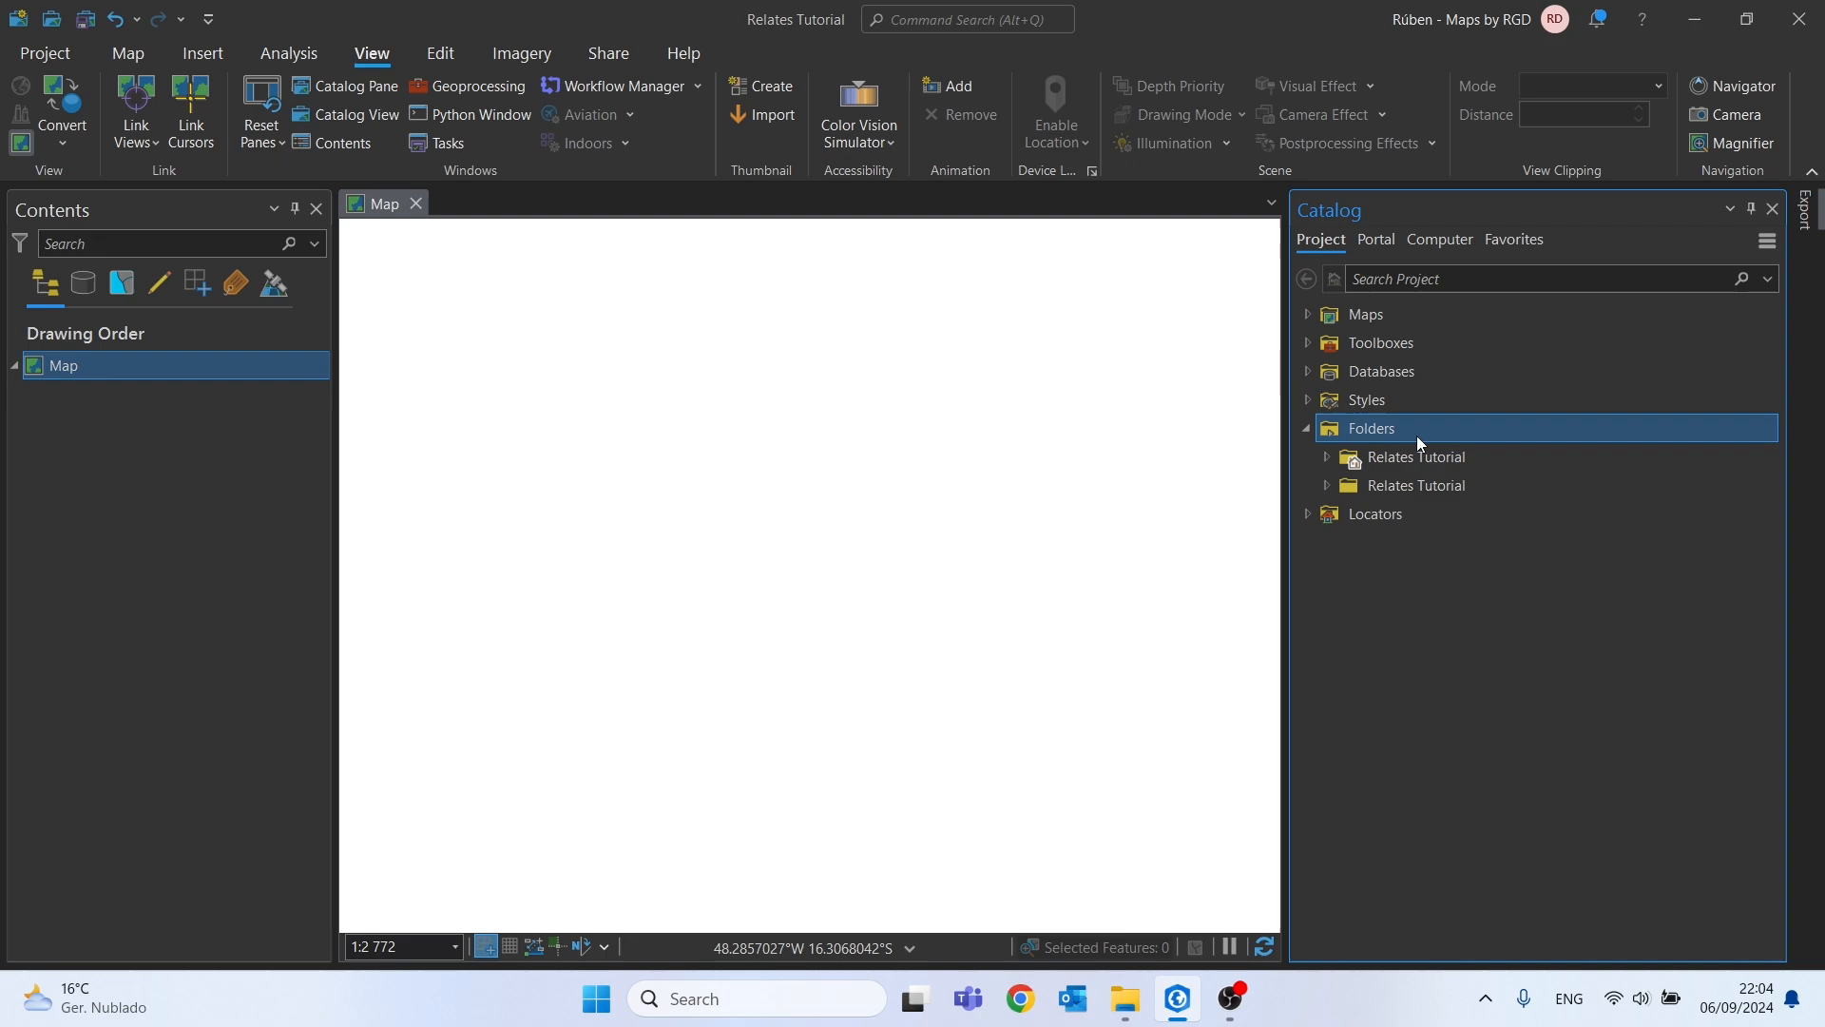
pyautogui.click(1415, 484)
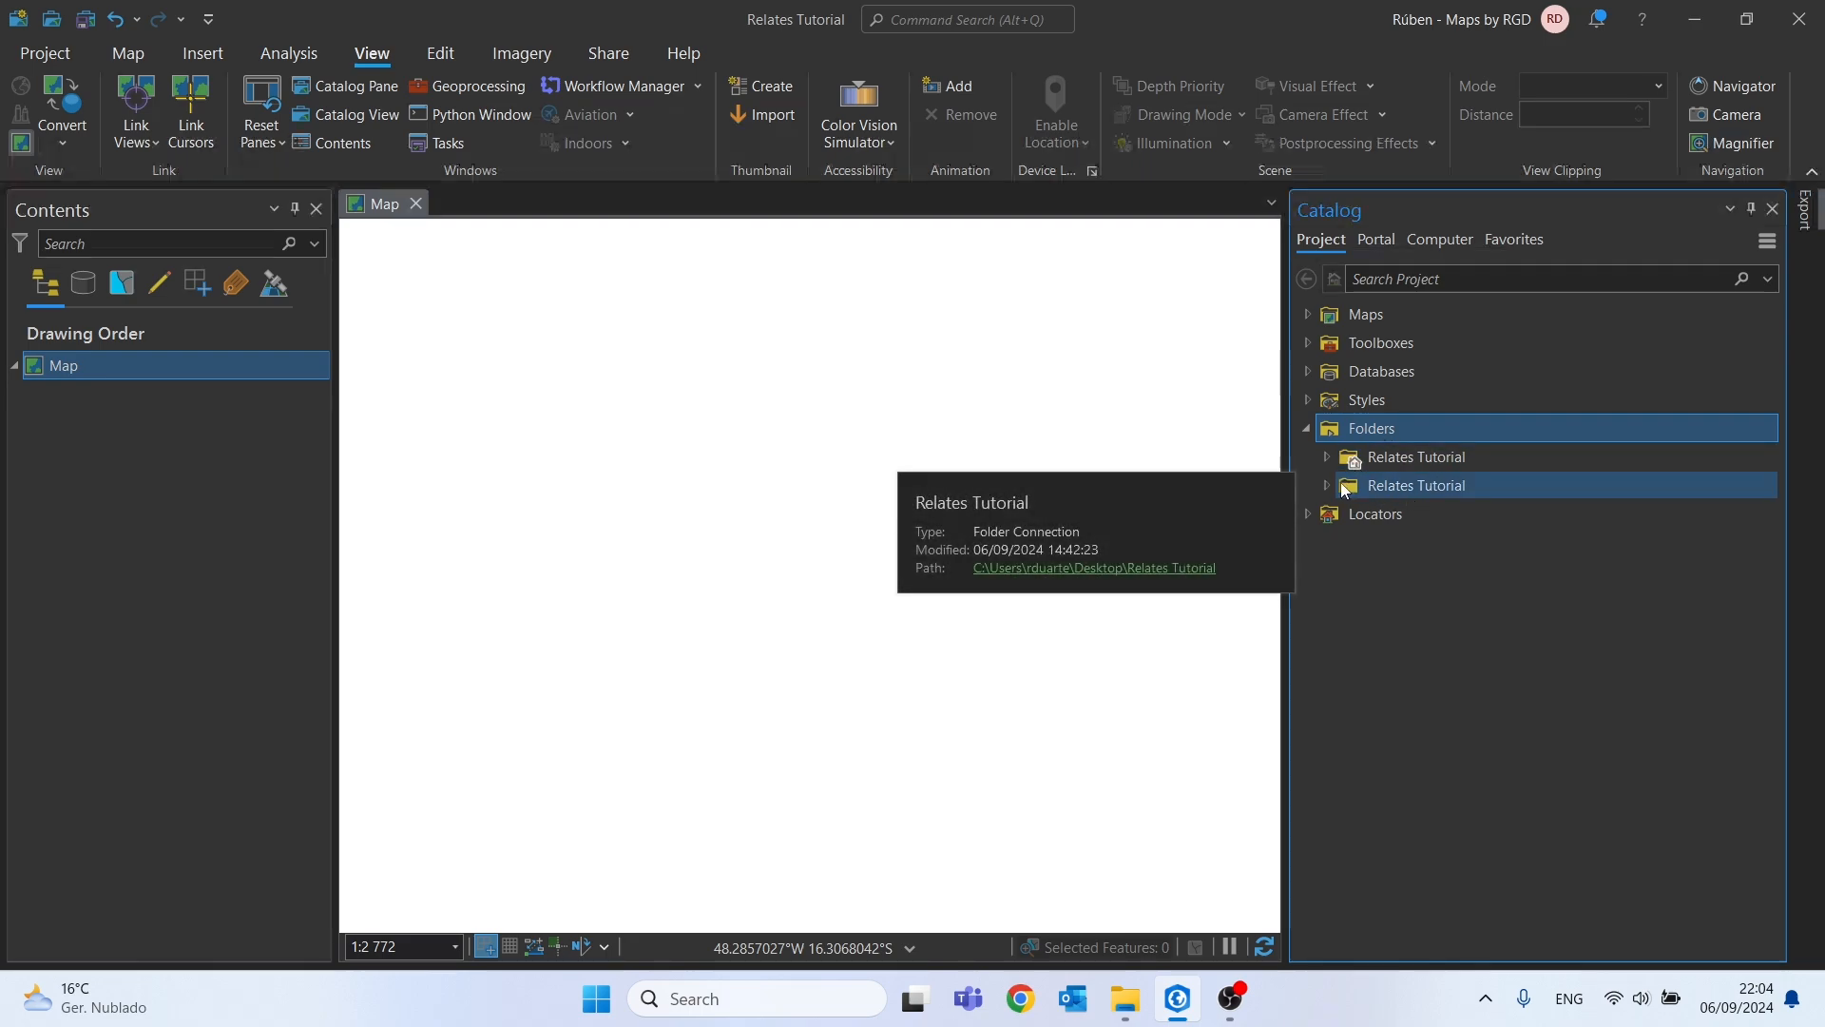
pyautogui.click(1326, 486)
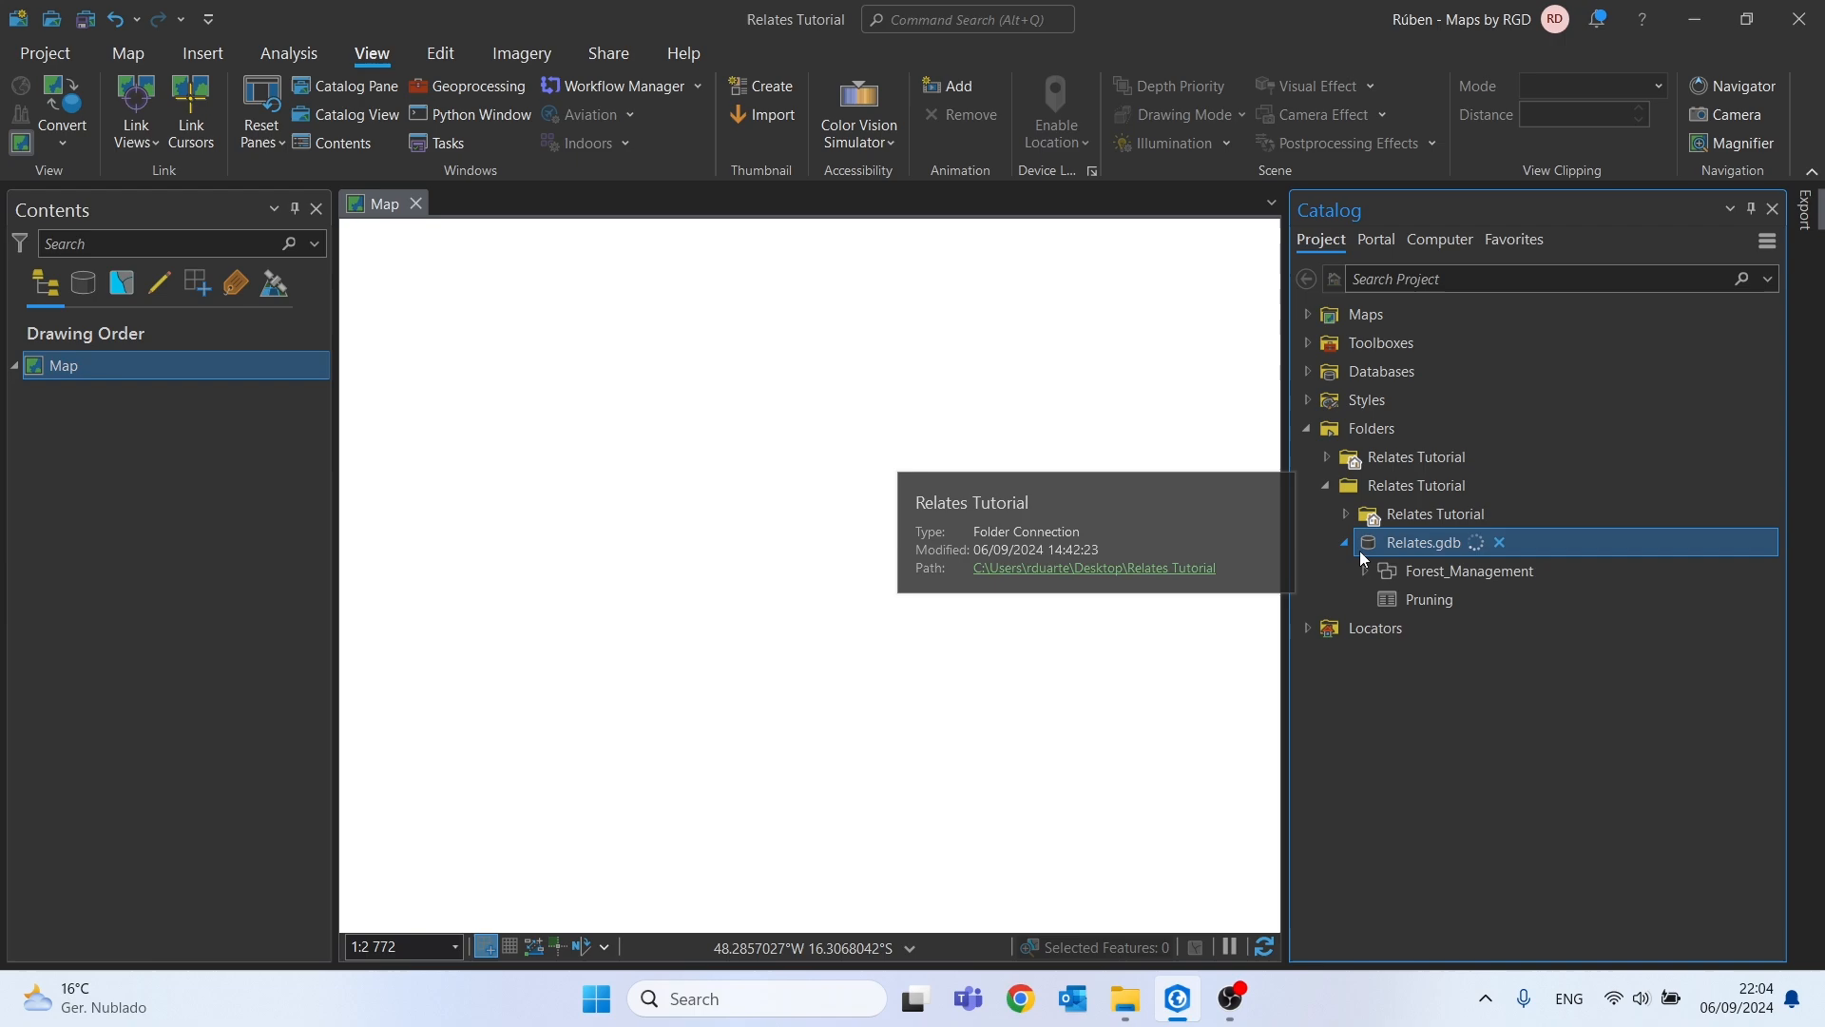
pyautogui.click(1468, 570)
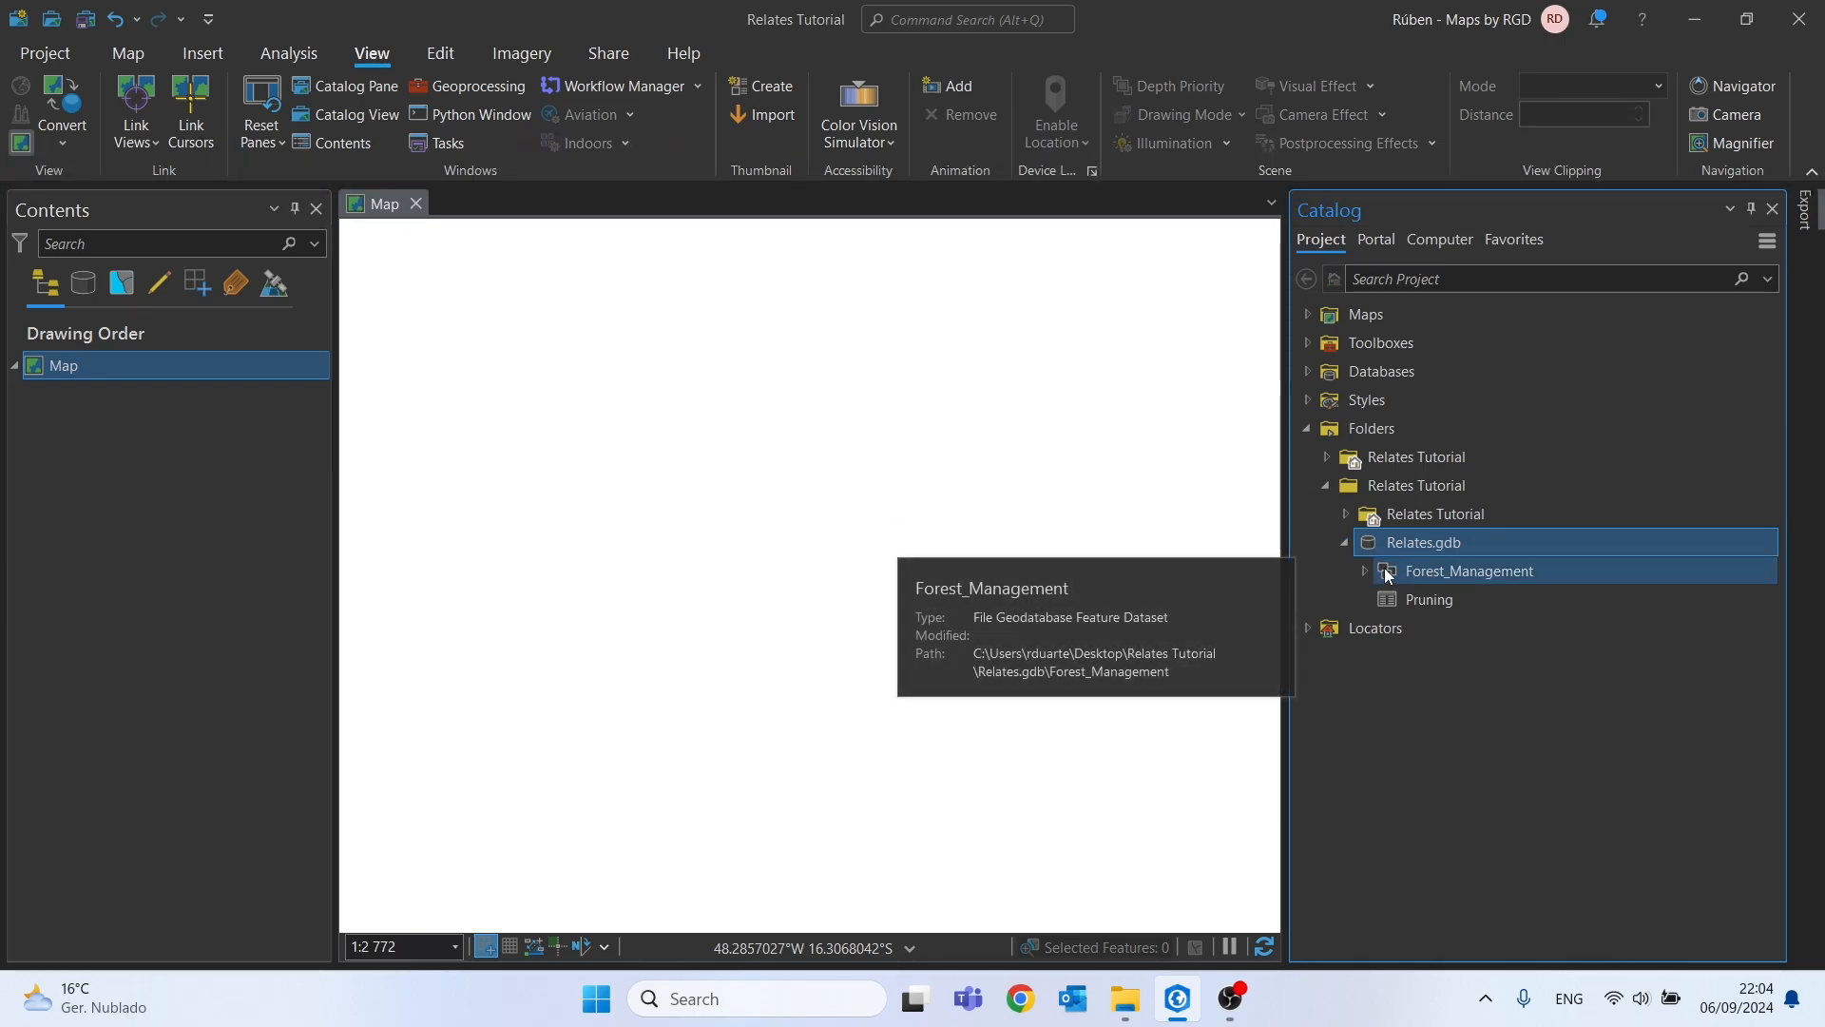
pyautogui.click(1368, 570)
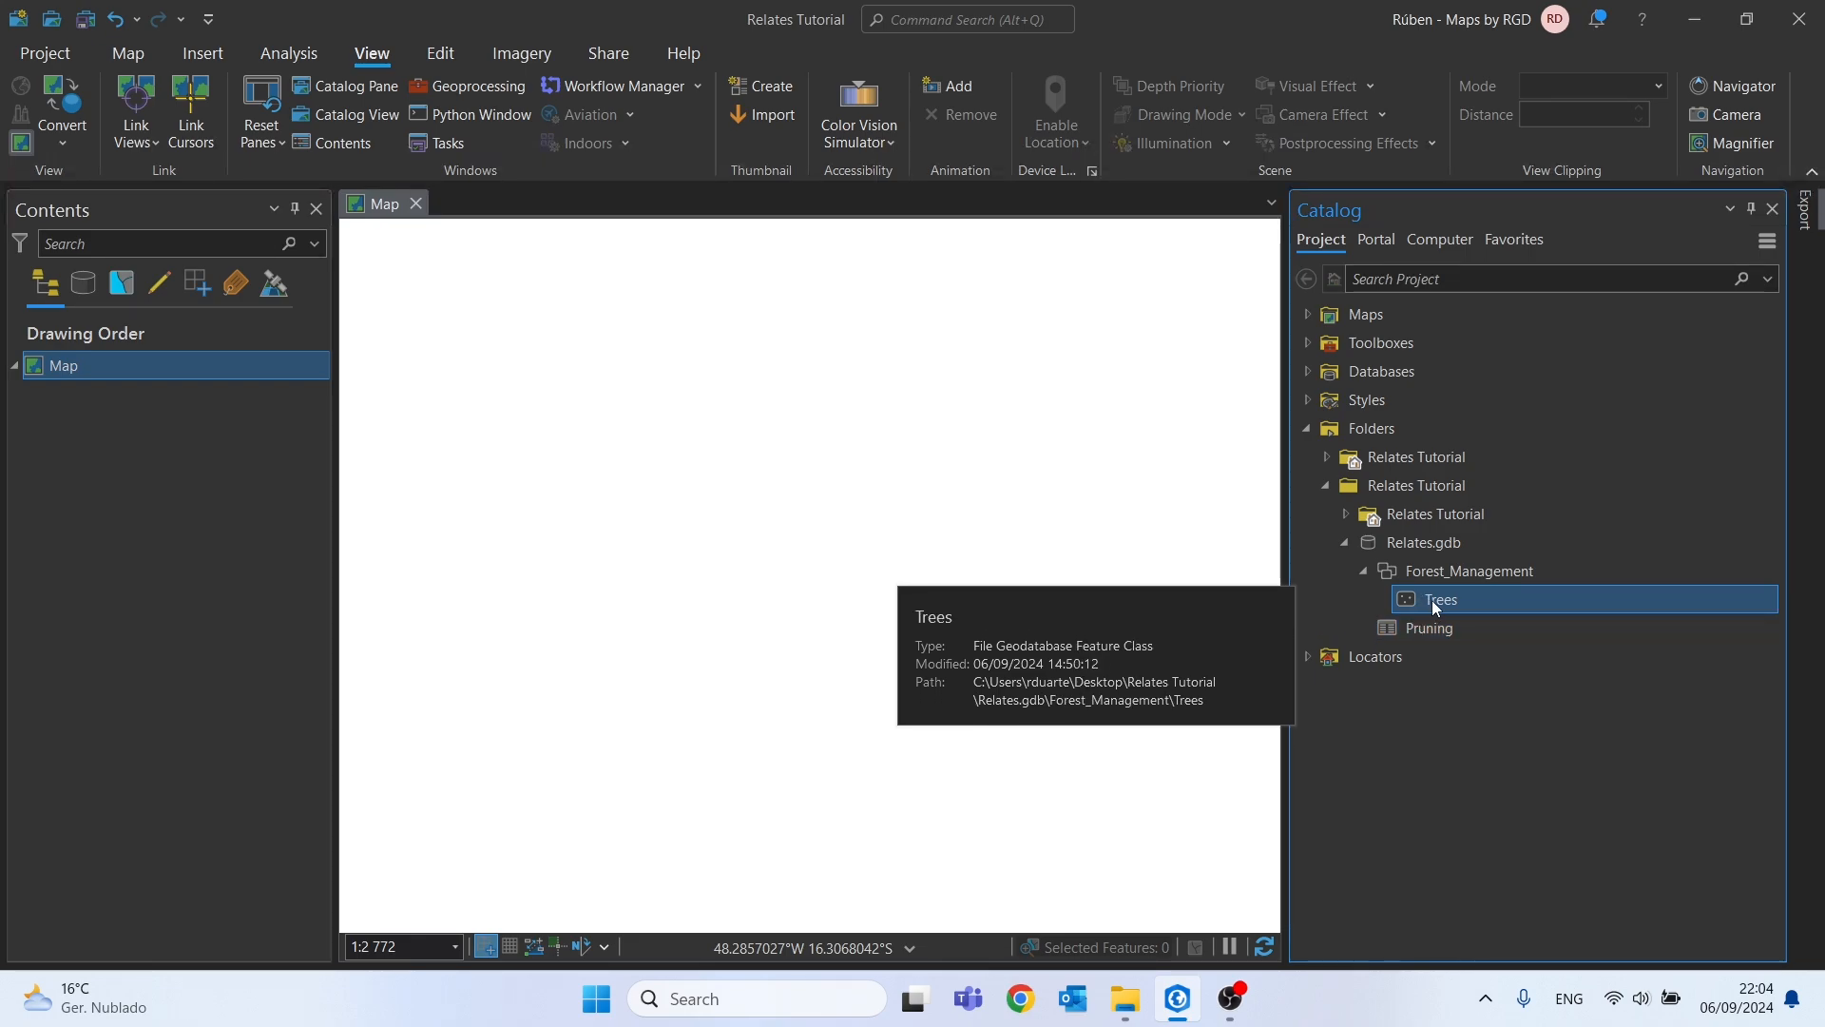
pyautogui.moveTo(579, 489)
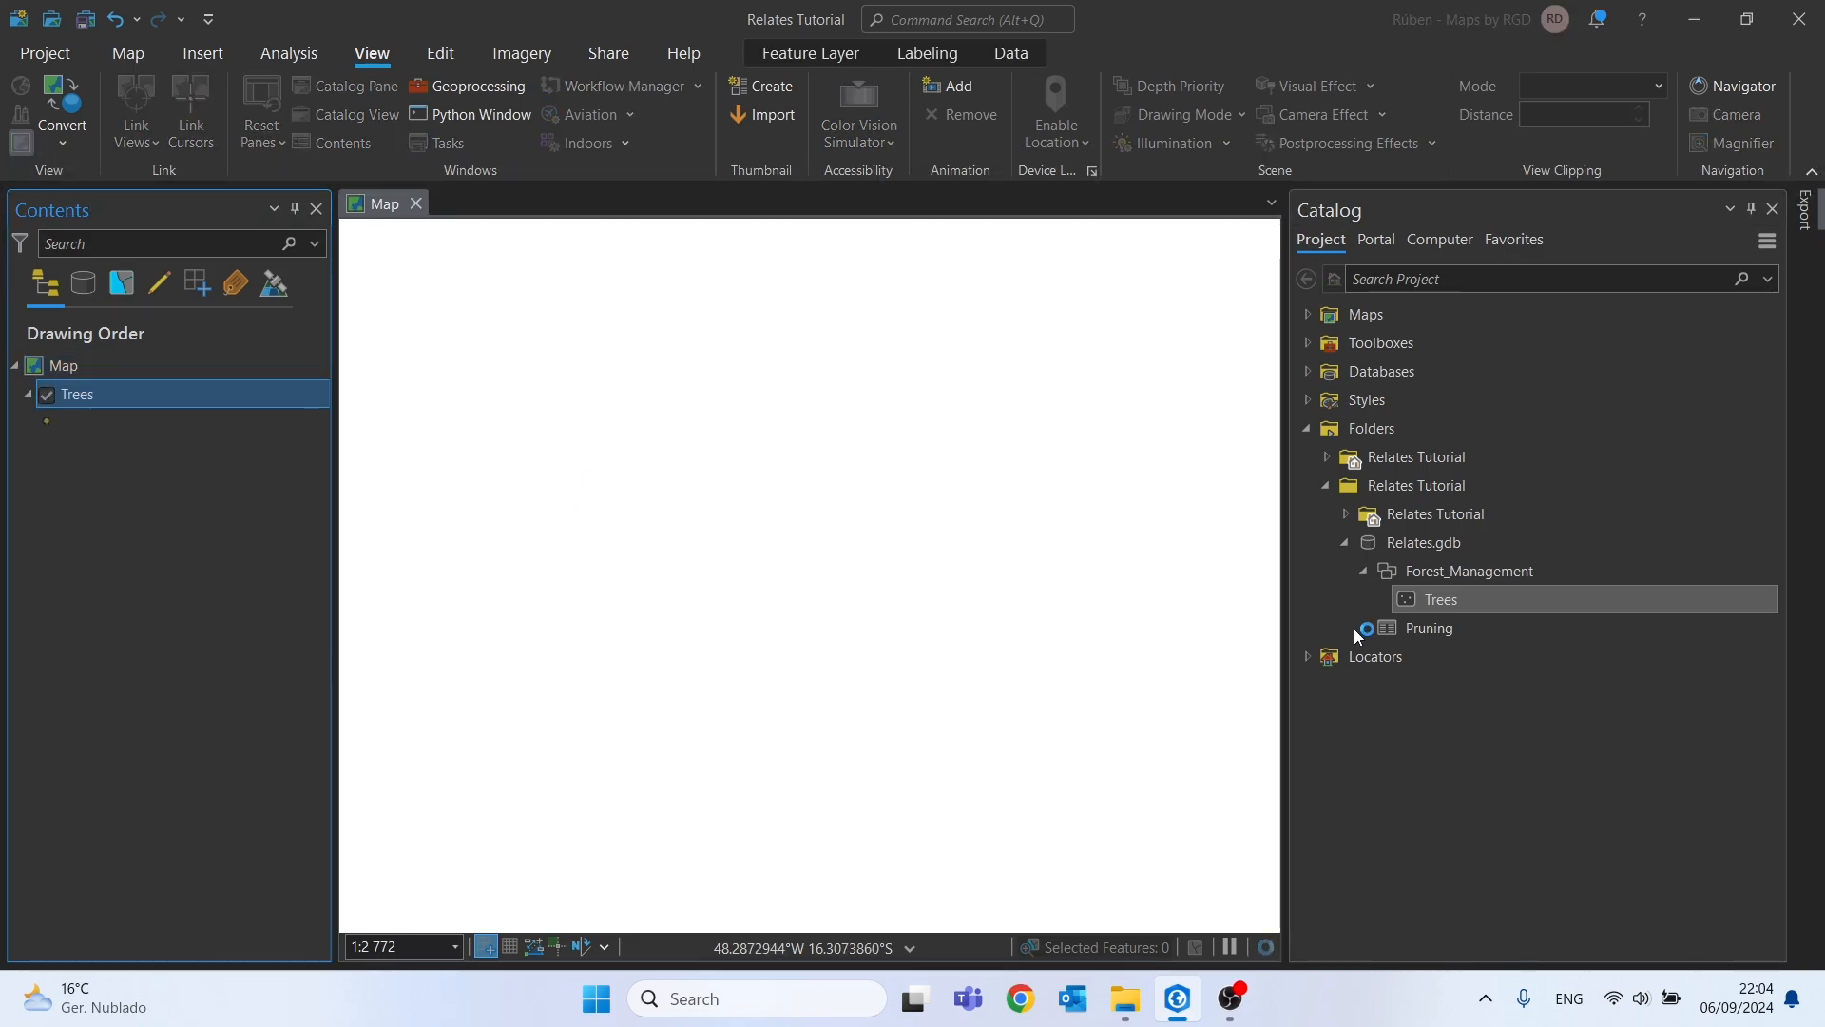
# Add the Pruning table to the map and bring up its options in Contents
pyautogui.click(1428, 627)
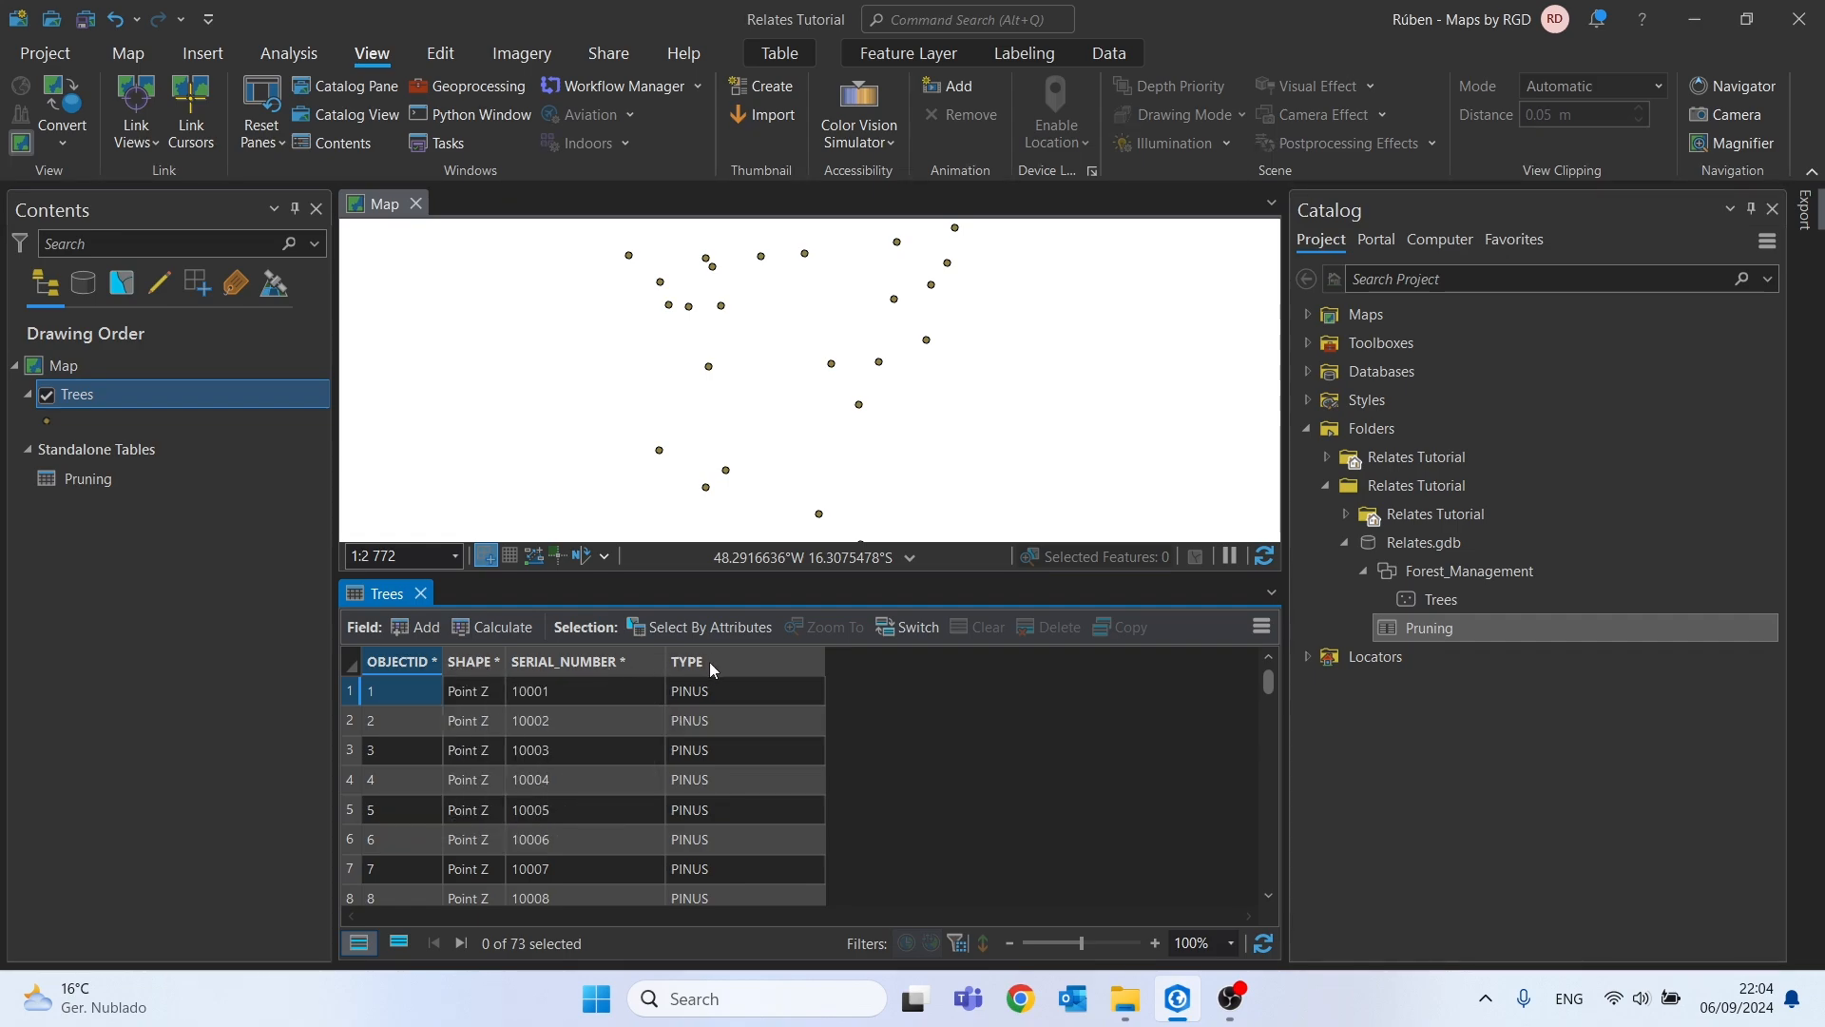
pyautogui.click(87, 478)
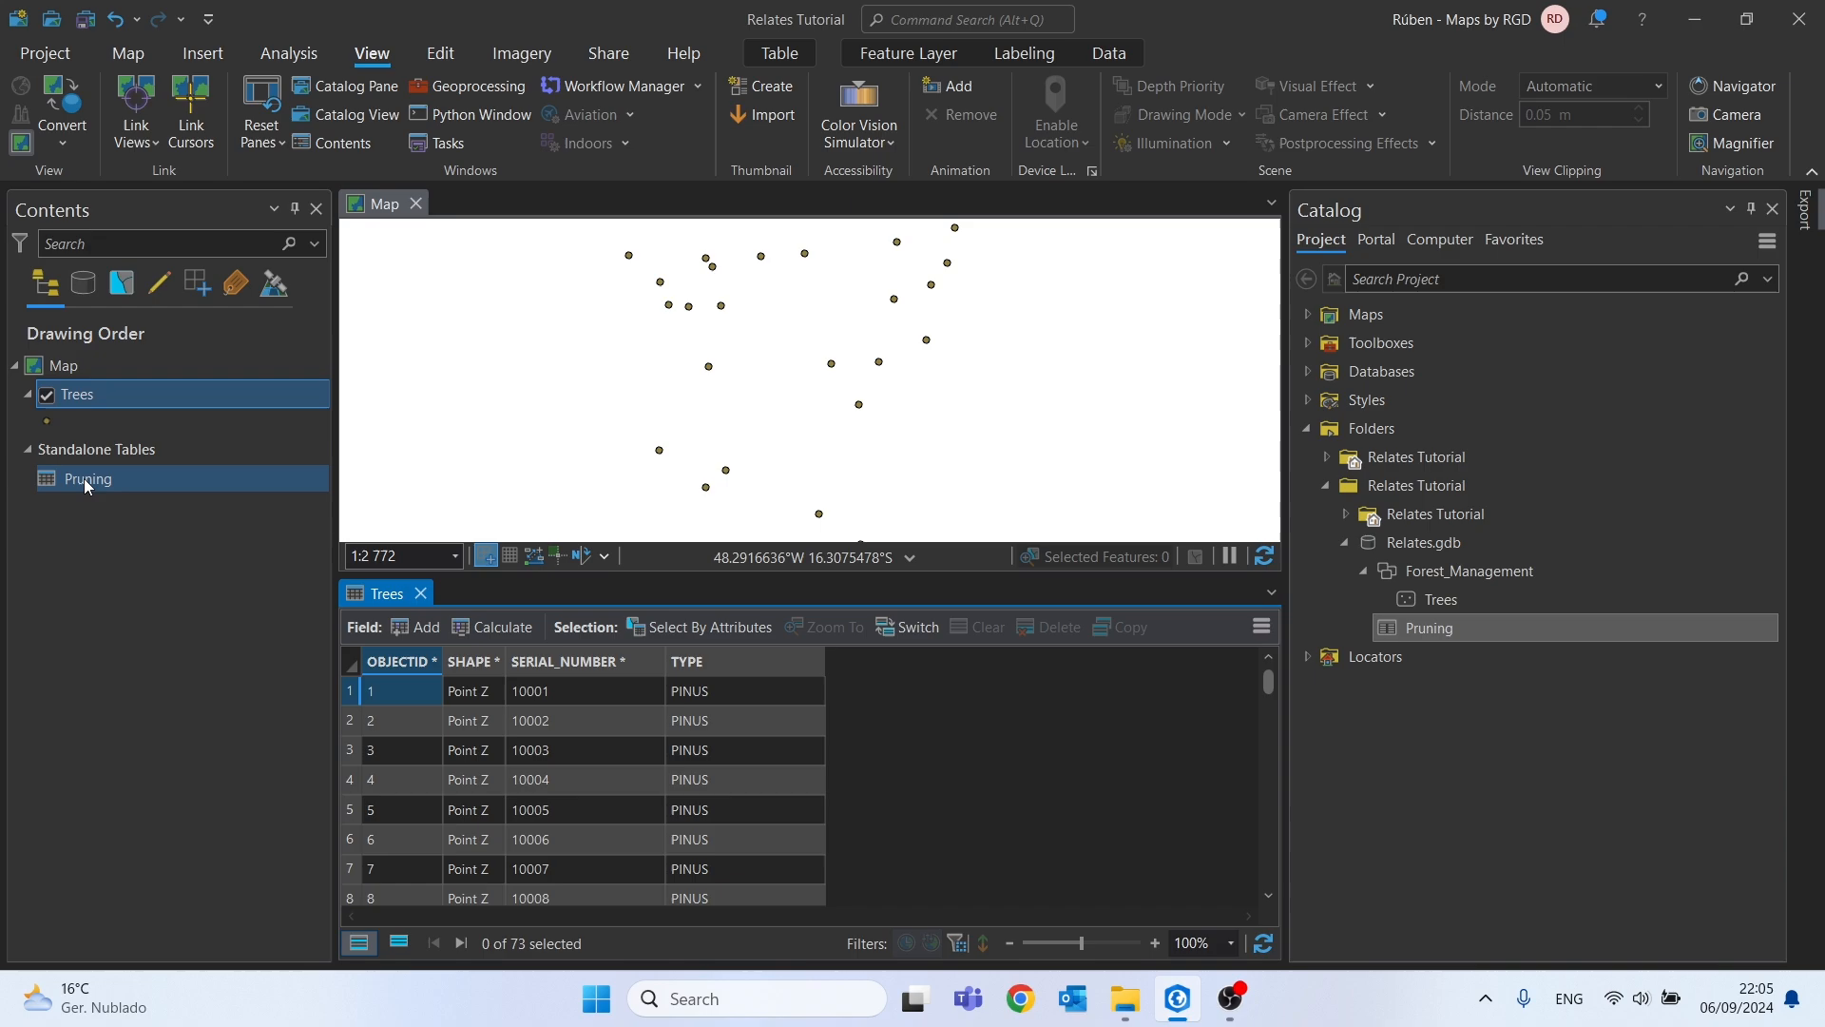
pyautogui.rightClick(86, 478)
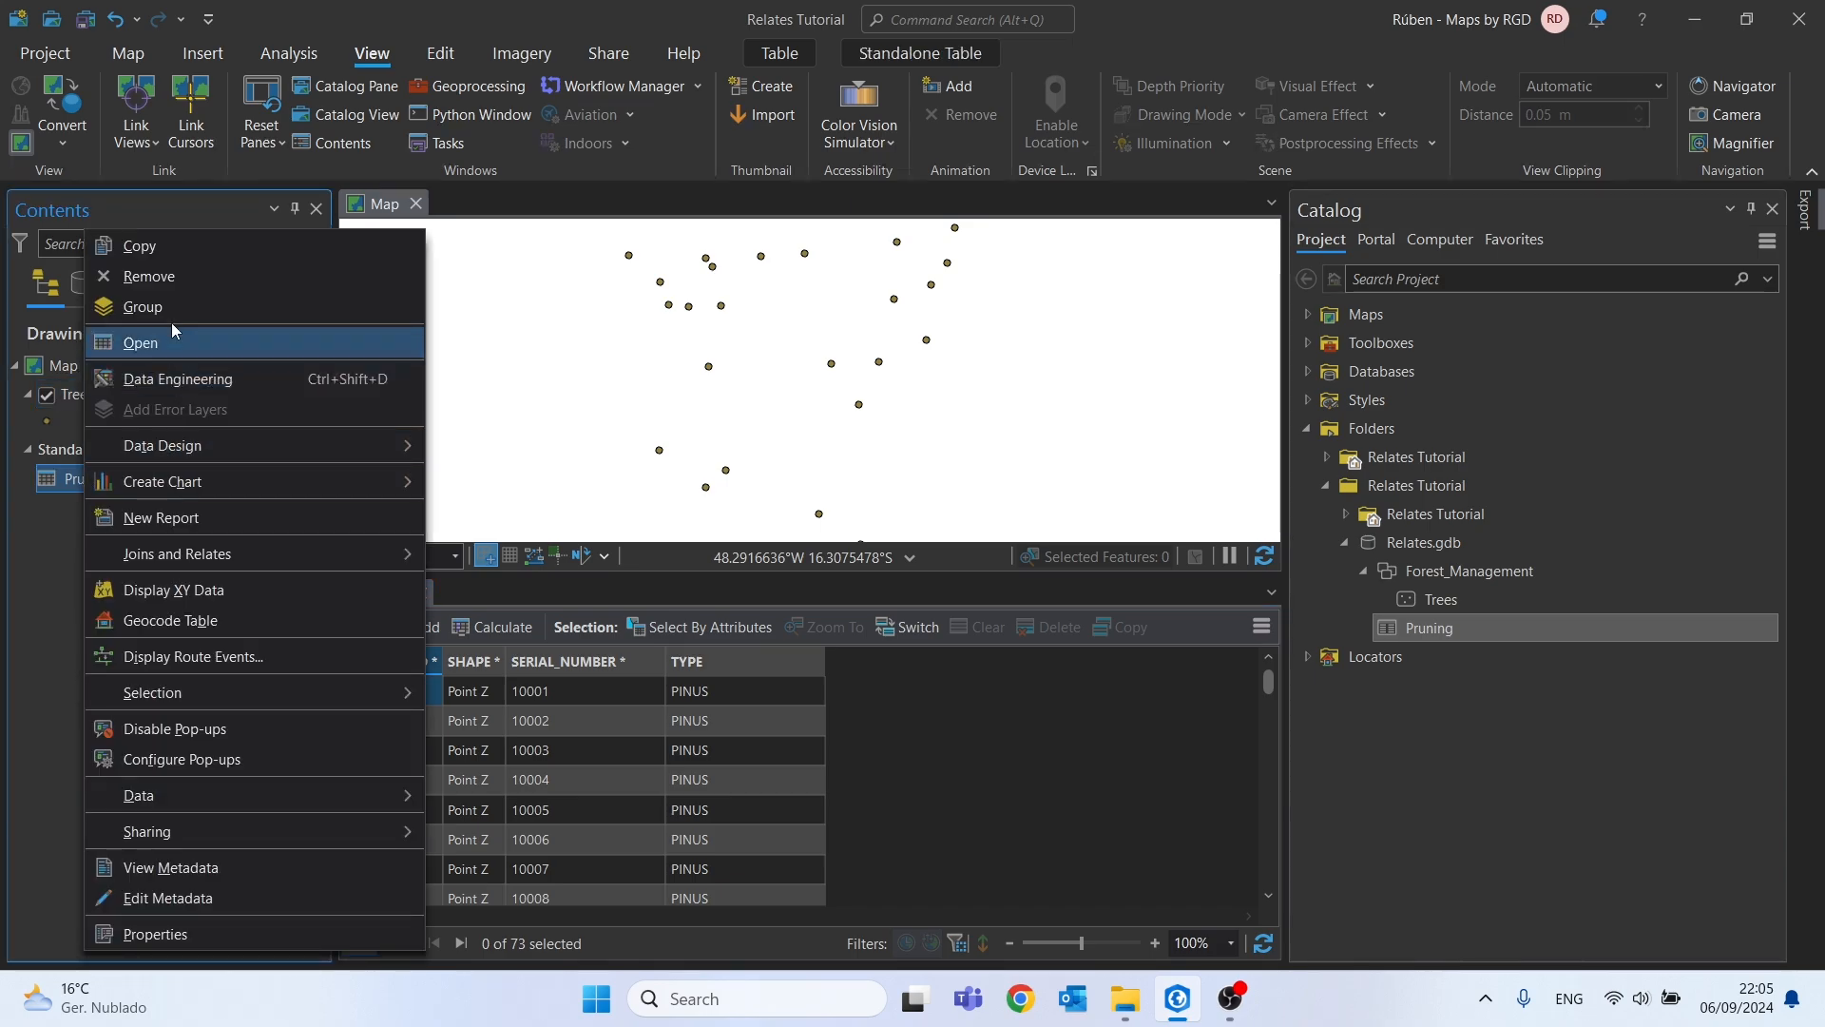
# Review Pruning's SERIAL_NUMBER, TYPE_OF_PRUNING and DATE fields, then close the attribute tables
pyautogui.click(140, 342)
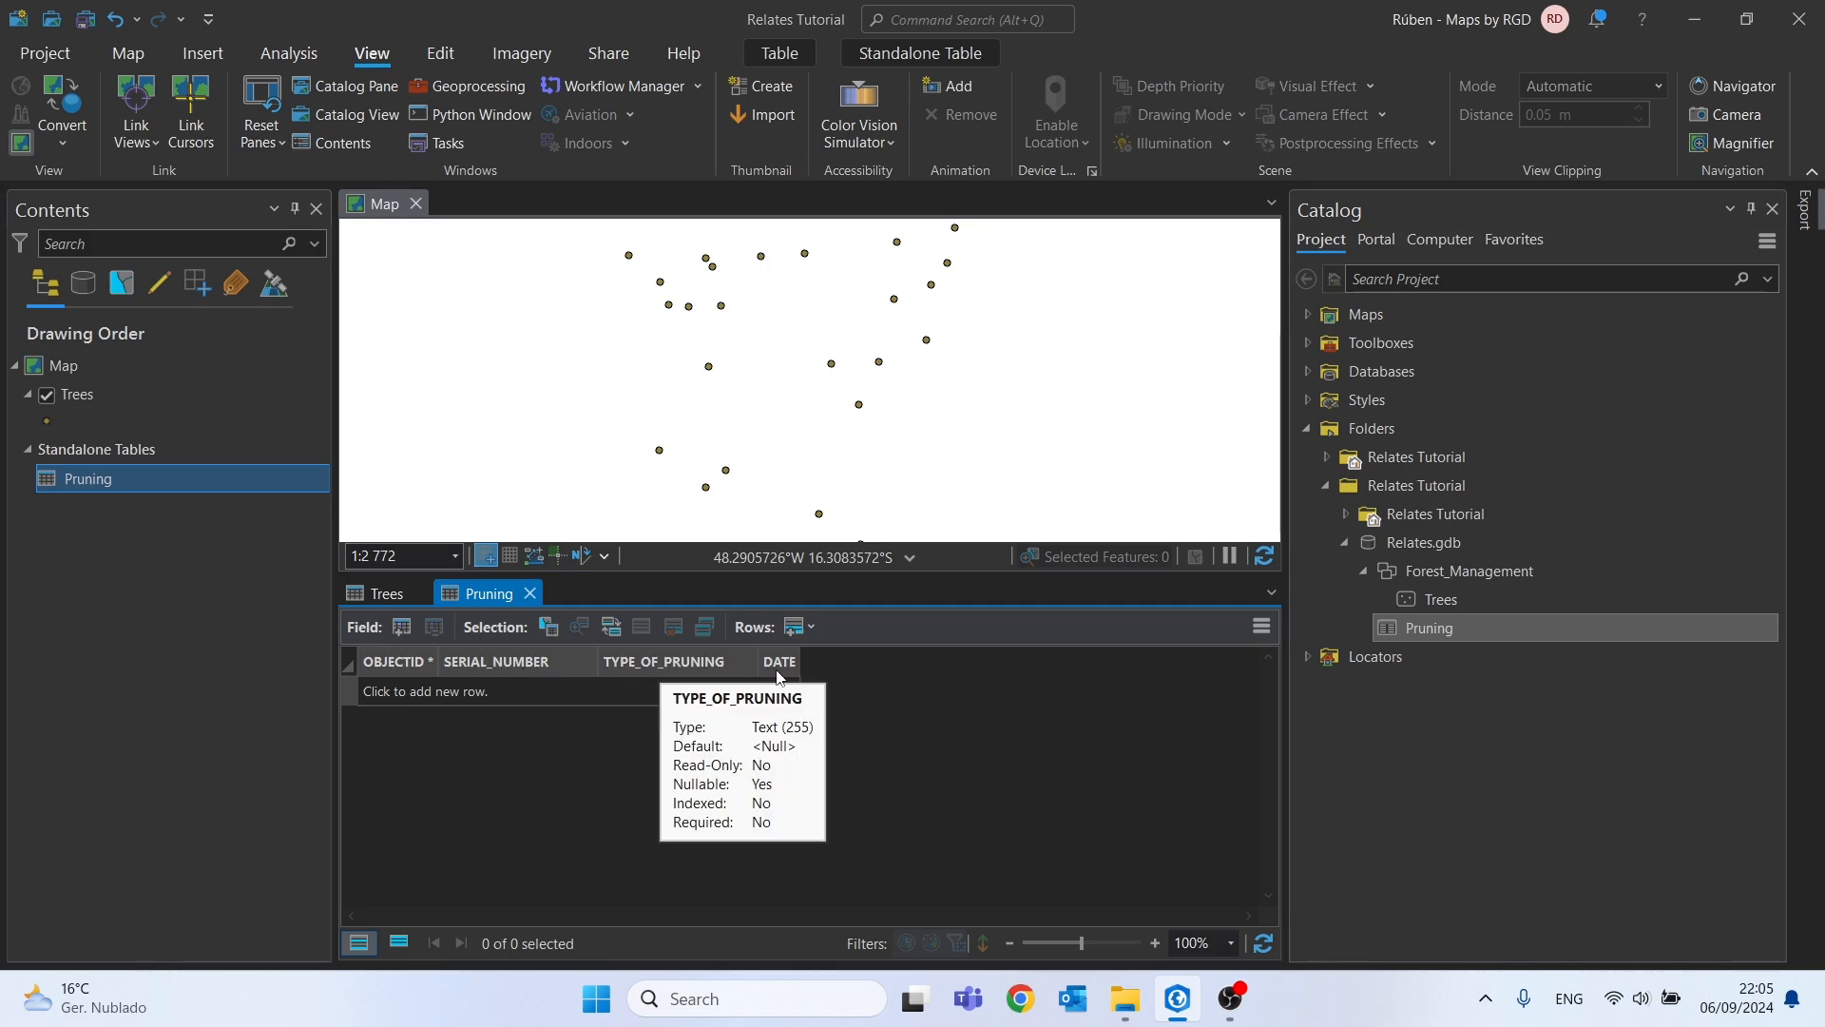
pyautogui.moveTo(779, 662)
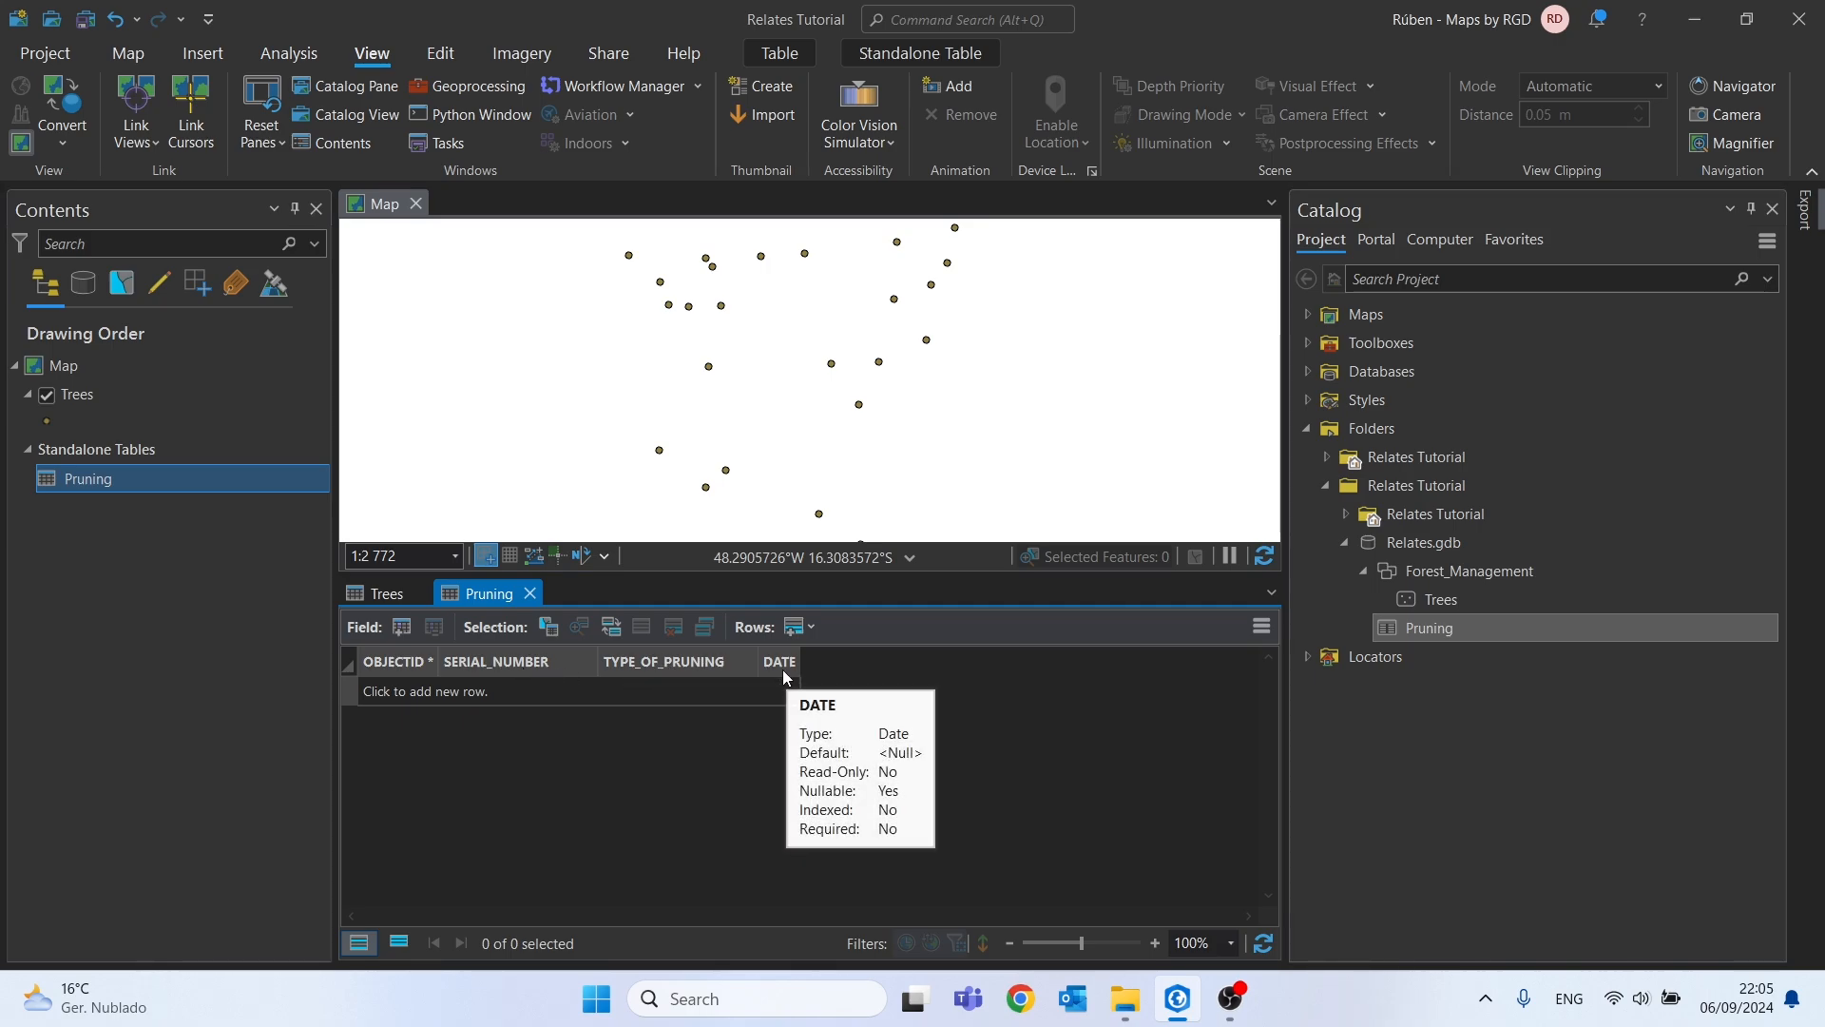
pyautogui.click(384, 592)
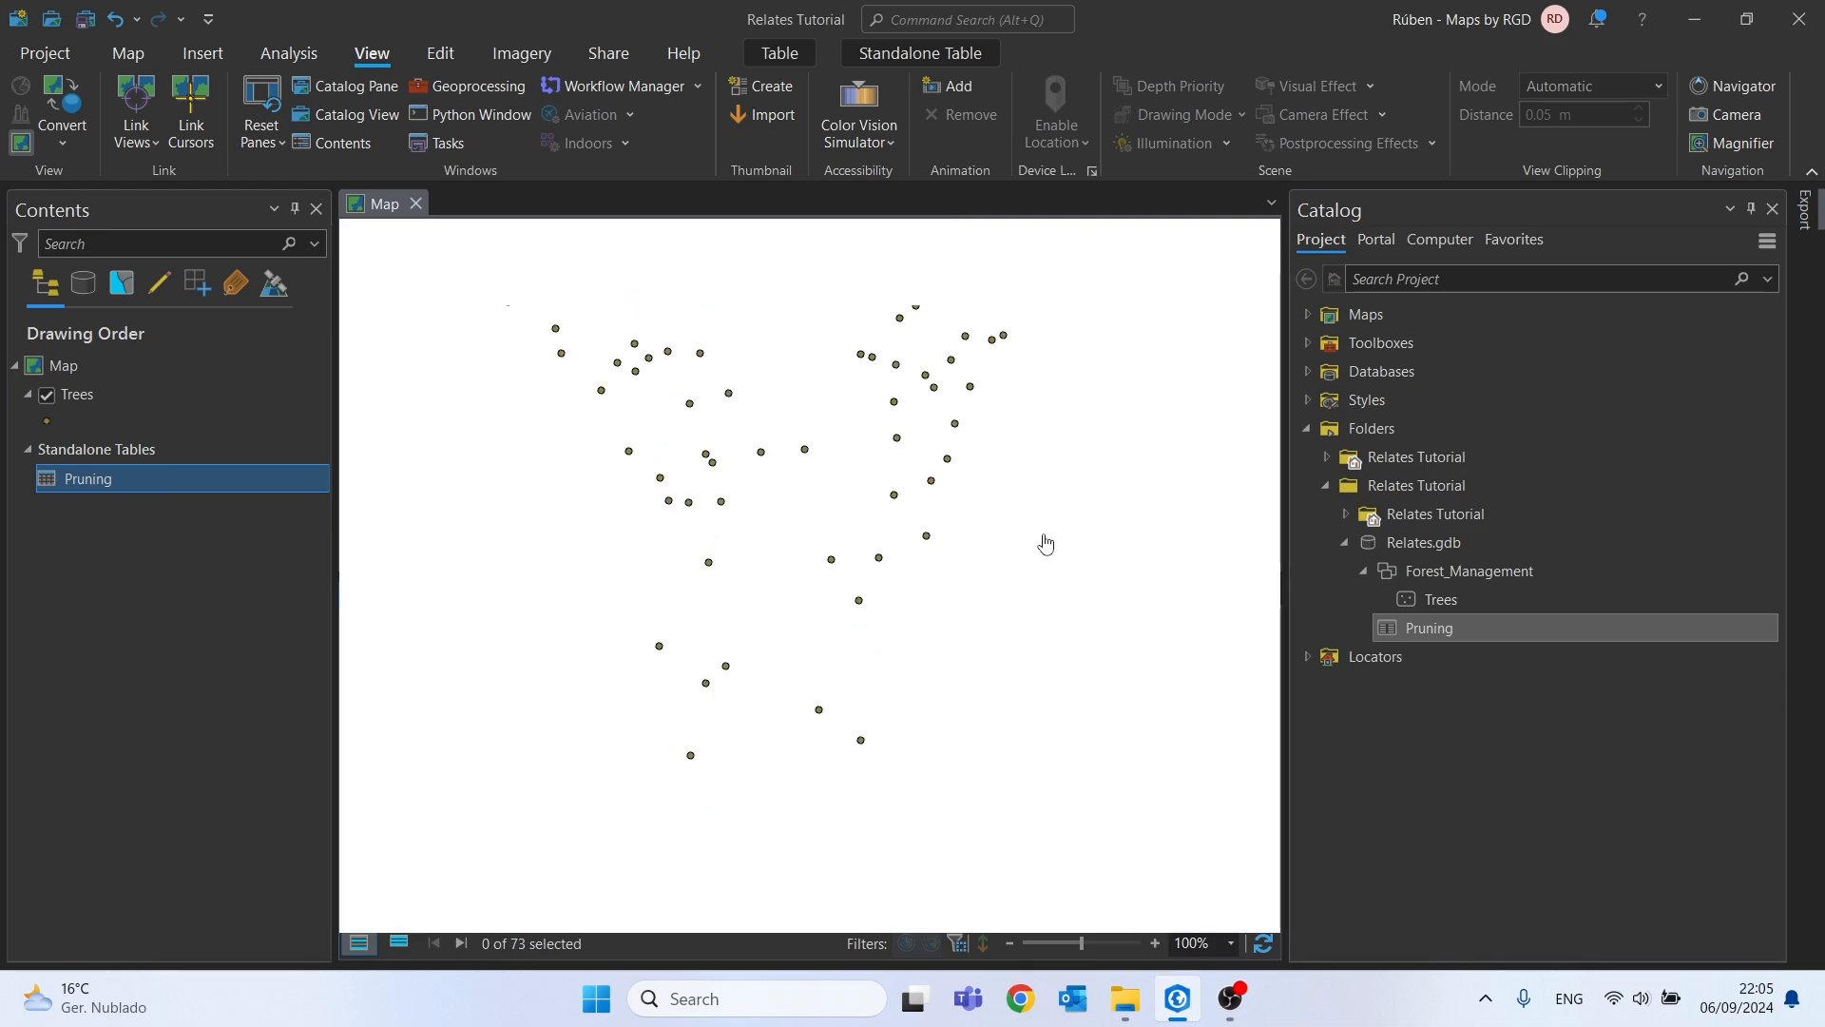
pyautogui.click(1422, 543)
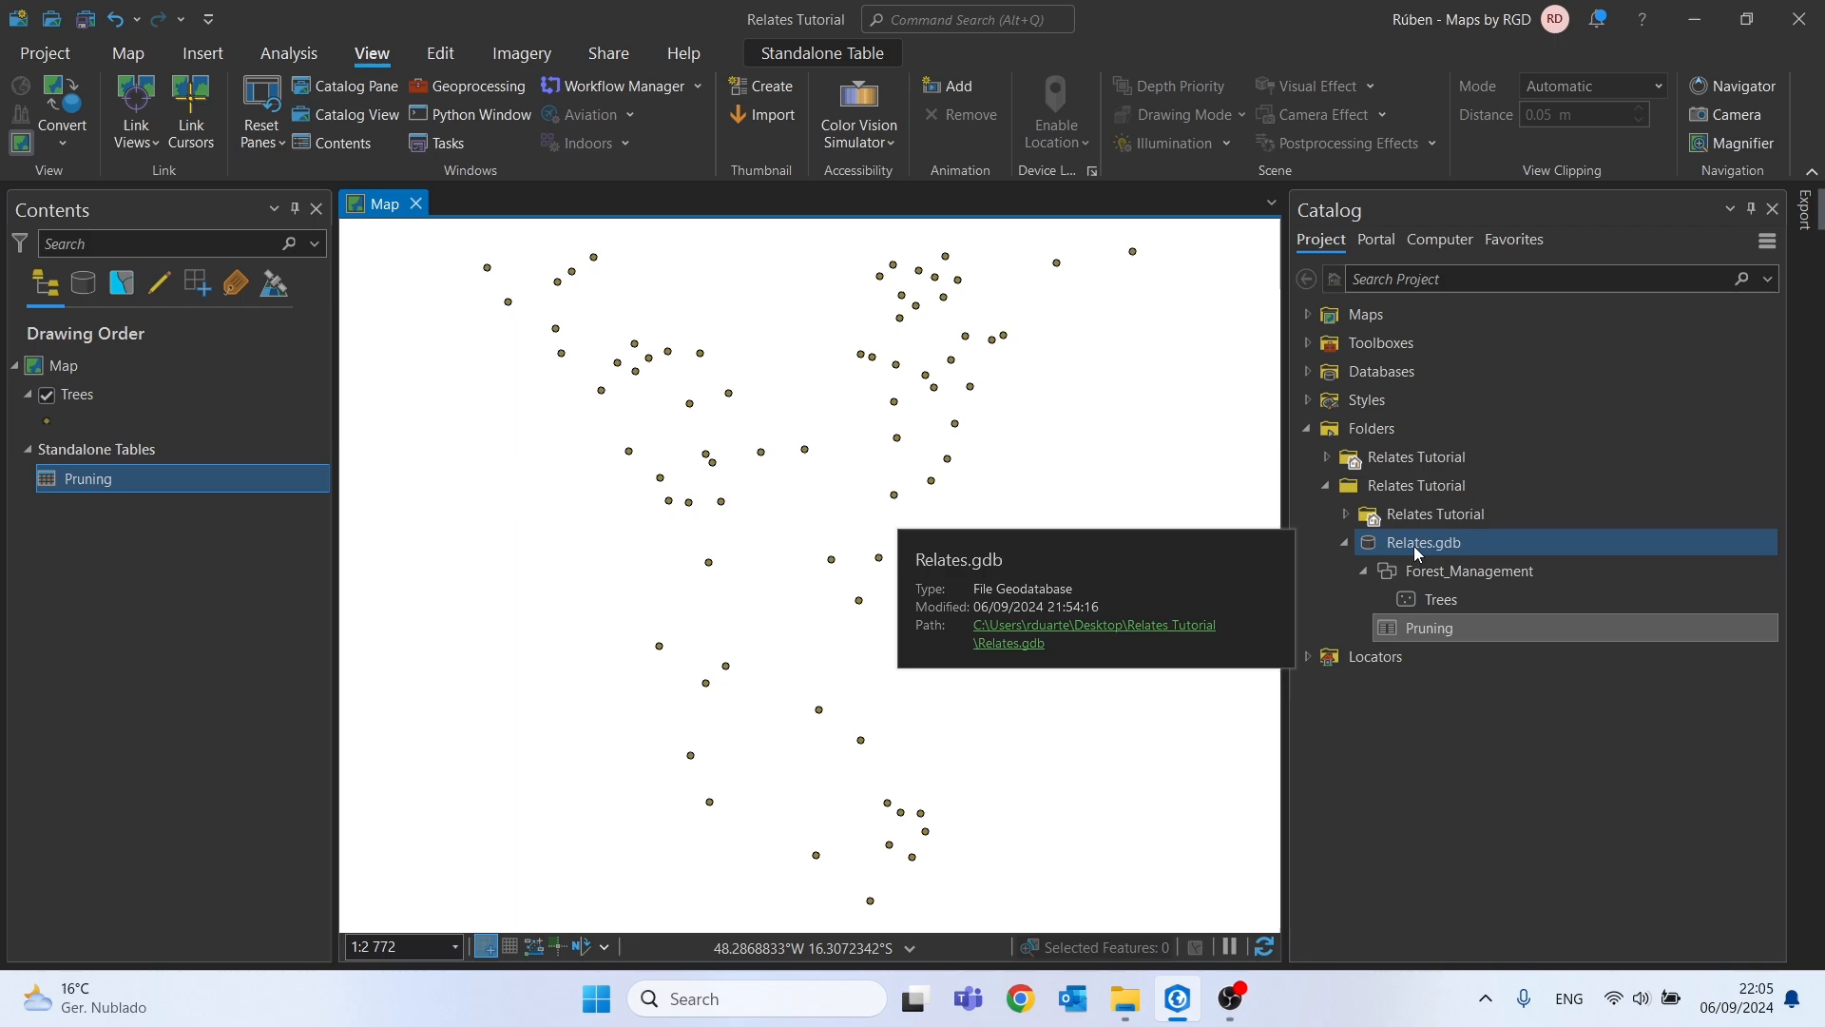
# Start a new relationship class from the Relates.gdb context menu
pyautogui.rightClick(1421, 541)
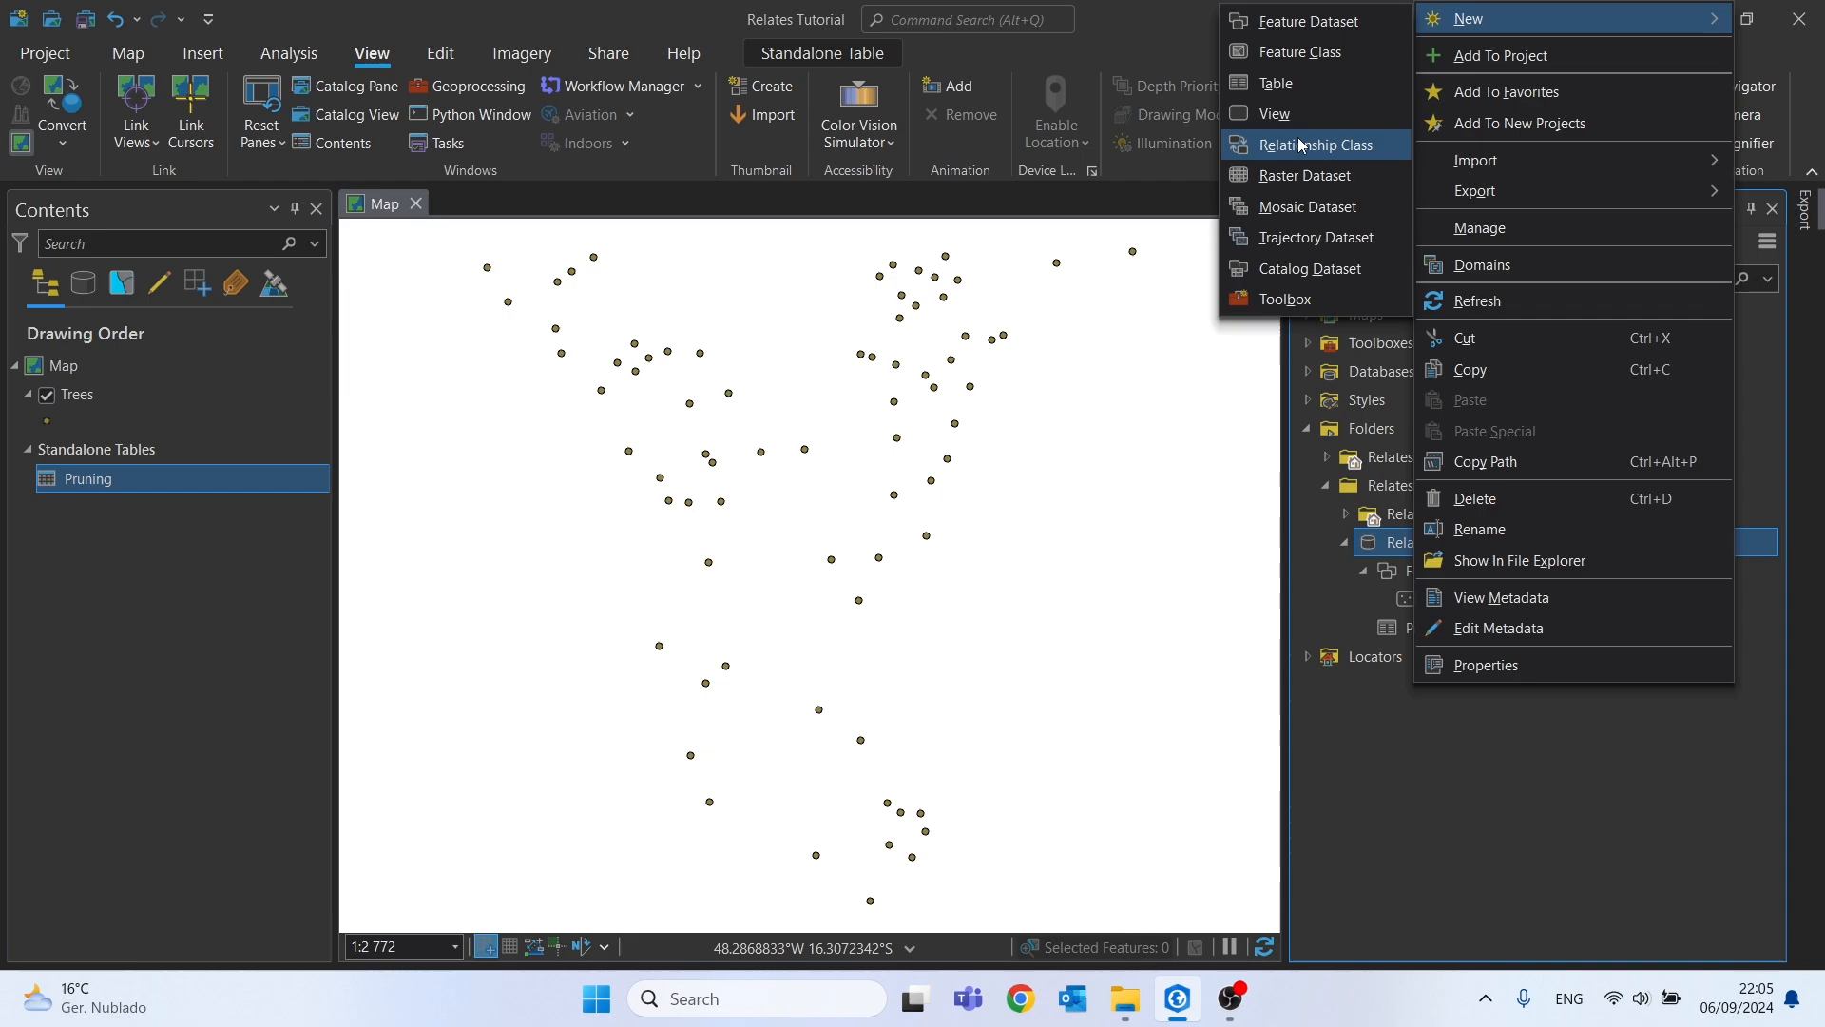
pyautogui.moveTo(1315, 144)
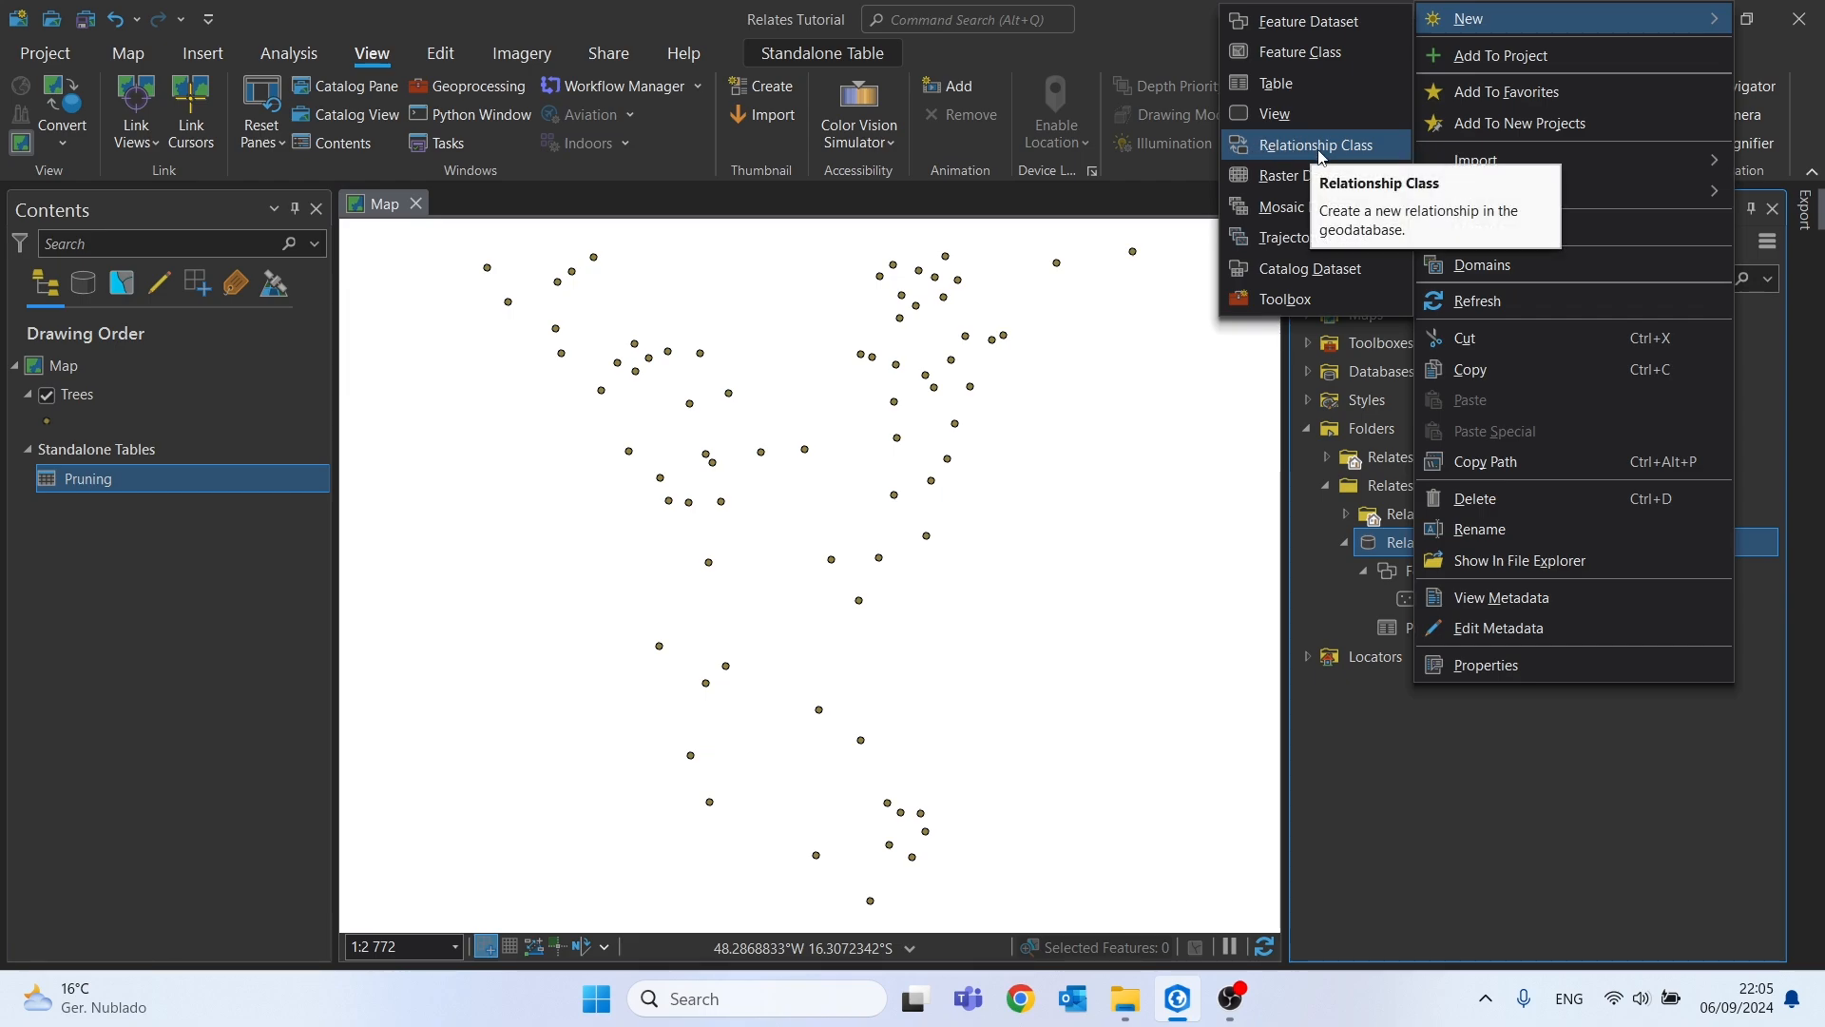
pyautogui.click(1316, 145)
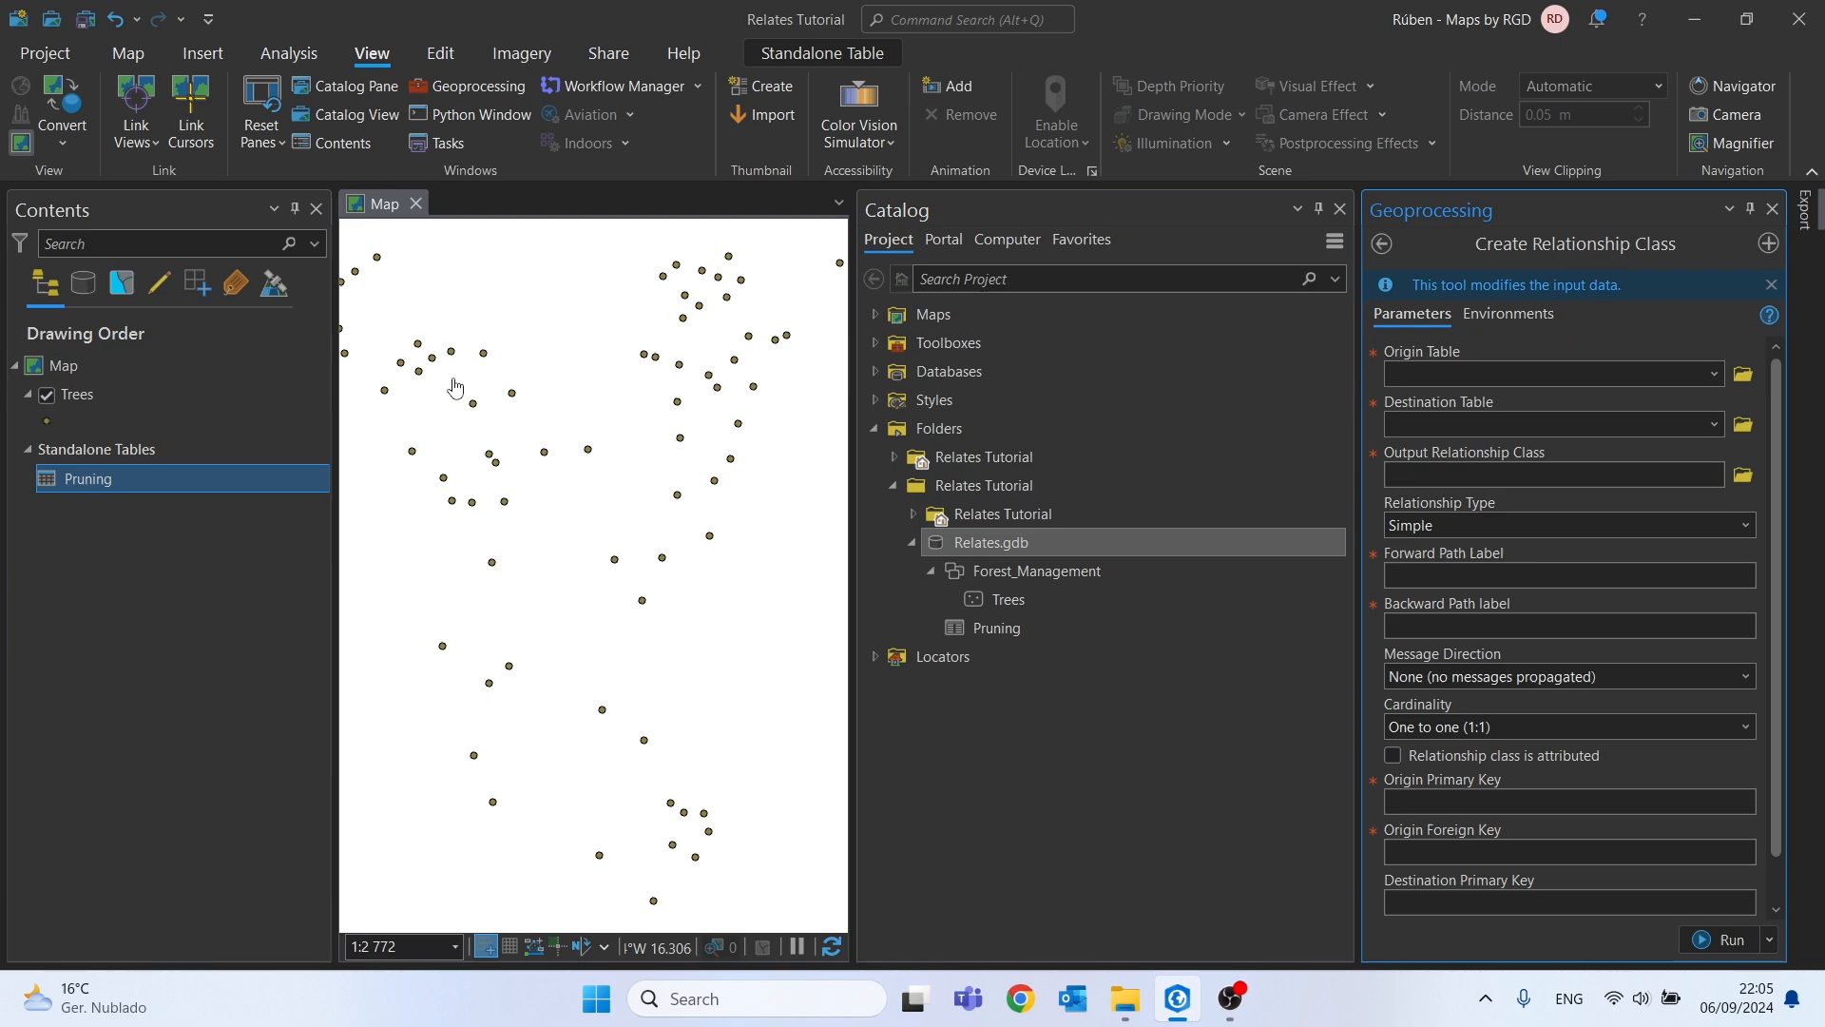
# Set Trees as origin, Pruning as destination, name the output, and view the Pruning table
pyautogui.click(77, 394)
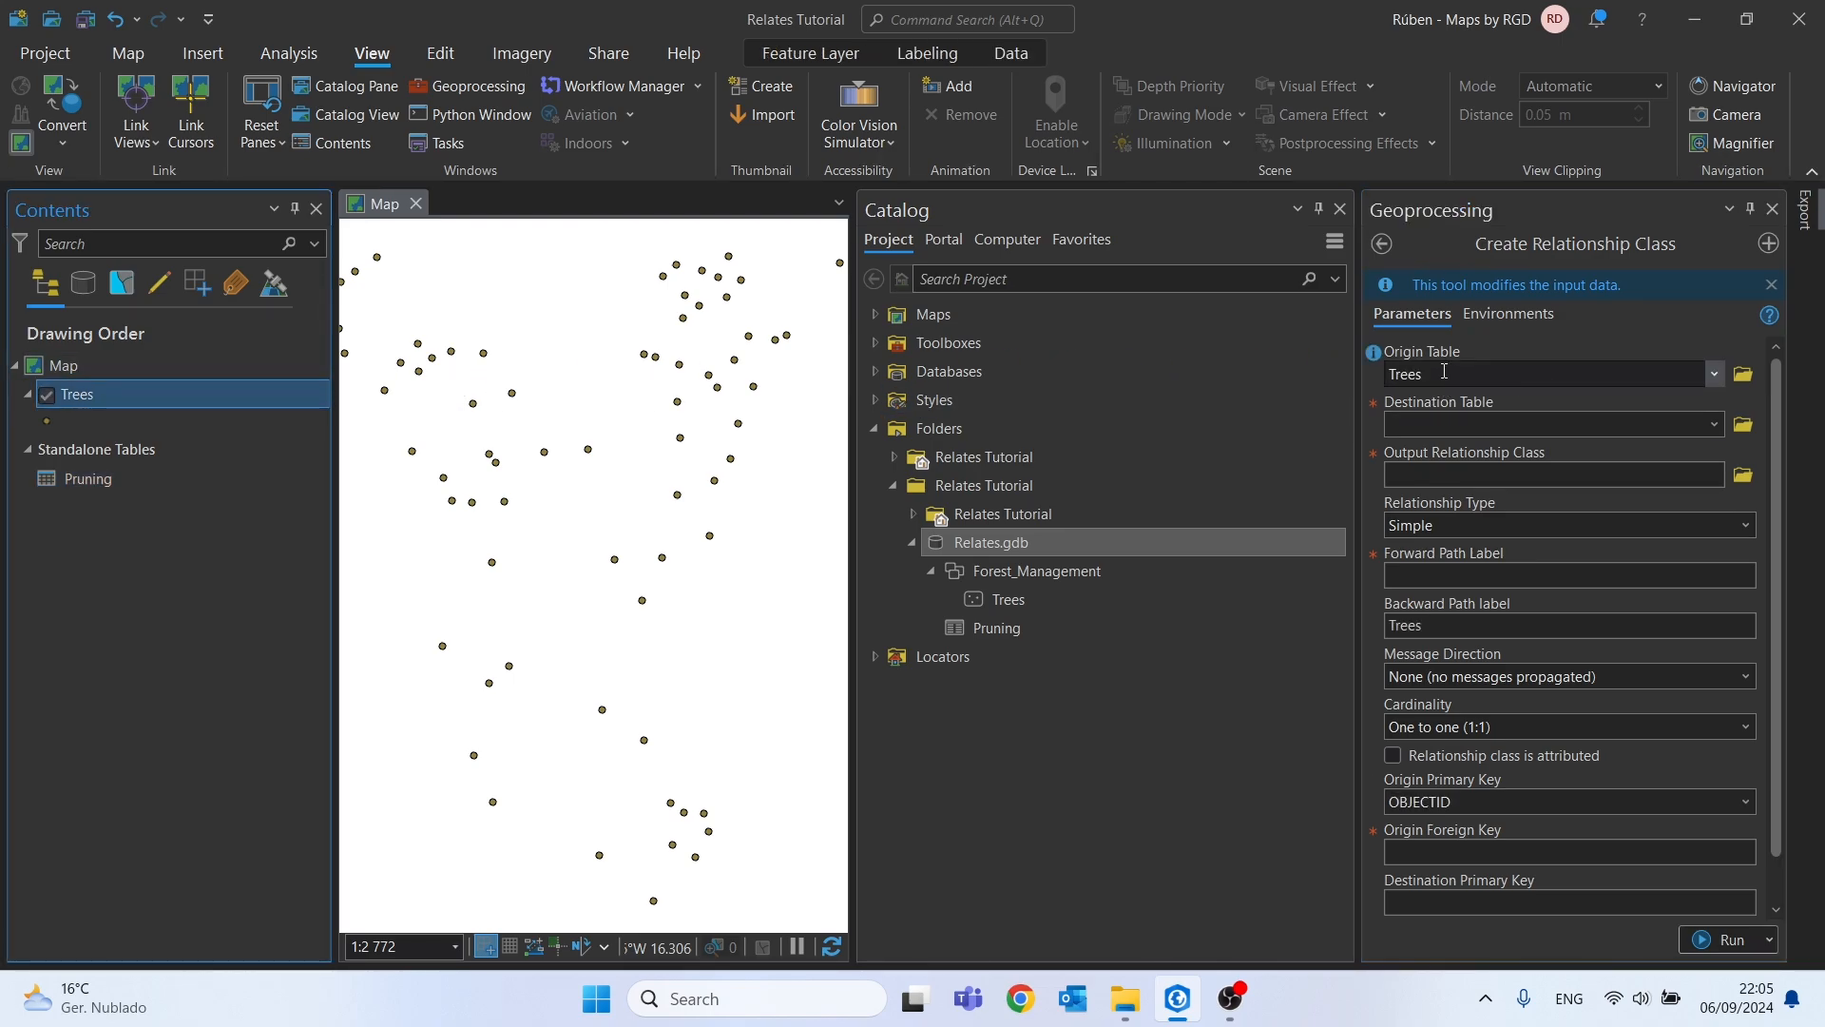
pyautogui.click(88, 478)
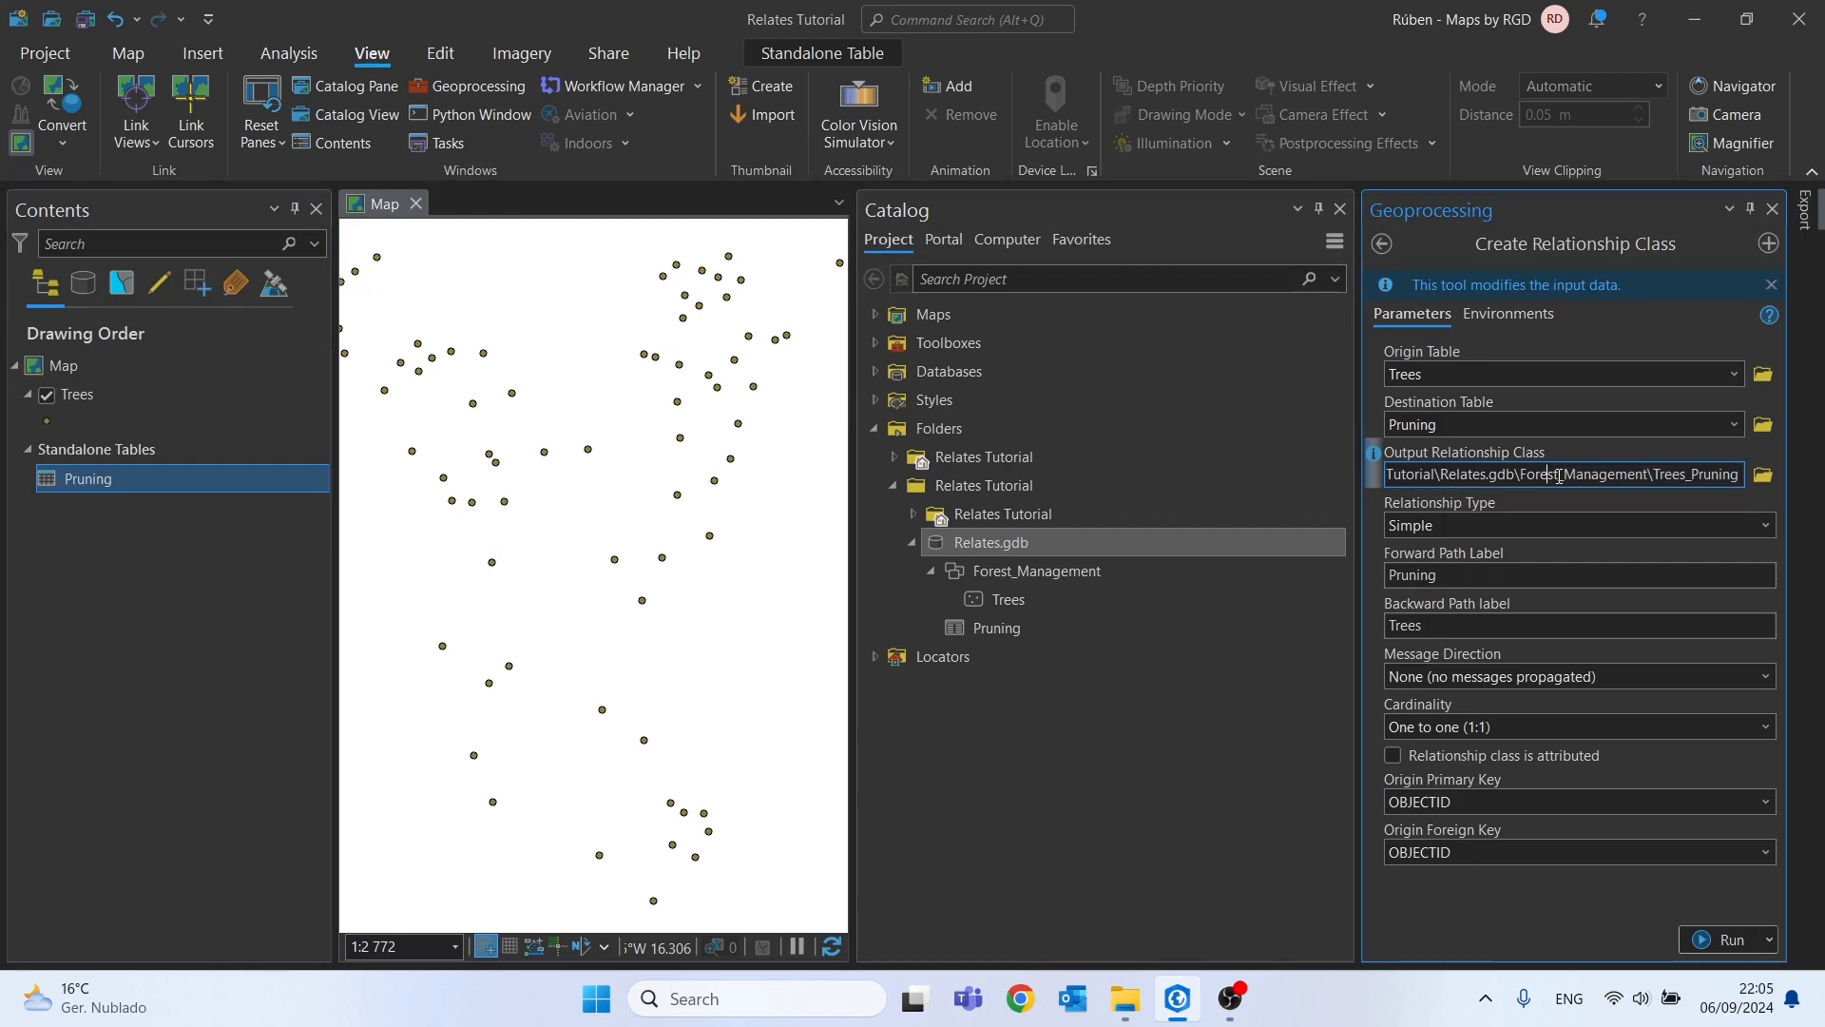
pyautogui.click(1035, 570)
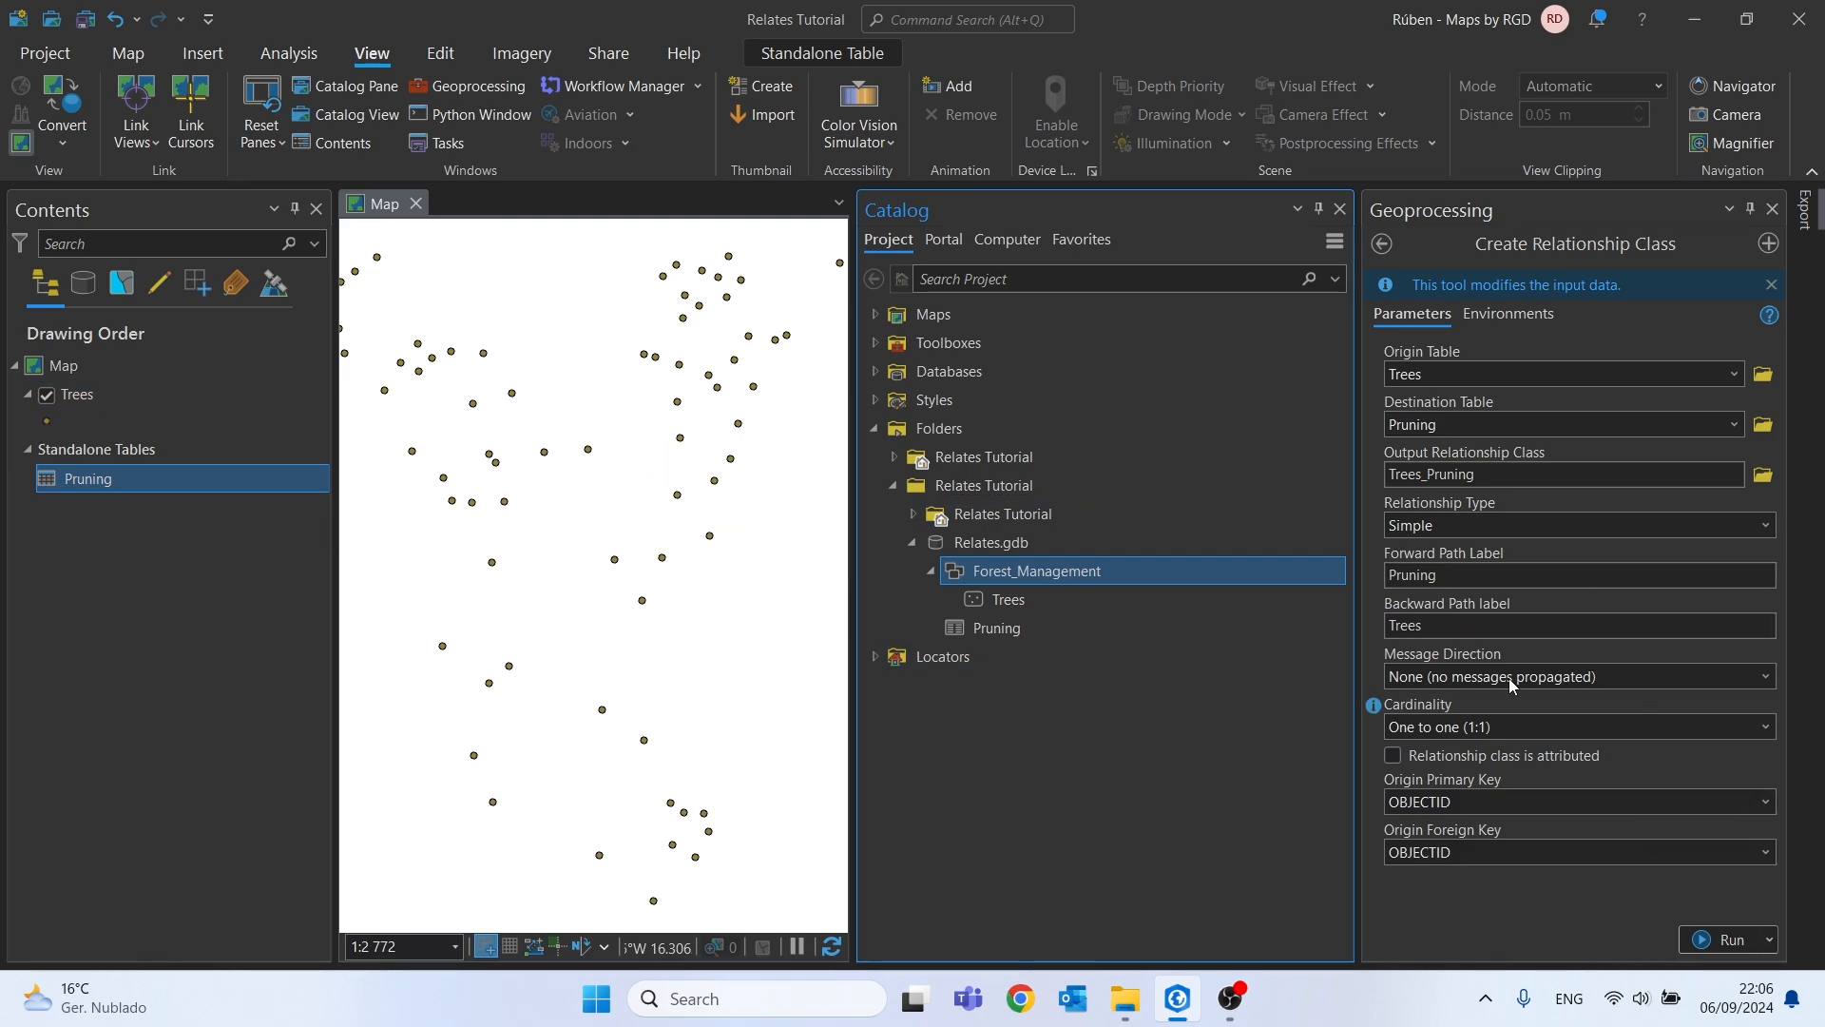
pyautogui.rightClick(76, 394)
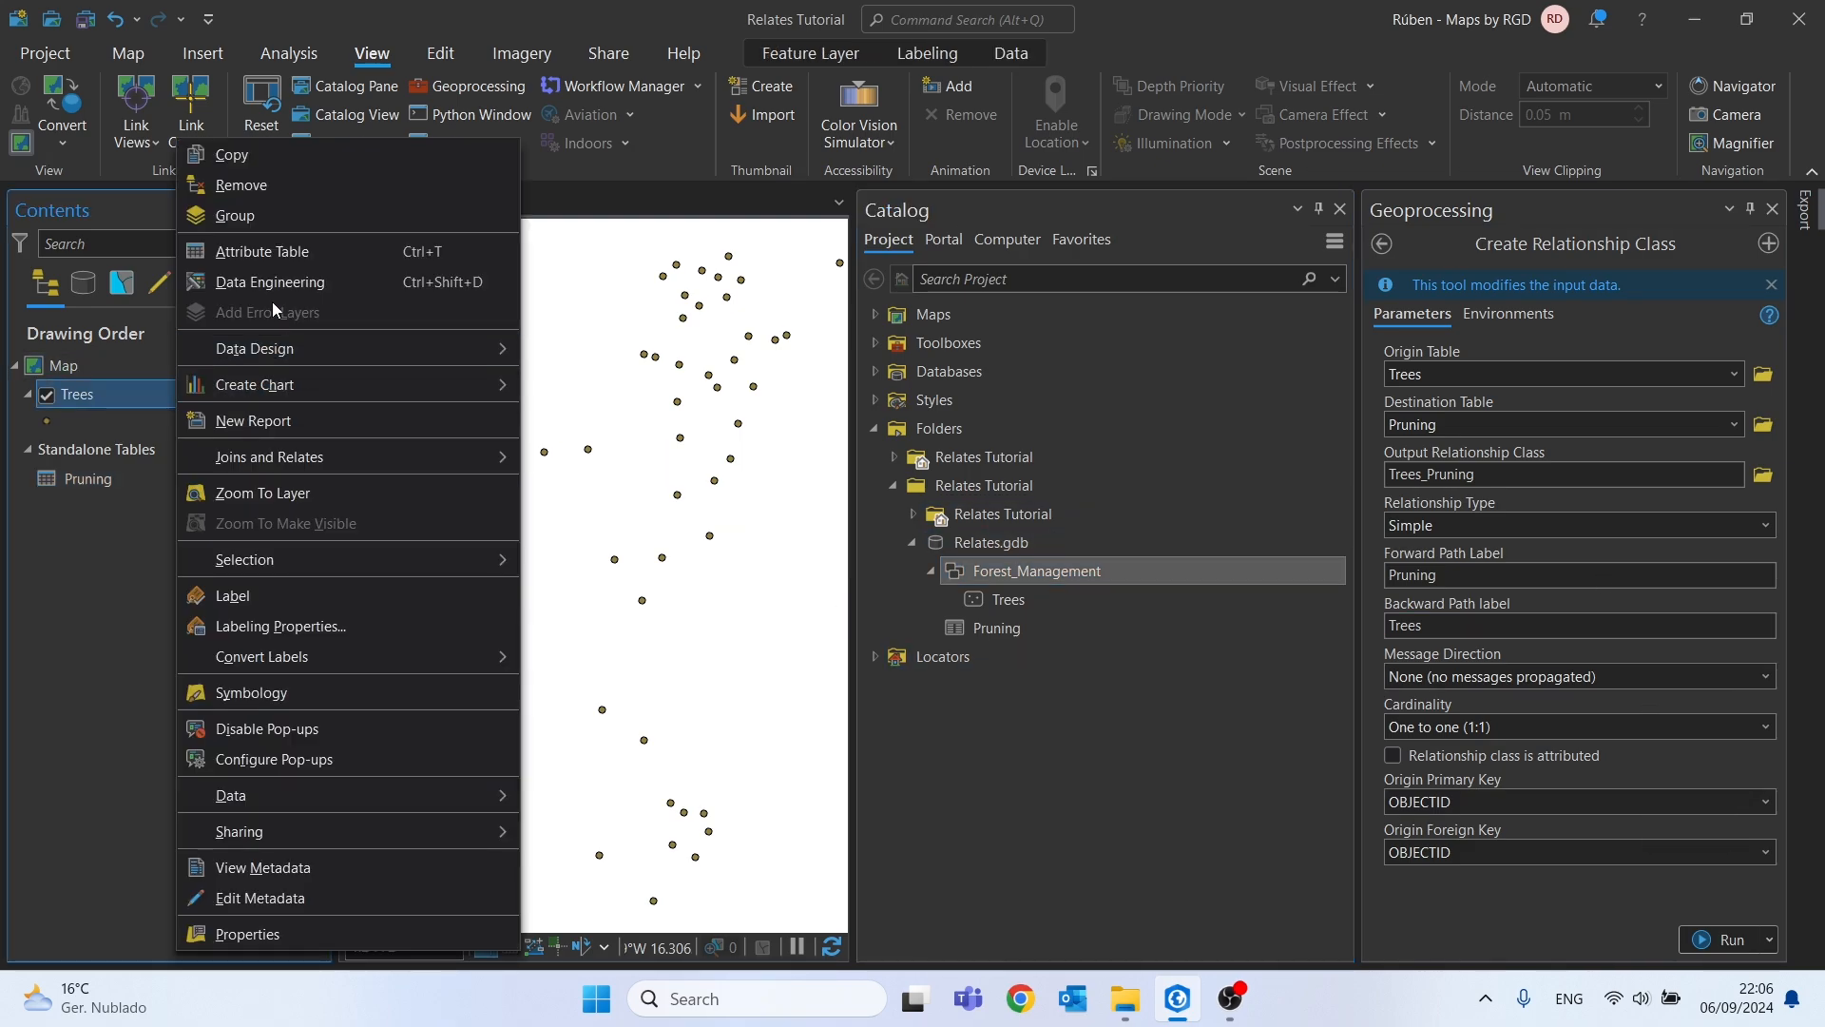
pyautogui.click(263, 251)
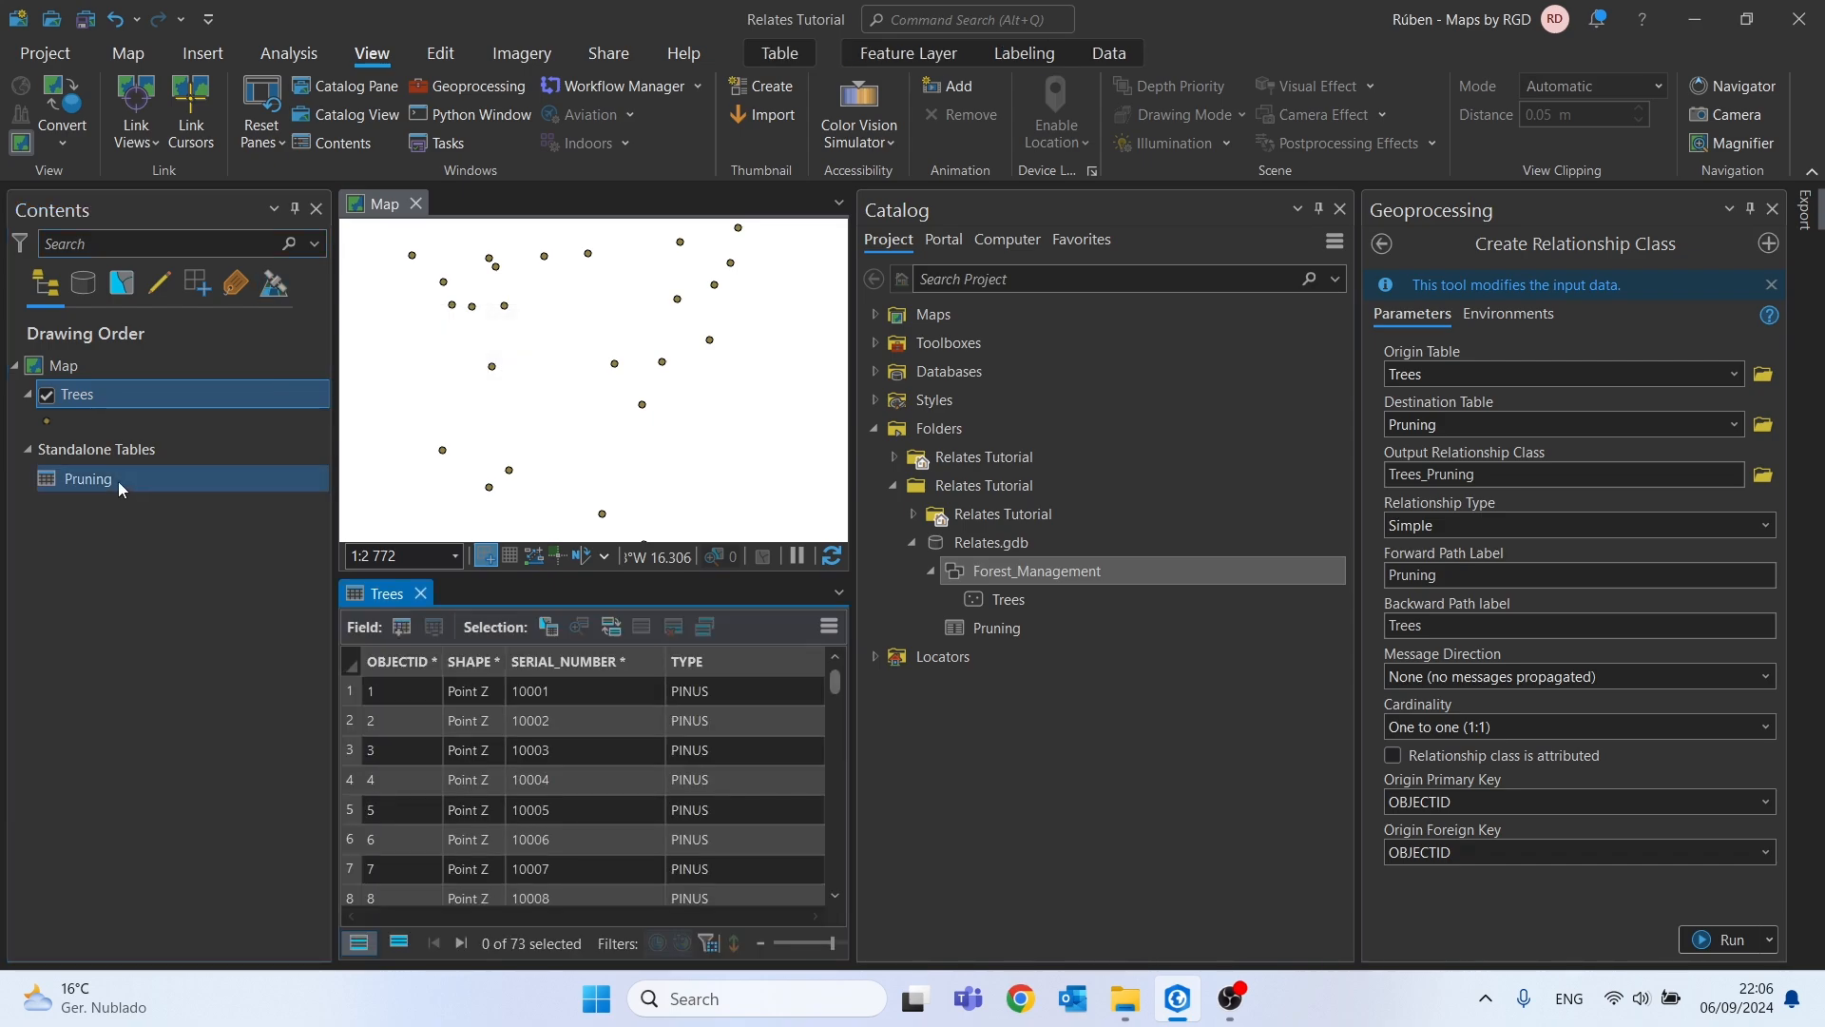
pyautogui.doubleClick(87, 479)
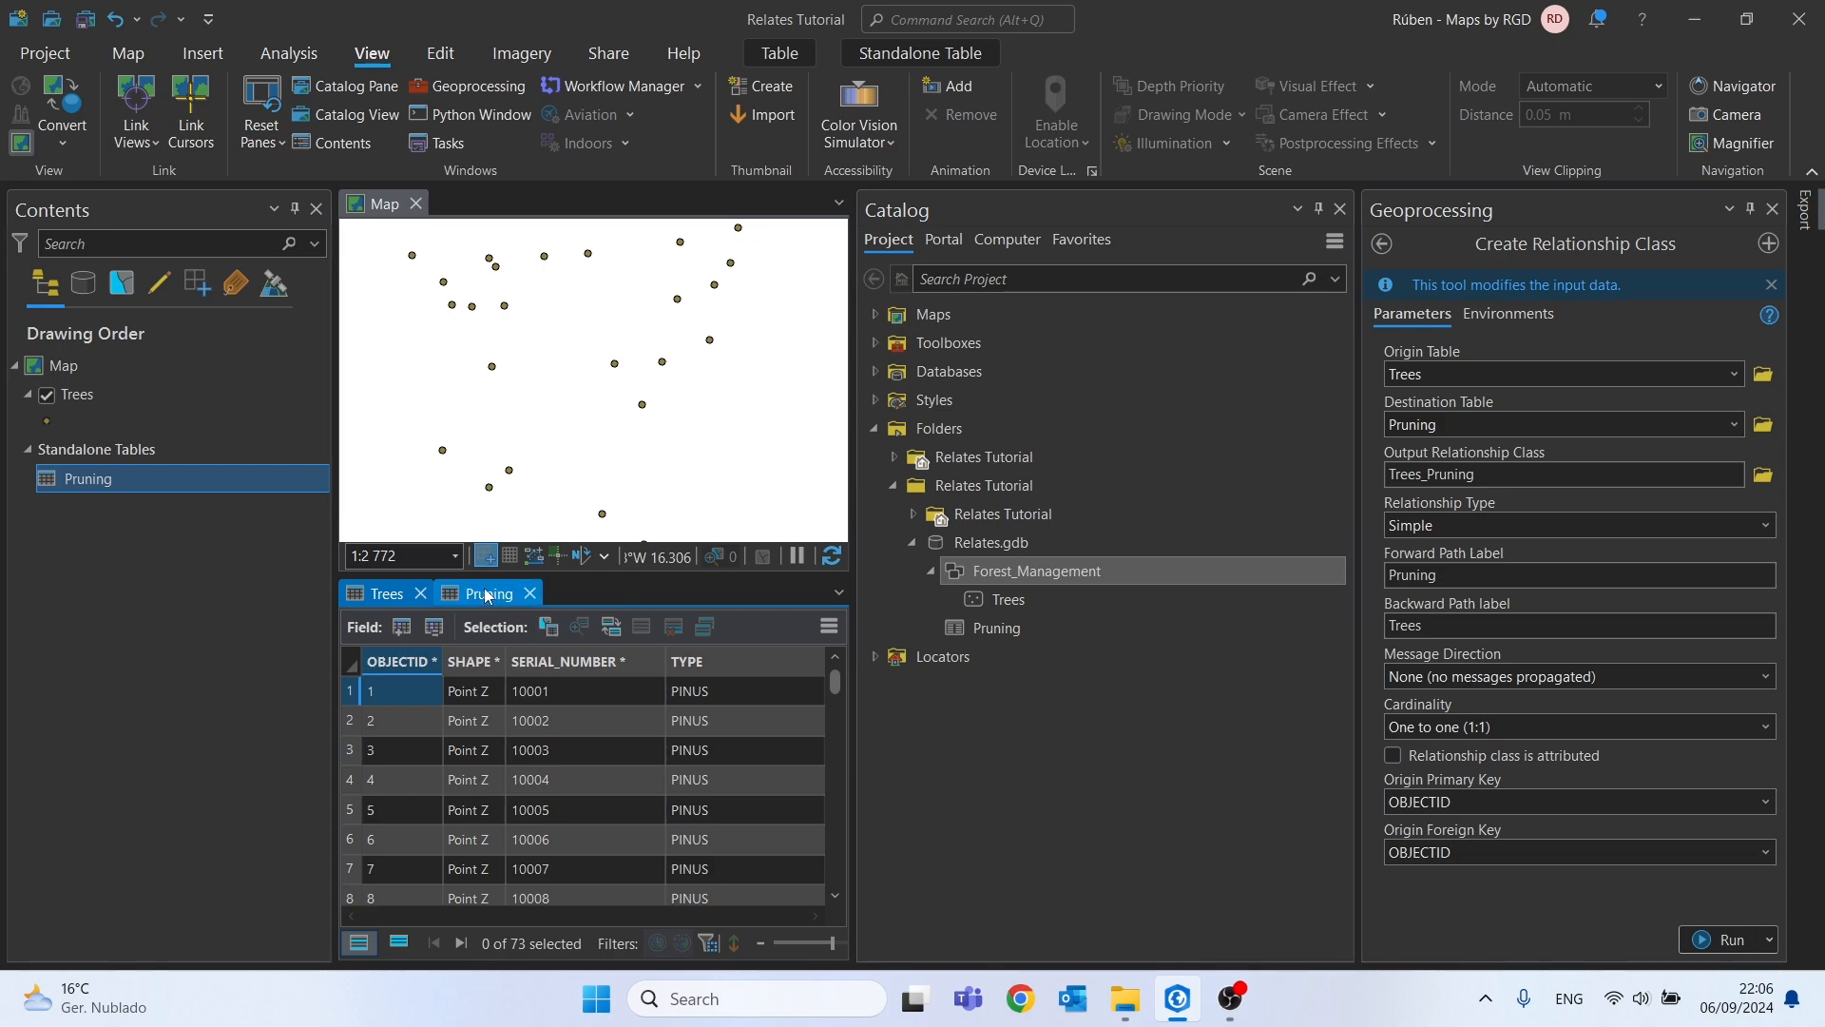
pyautogui.click(478, 593)
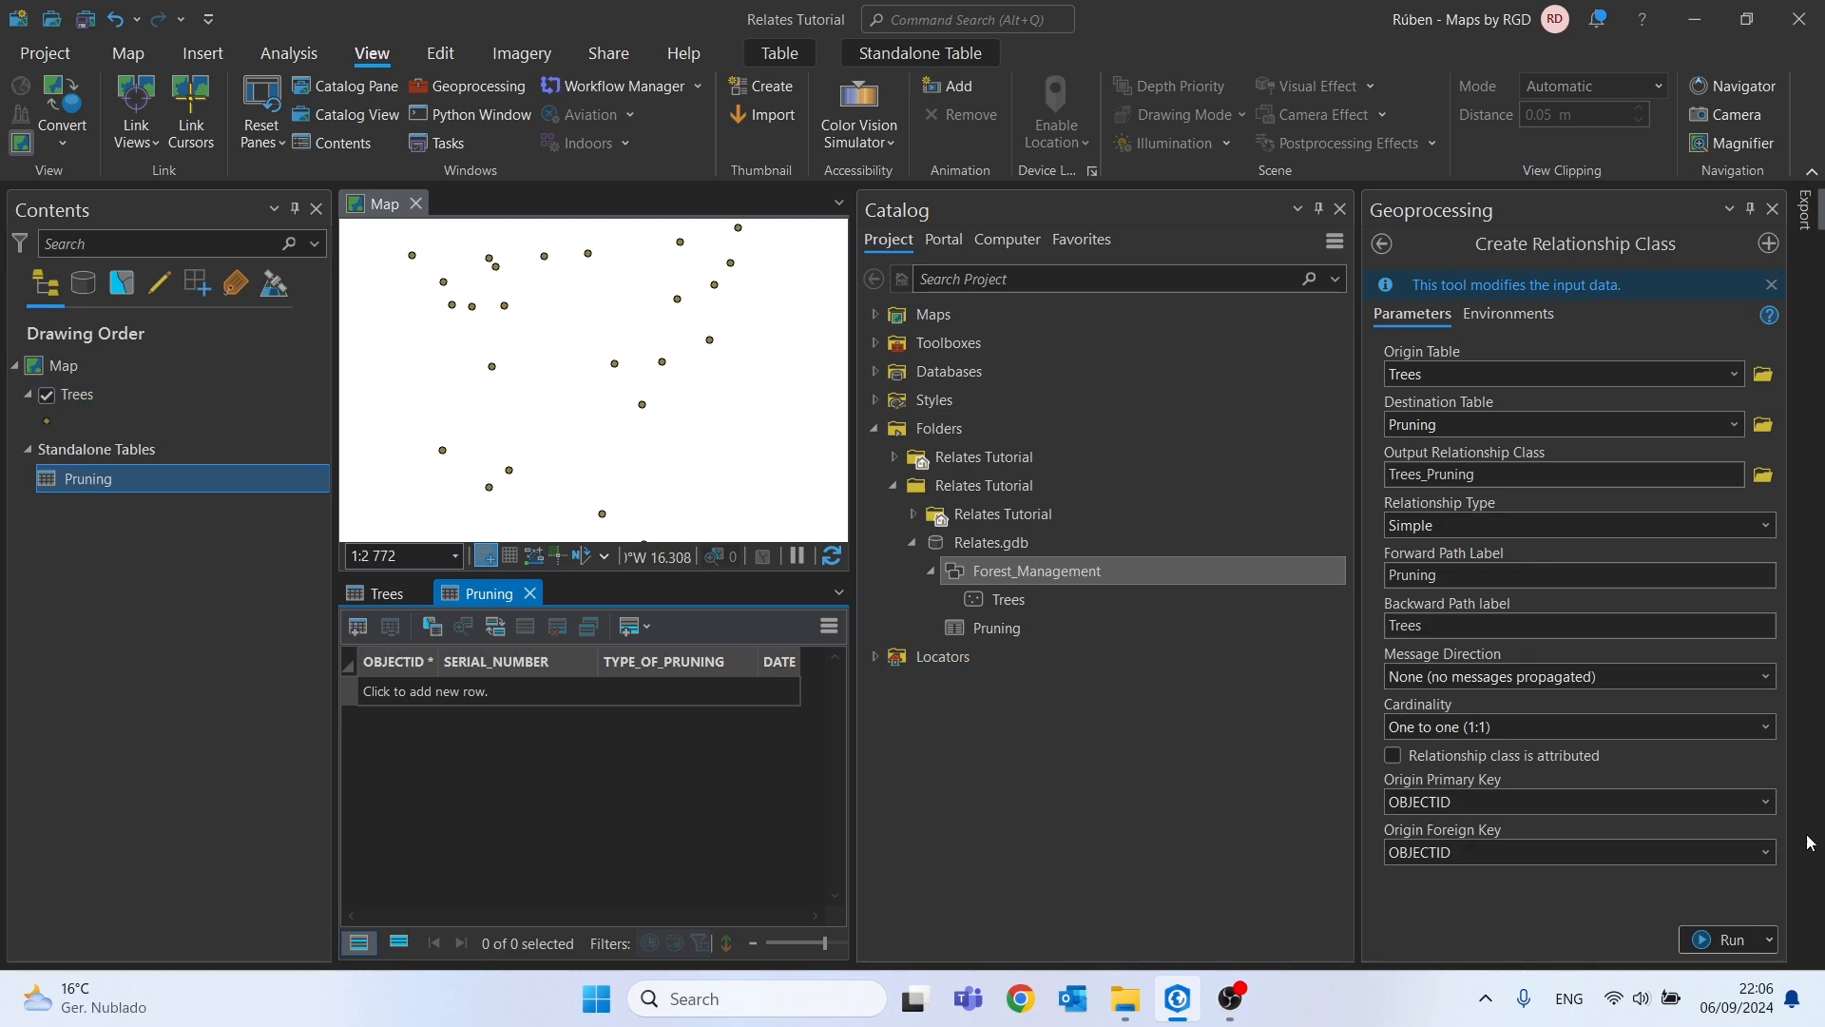
# Use SERIAL_NUMBER as origin primary and foreign key and run the tool
pyautogui.click(1764, 800)
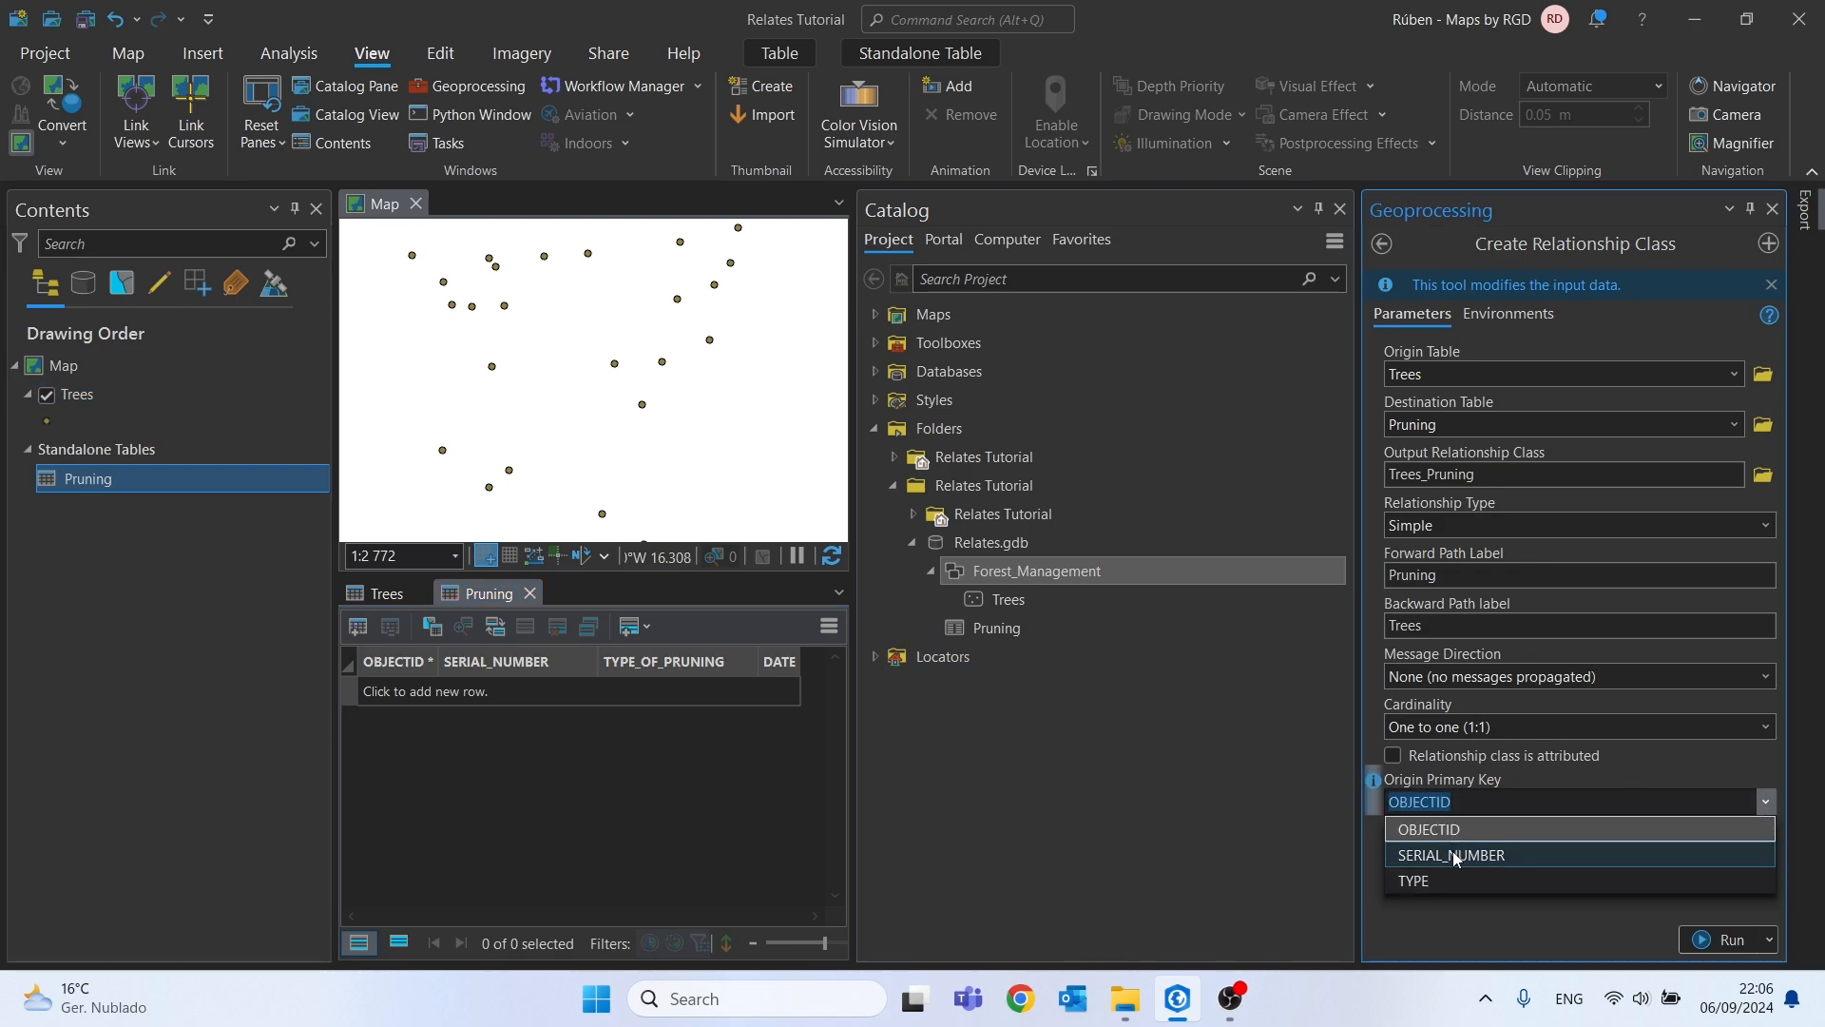
pyautogui.click(1451, 854)
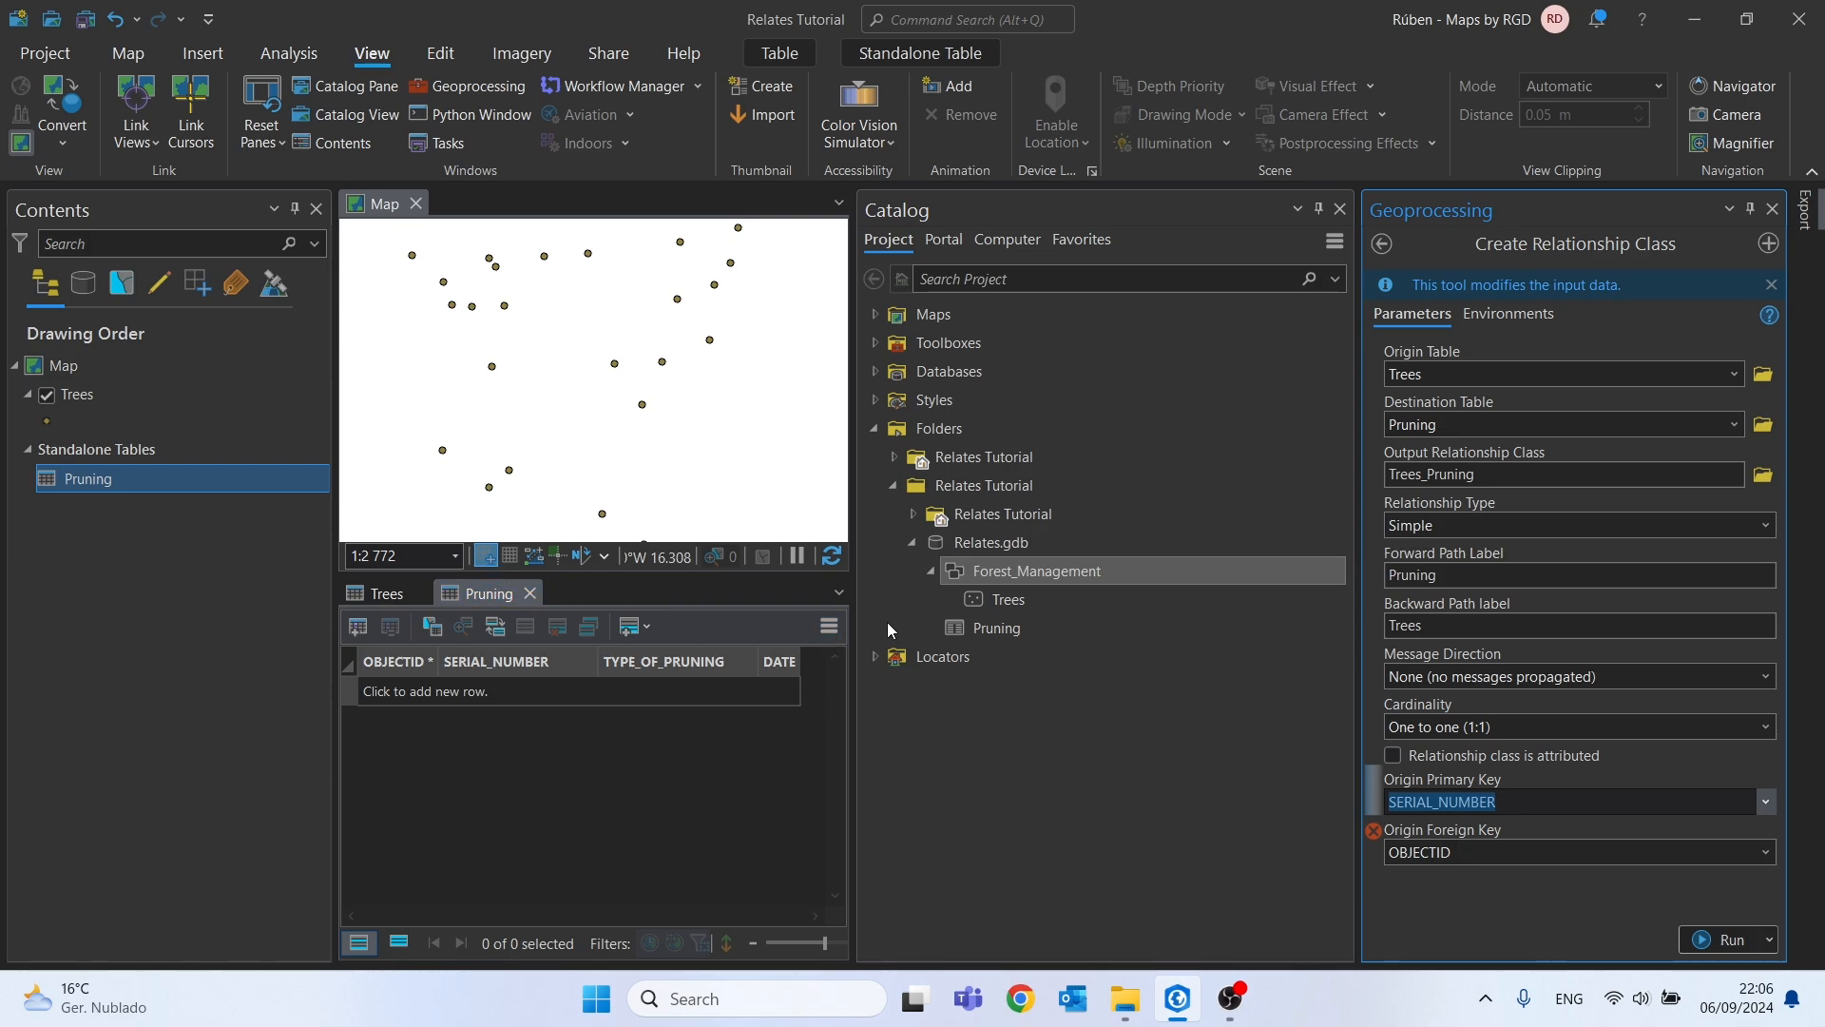
pyautogui.click(1761, 851)
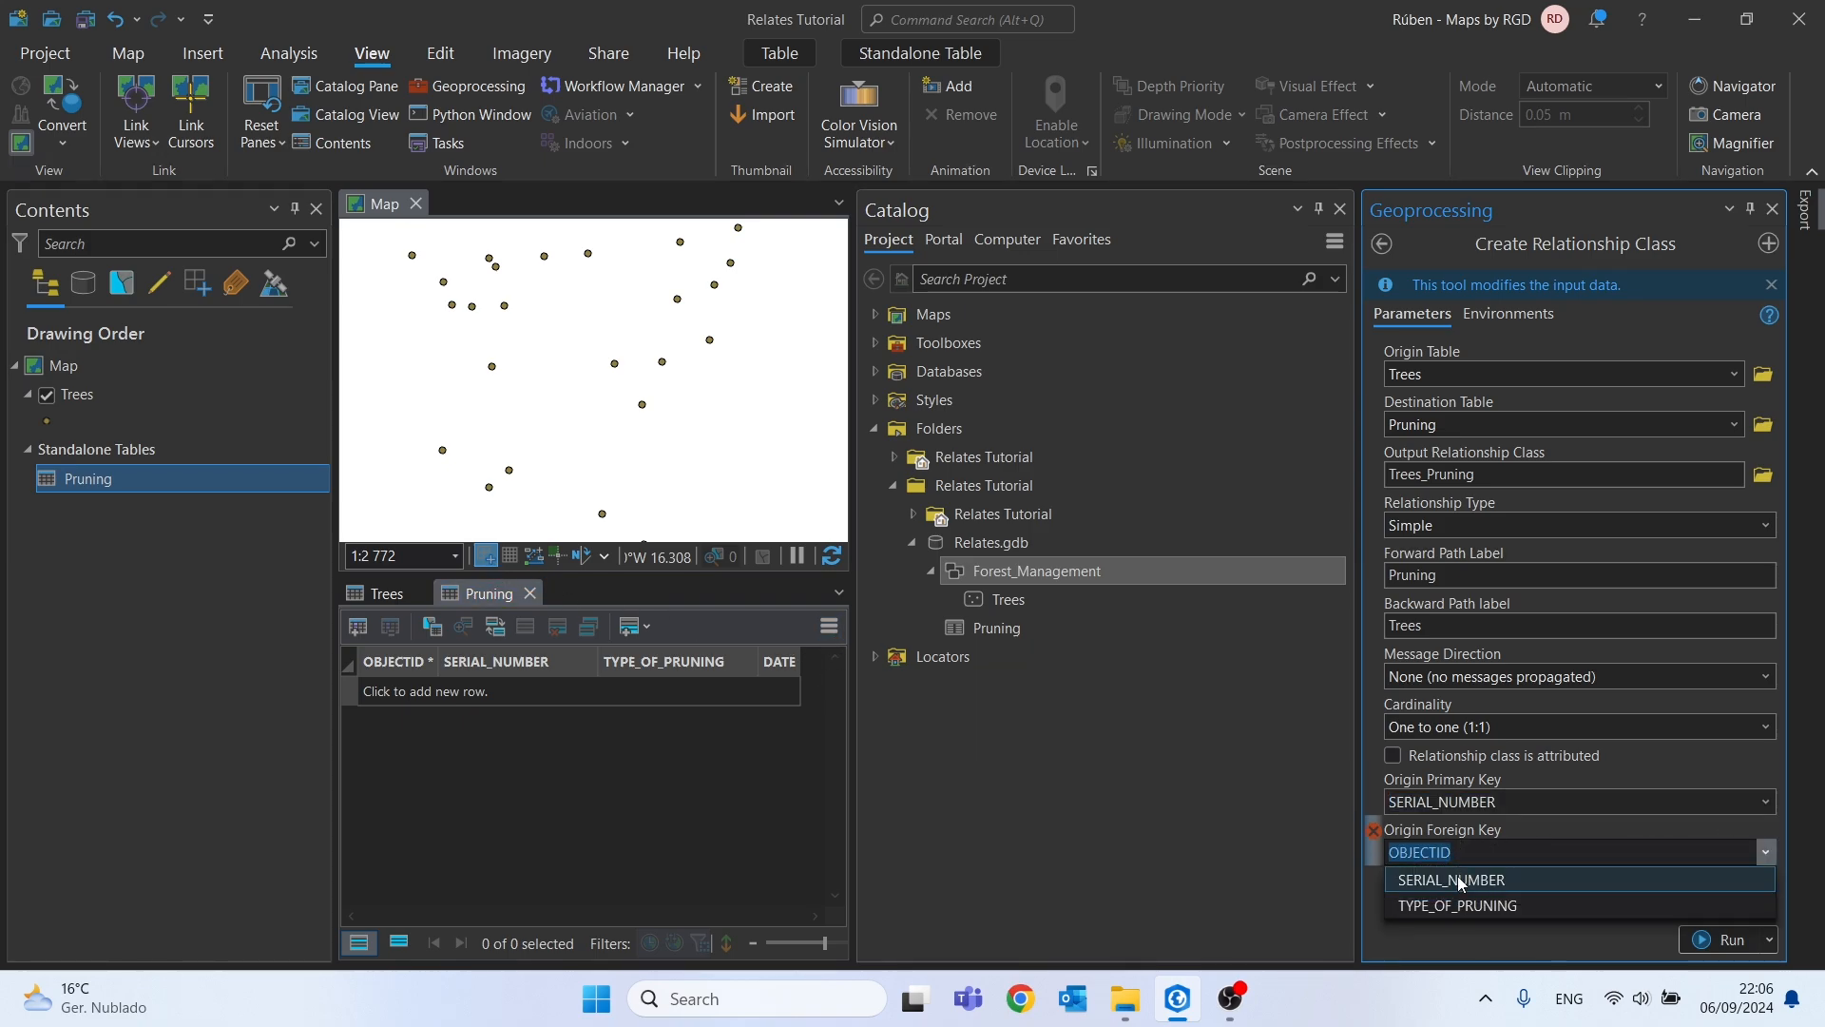
pyautogui.click(1453, 880)
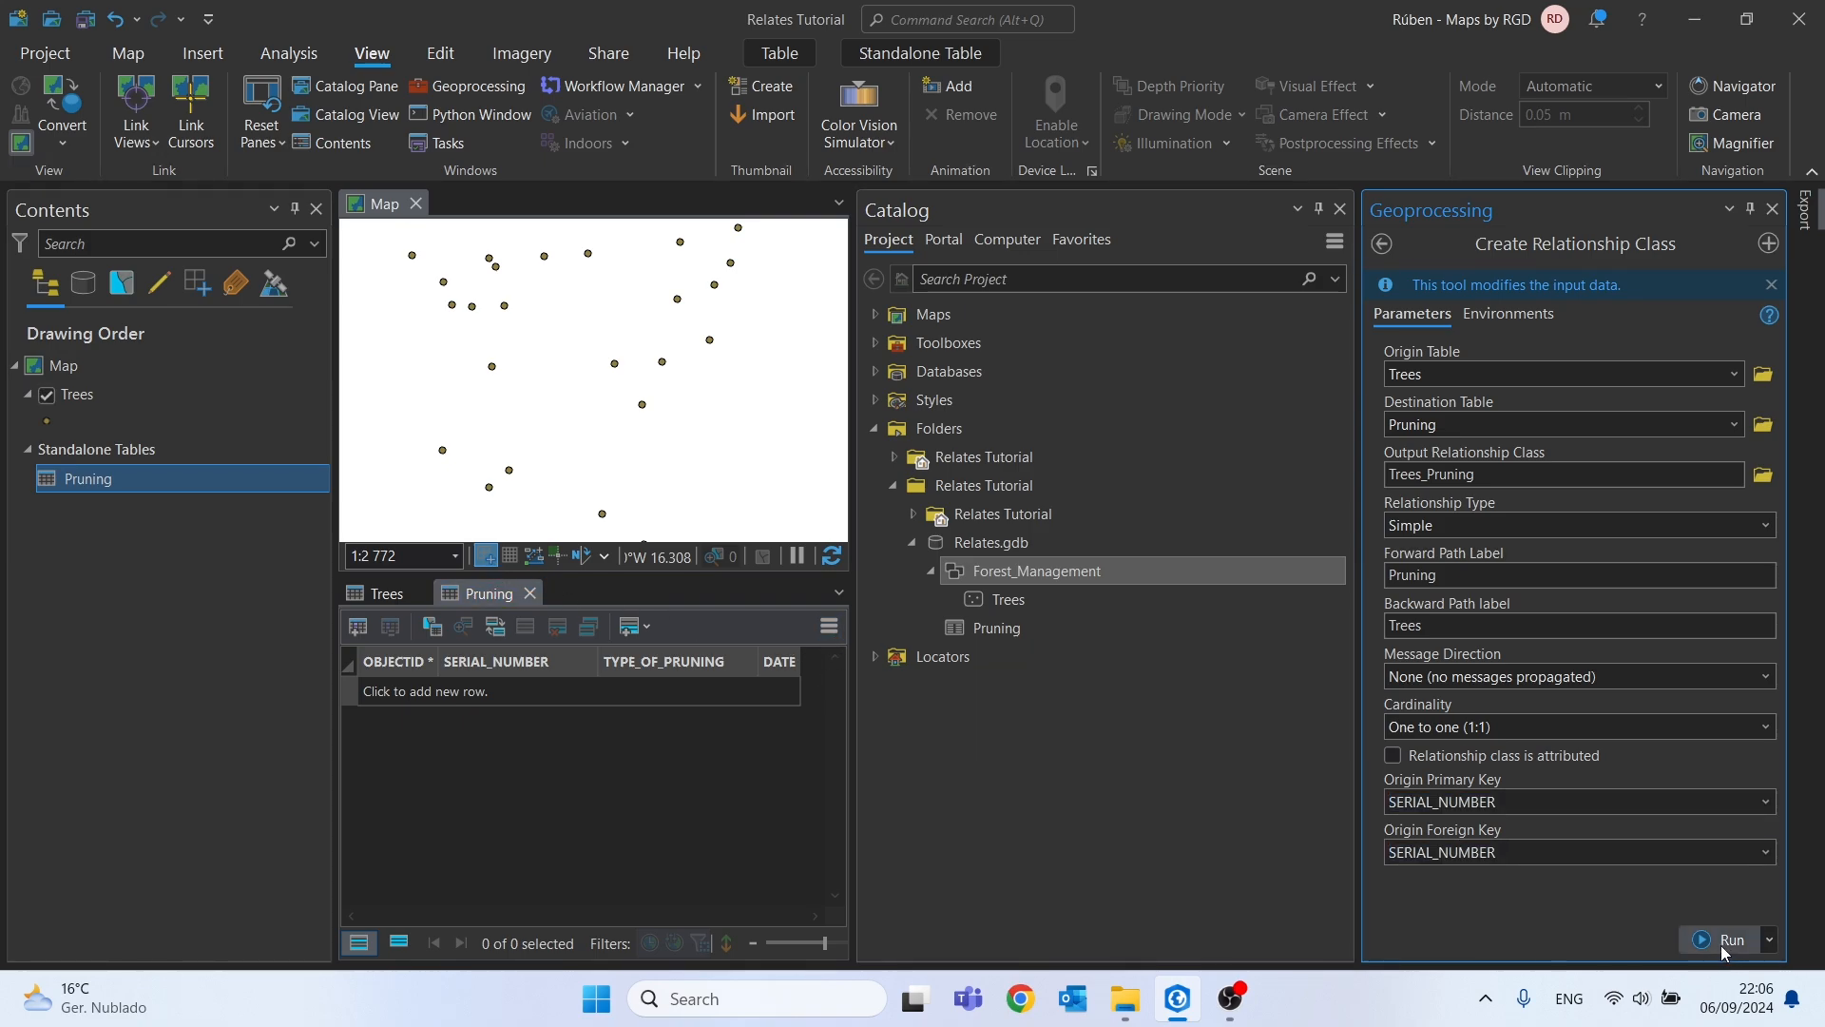
pyautogui.click(1731, 939)
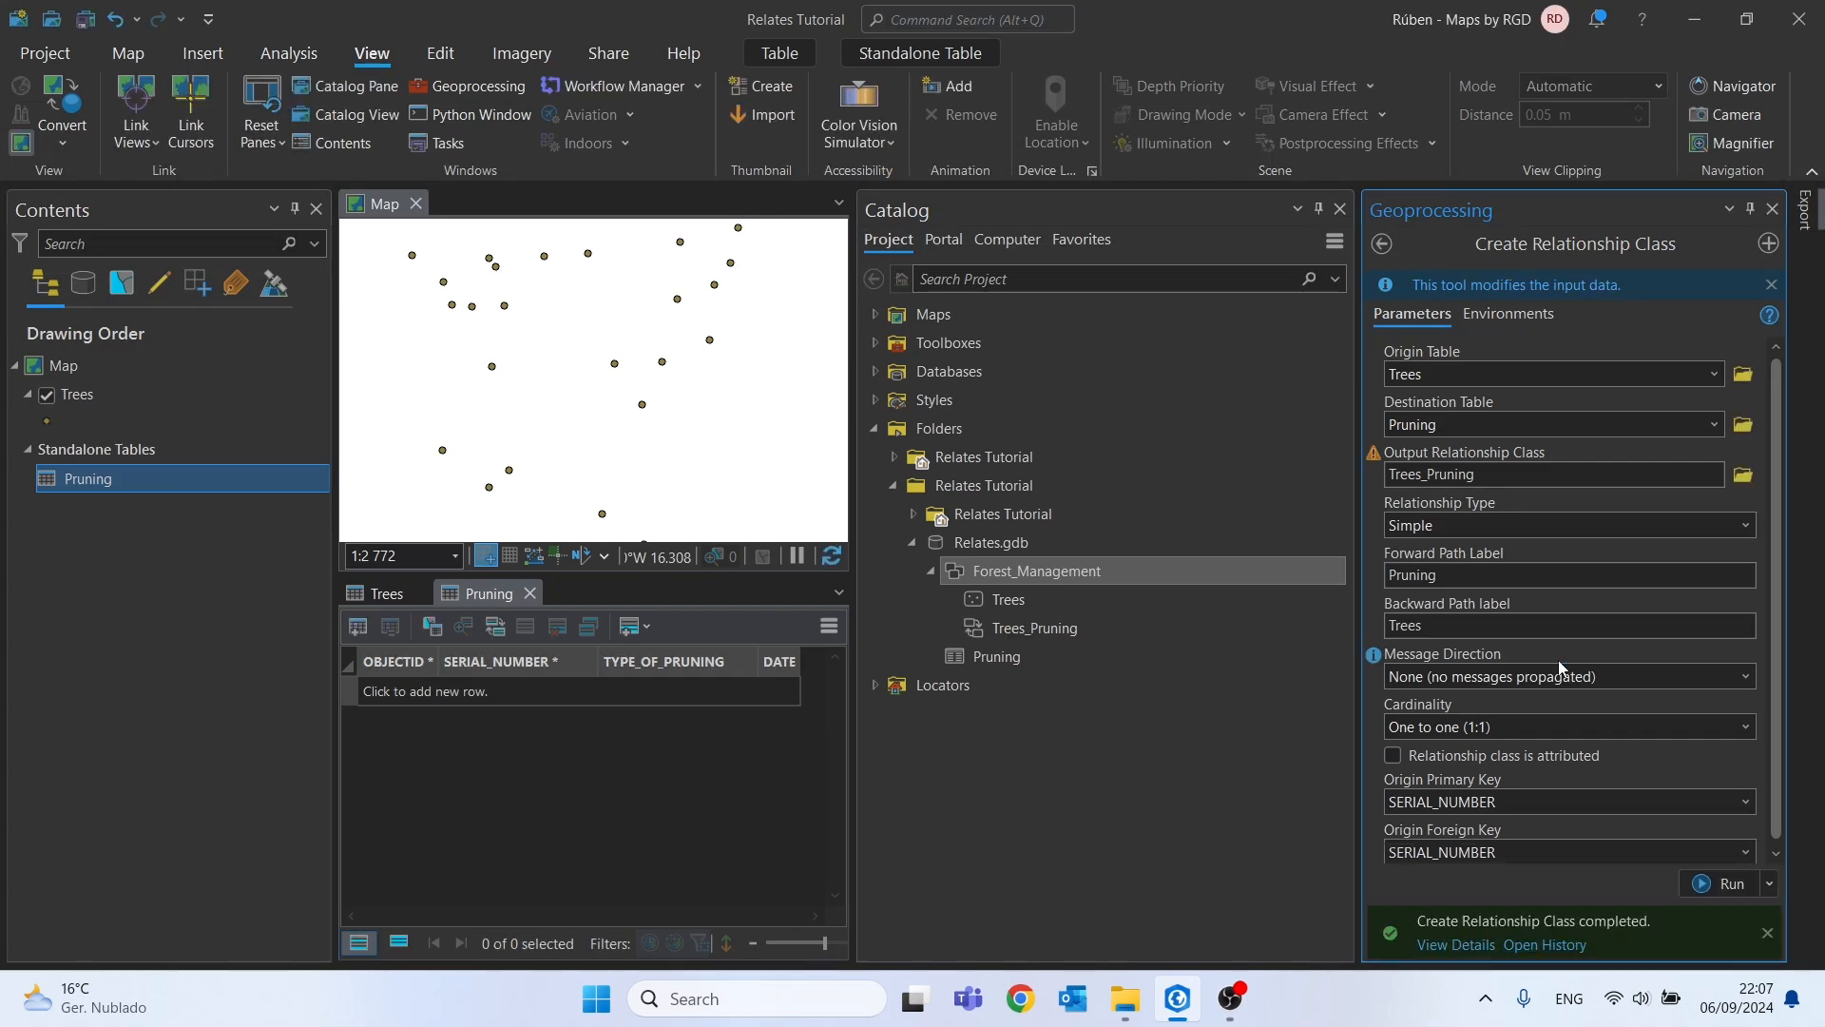
# Select the new Trees_Pruning relationship class in Catalog
pyautogui.click(1029, 627)
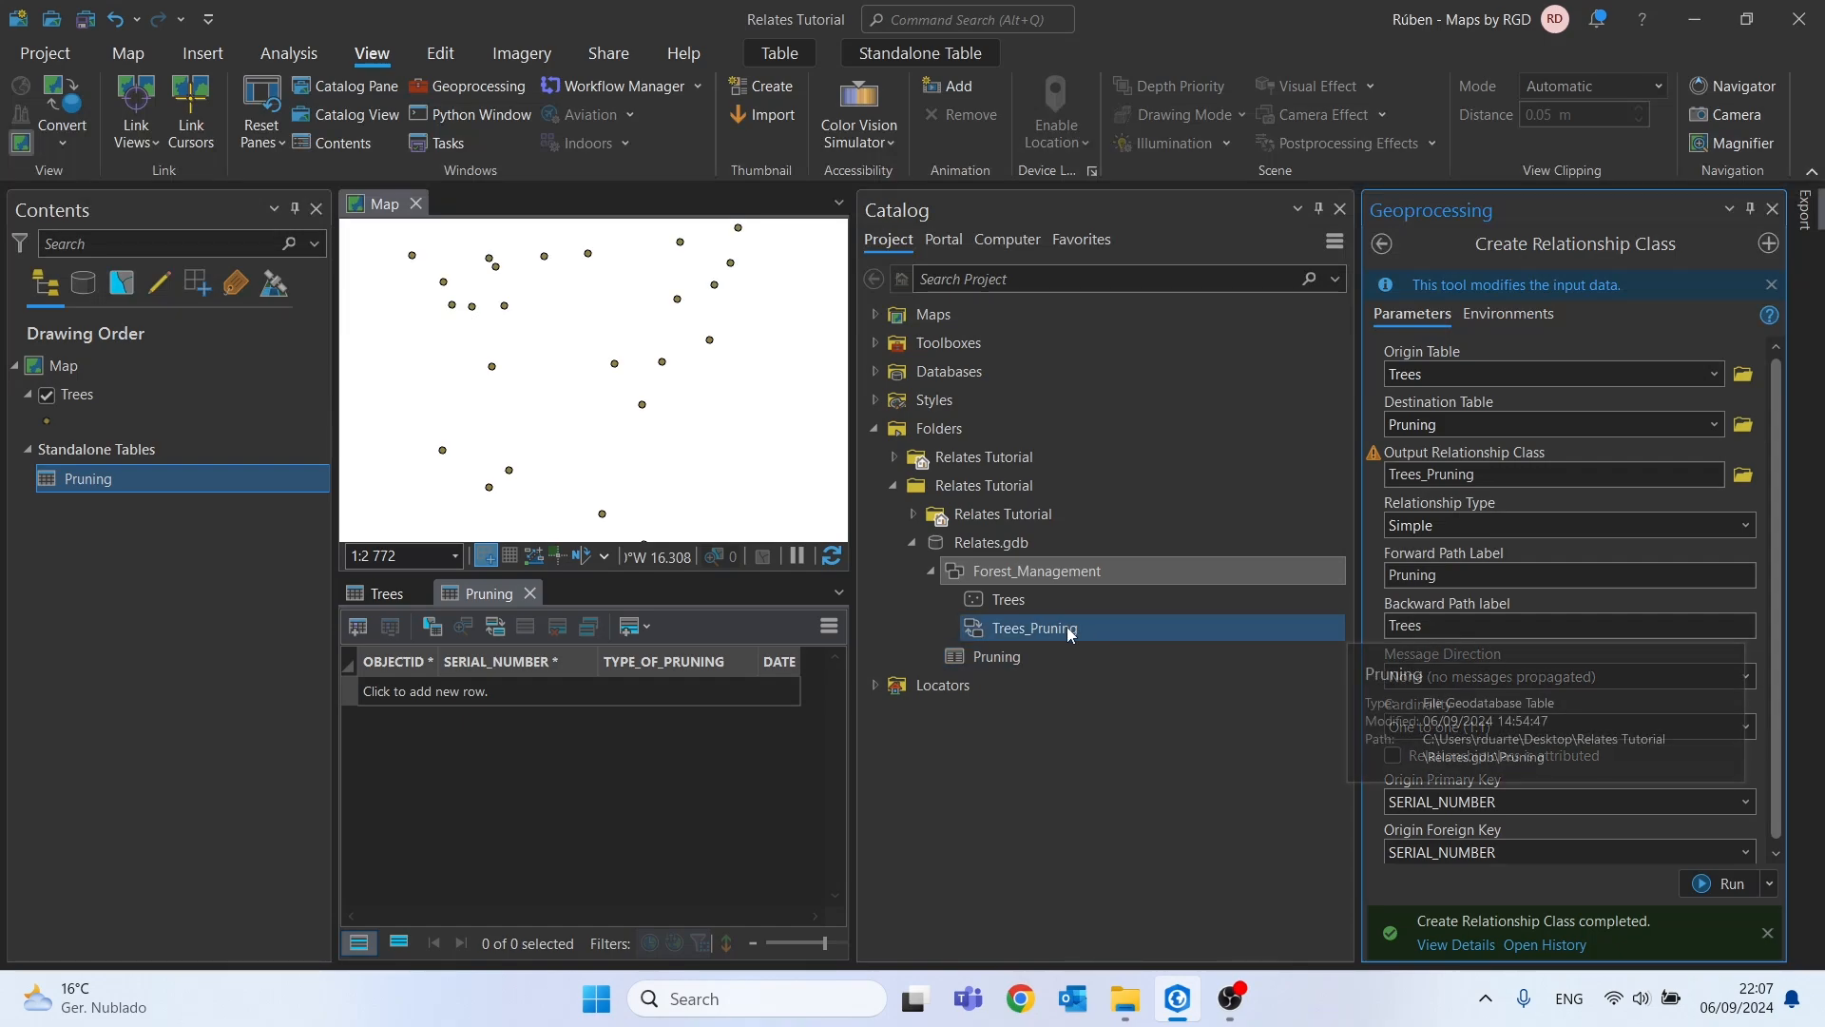
pyautogui.moveTo(1028, 628)
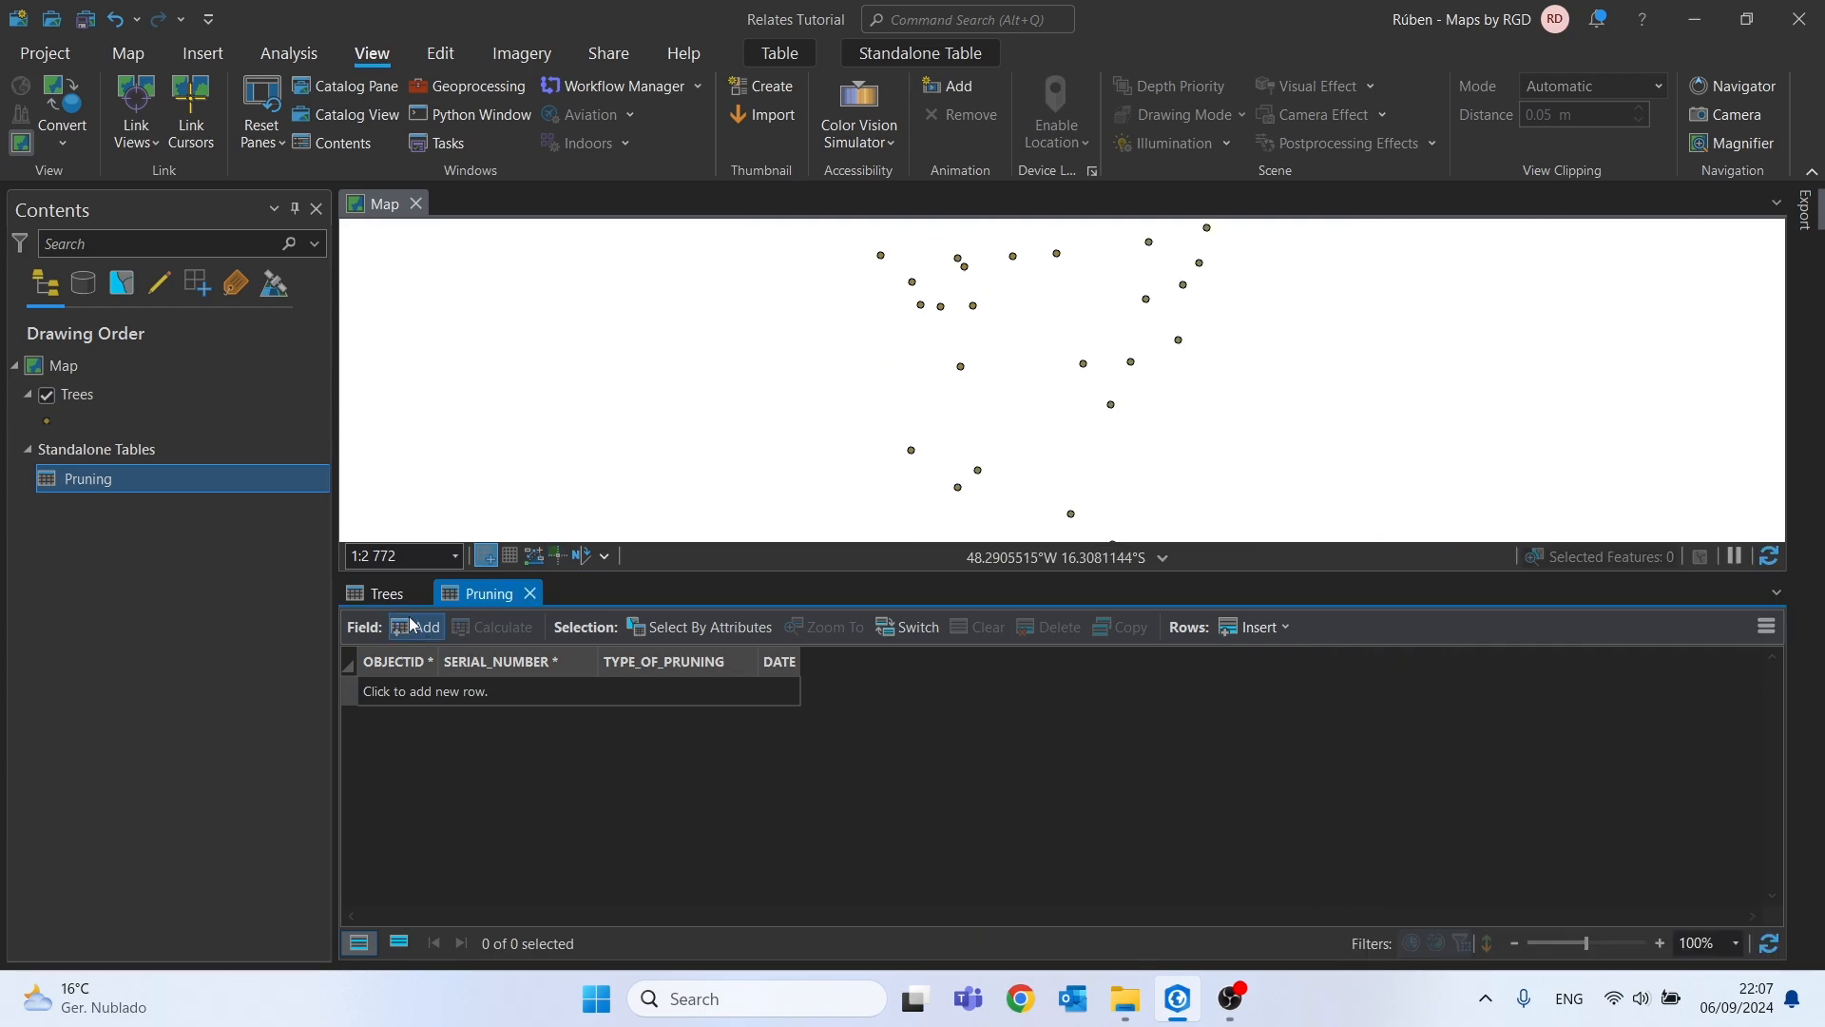
# Enter a Pruning record with SERIAL_NUMBER 10001 and DATE 06/09/2024
pyautogui.click(385, 592)
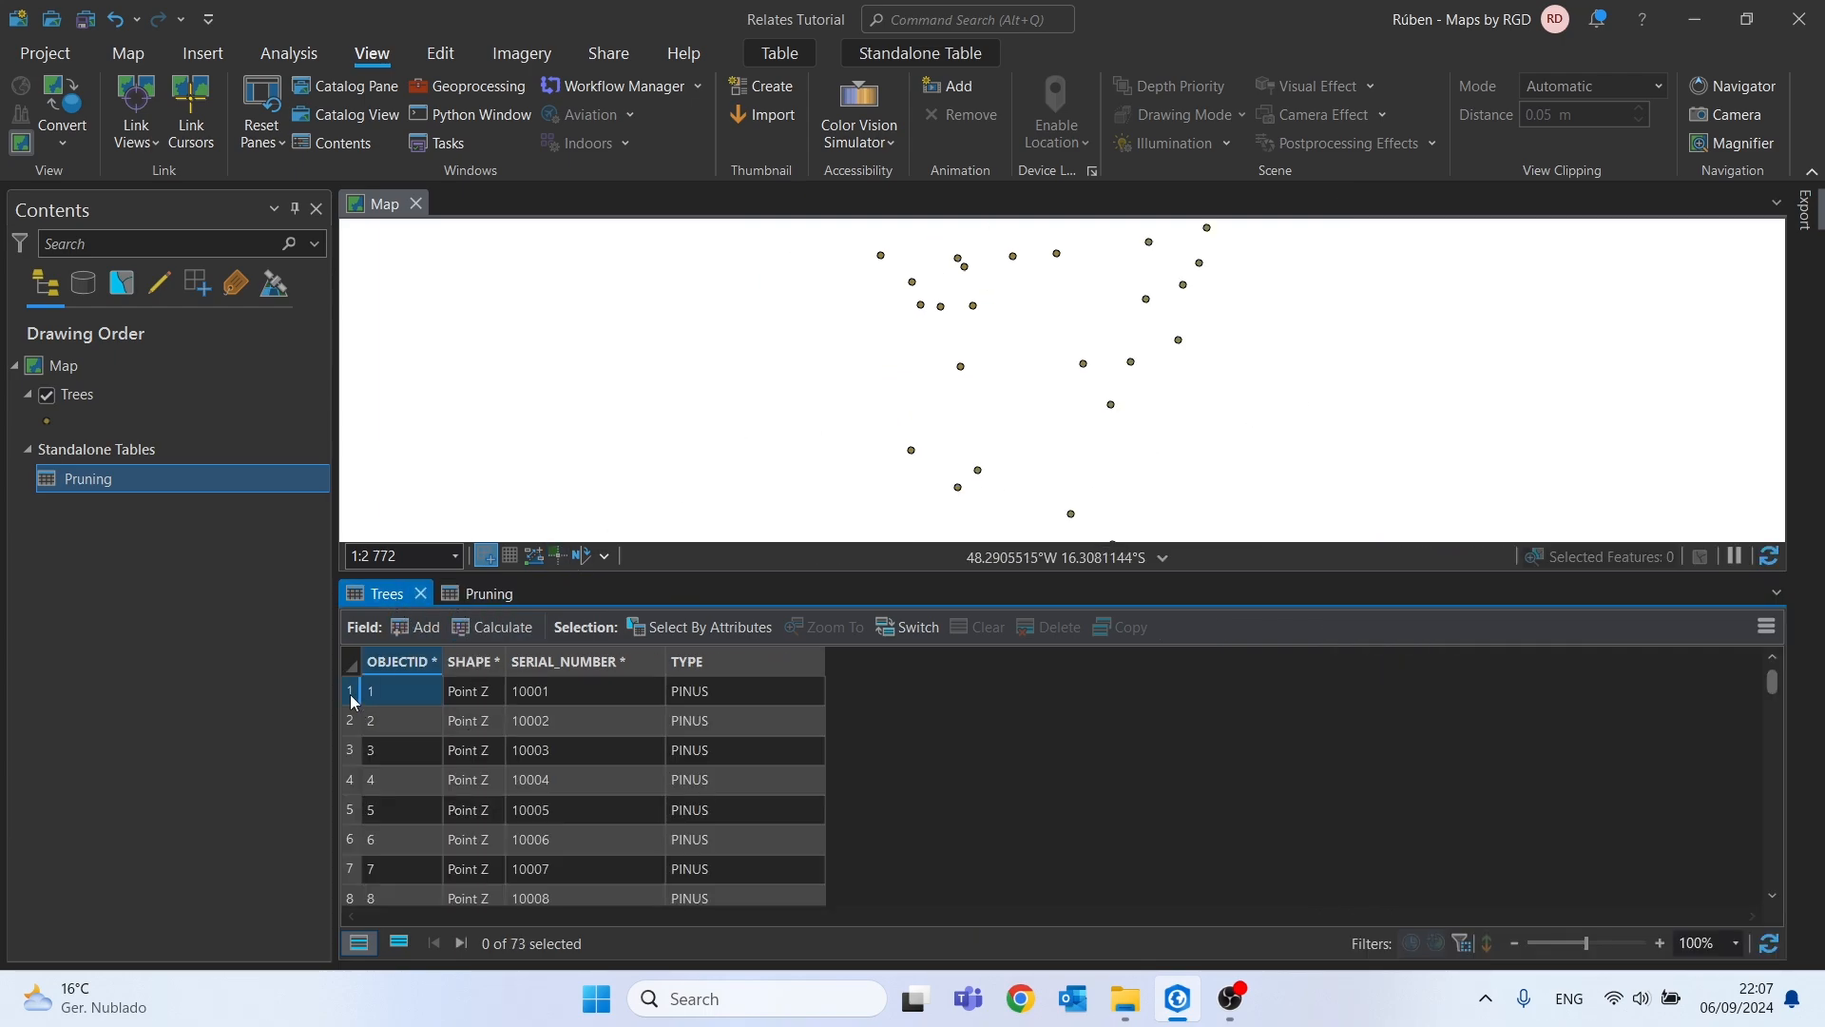
pyautogui.click(529, 690)
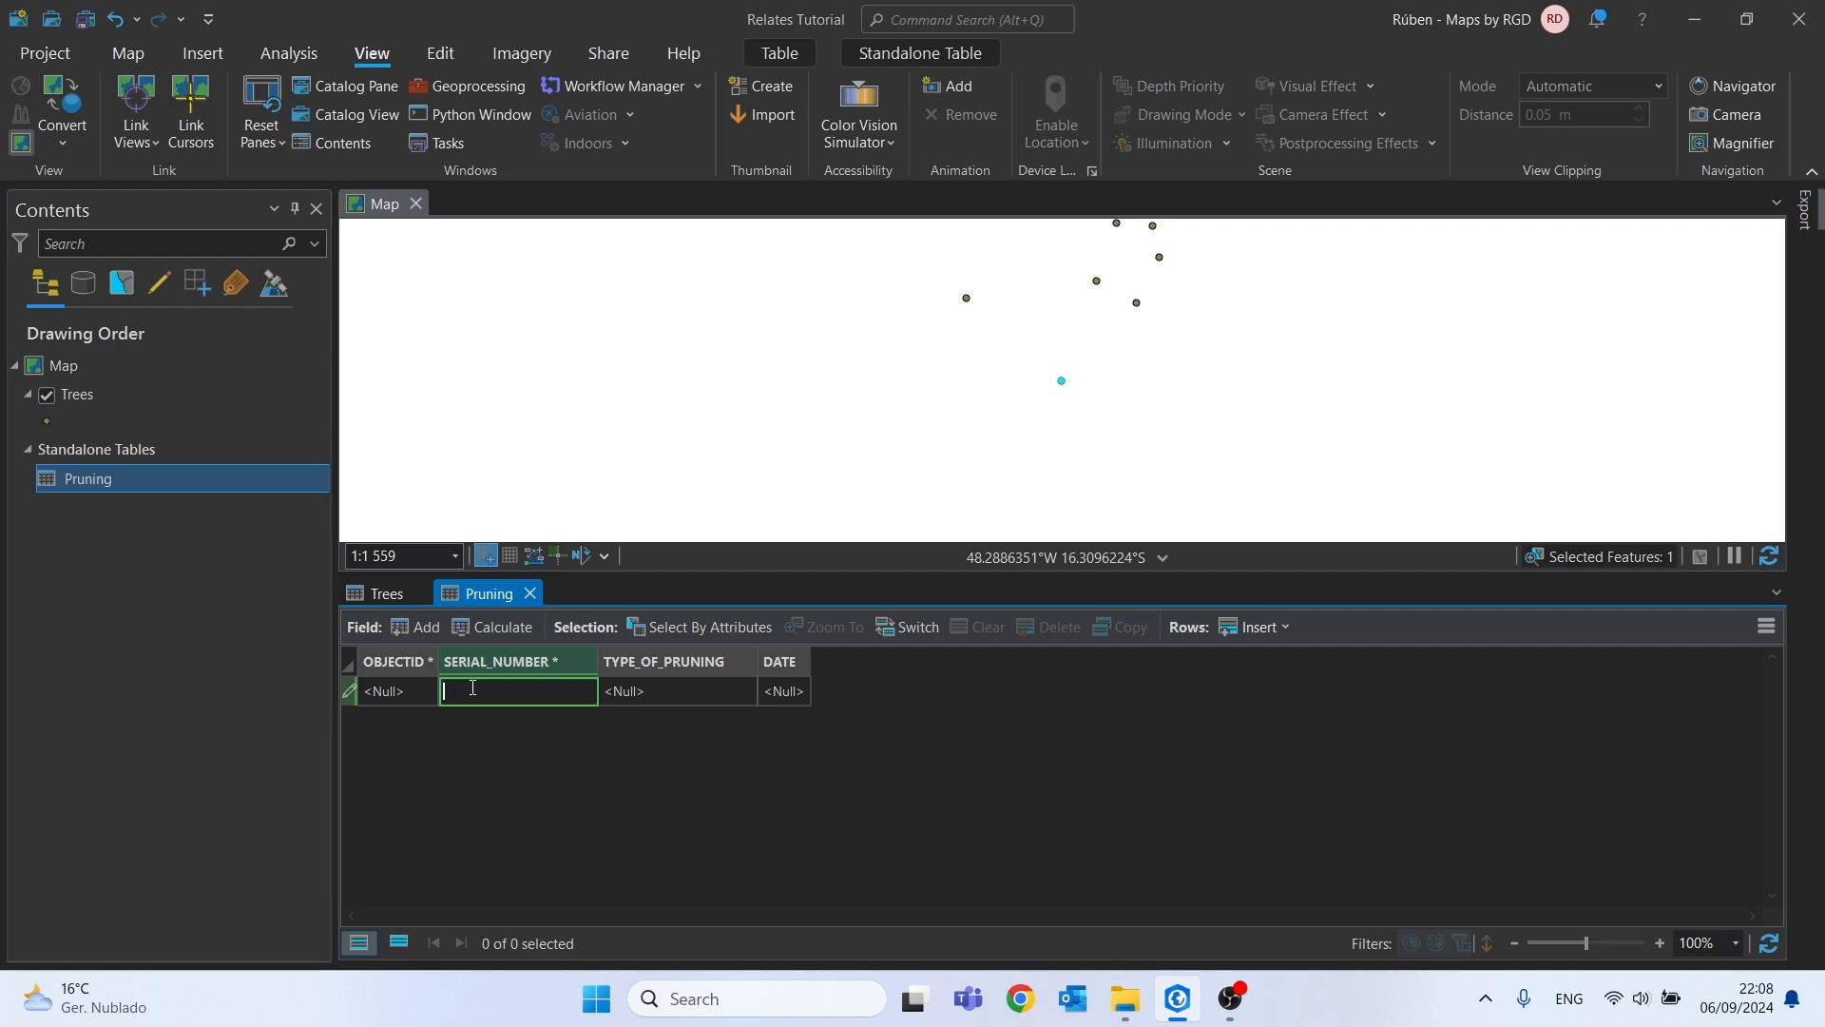
pyautogui.write('10001')
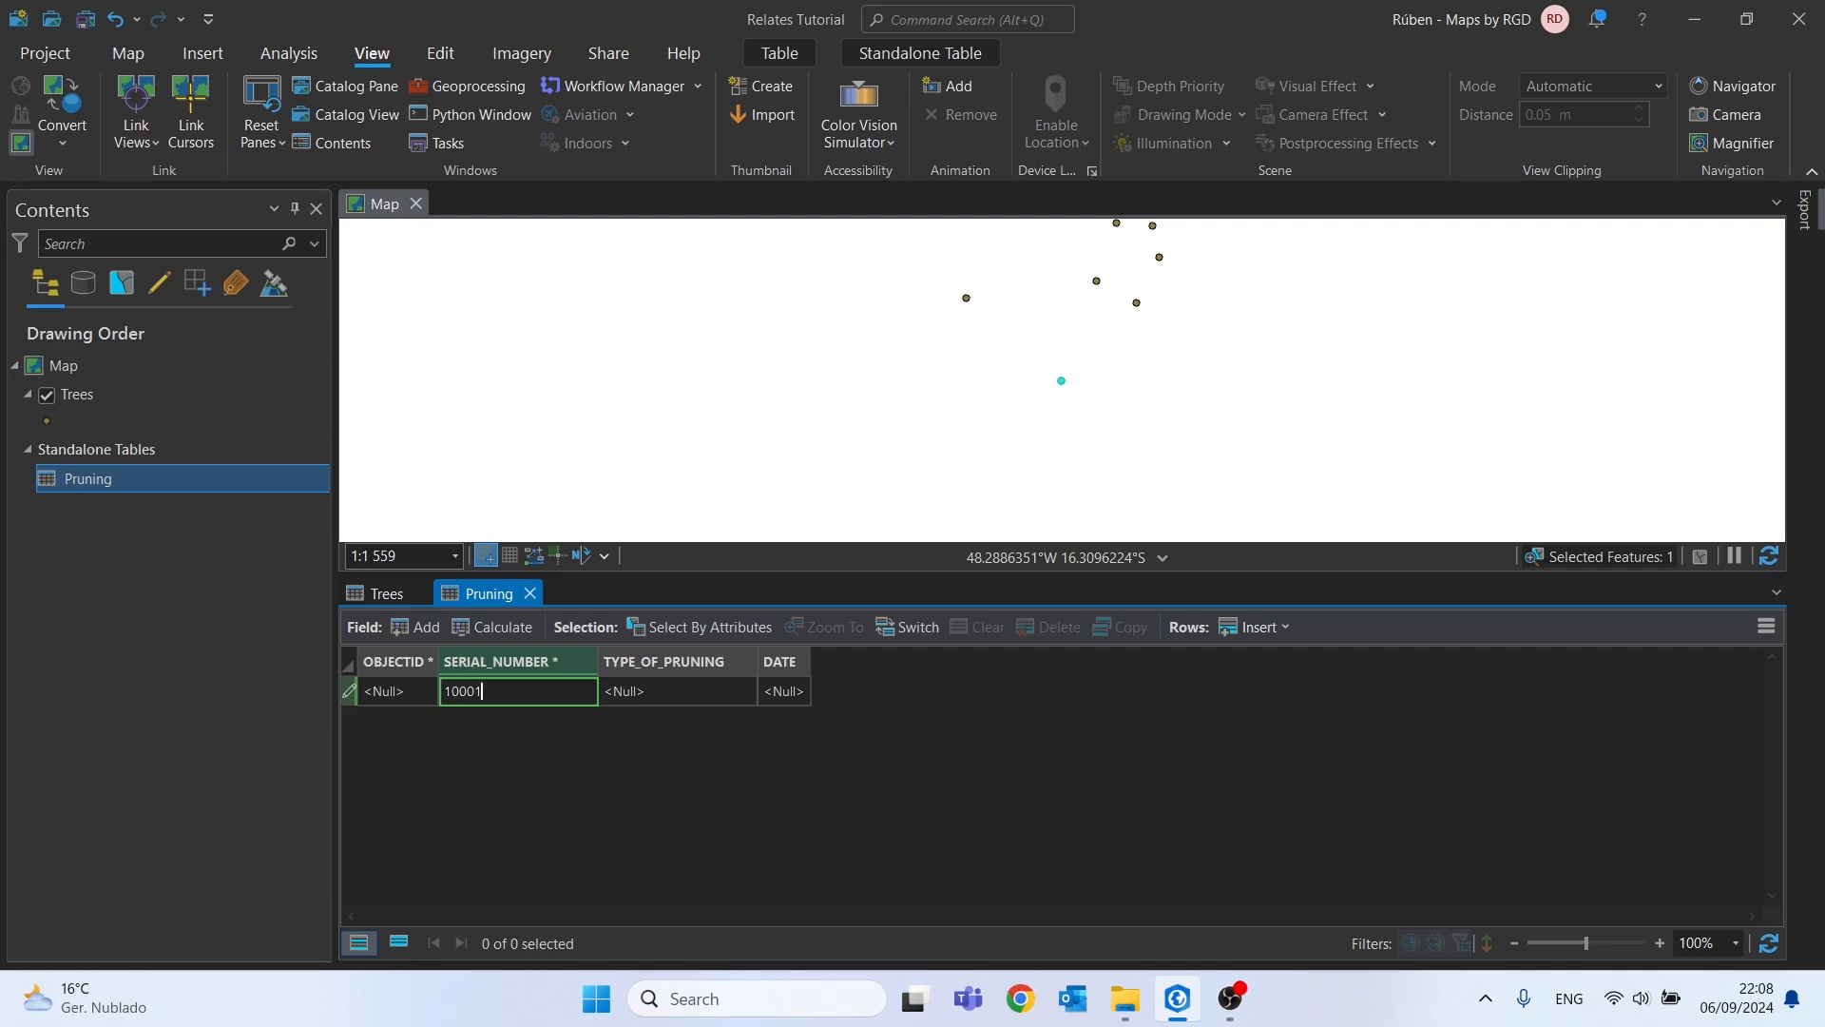
pyautogui.click(678, 690)
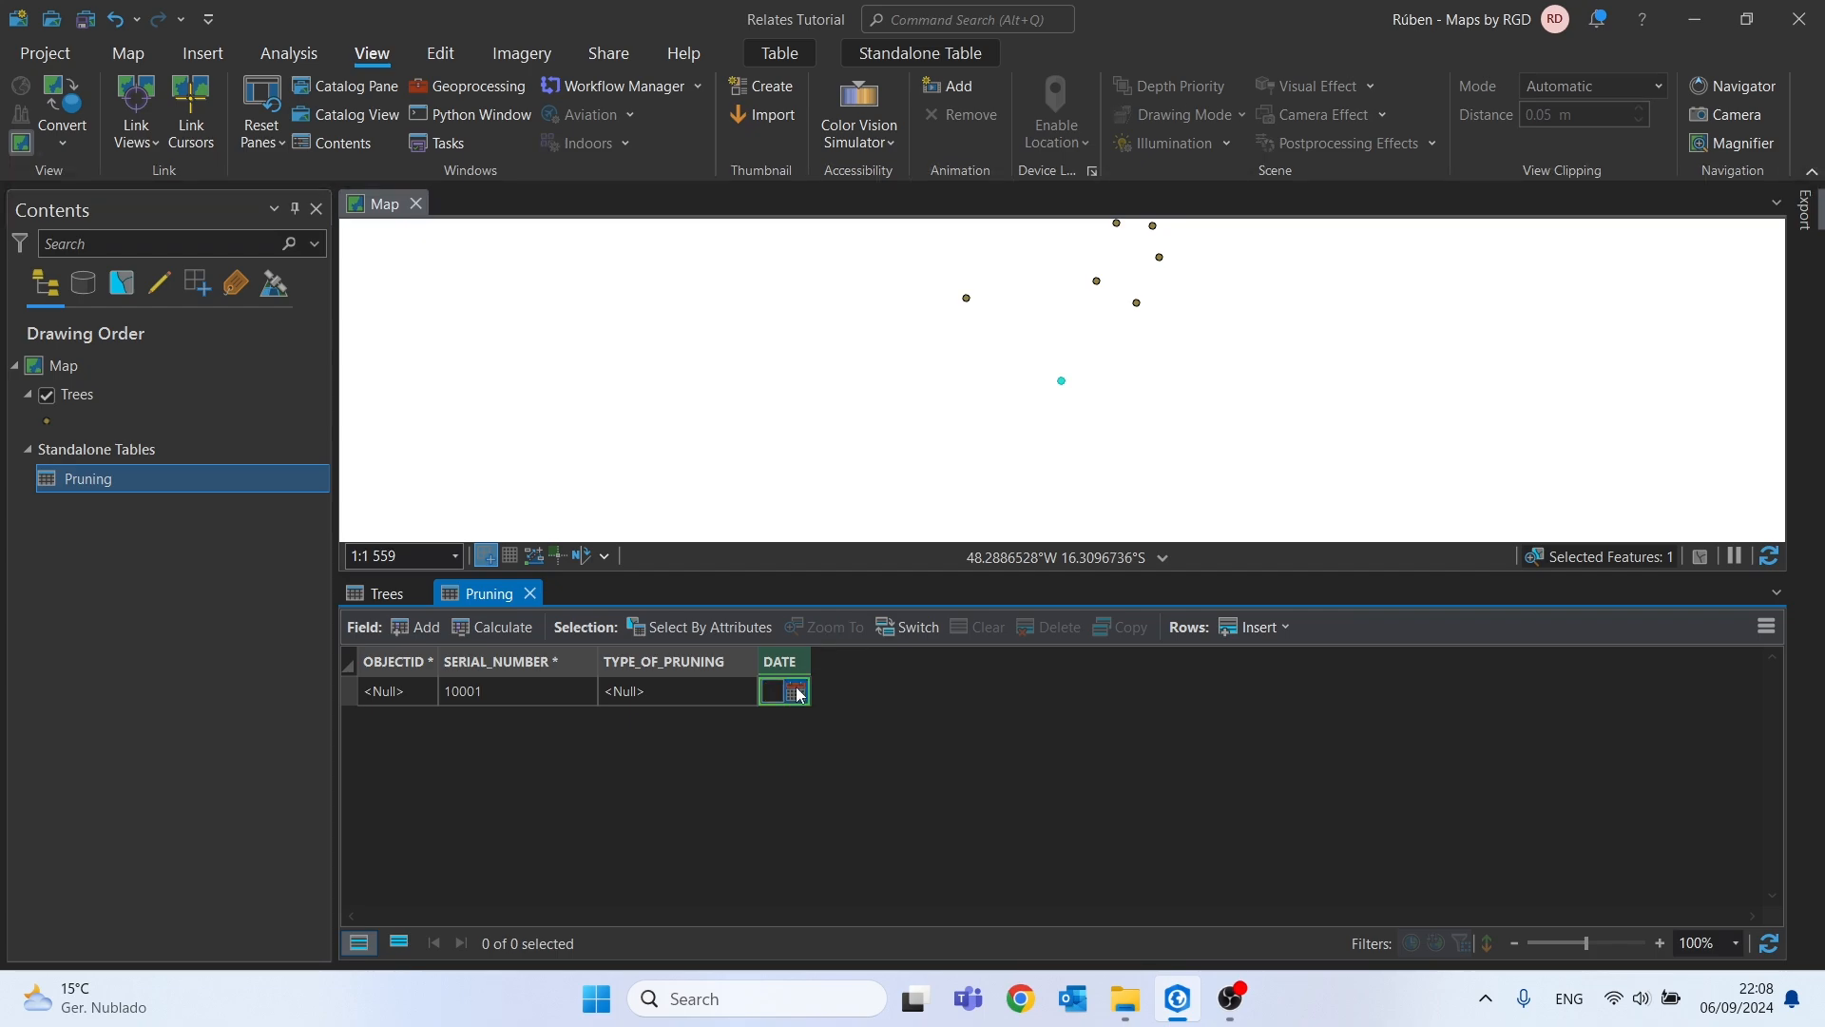
pyautogui.click(798, 691)
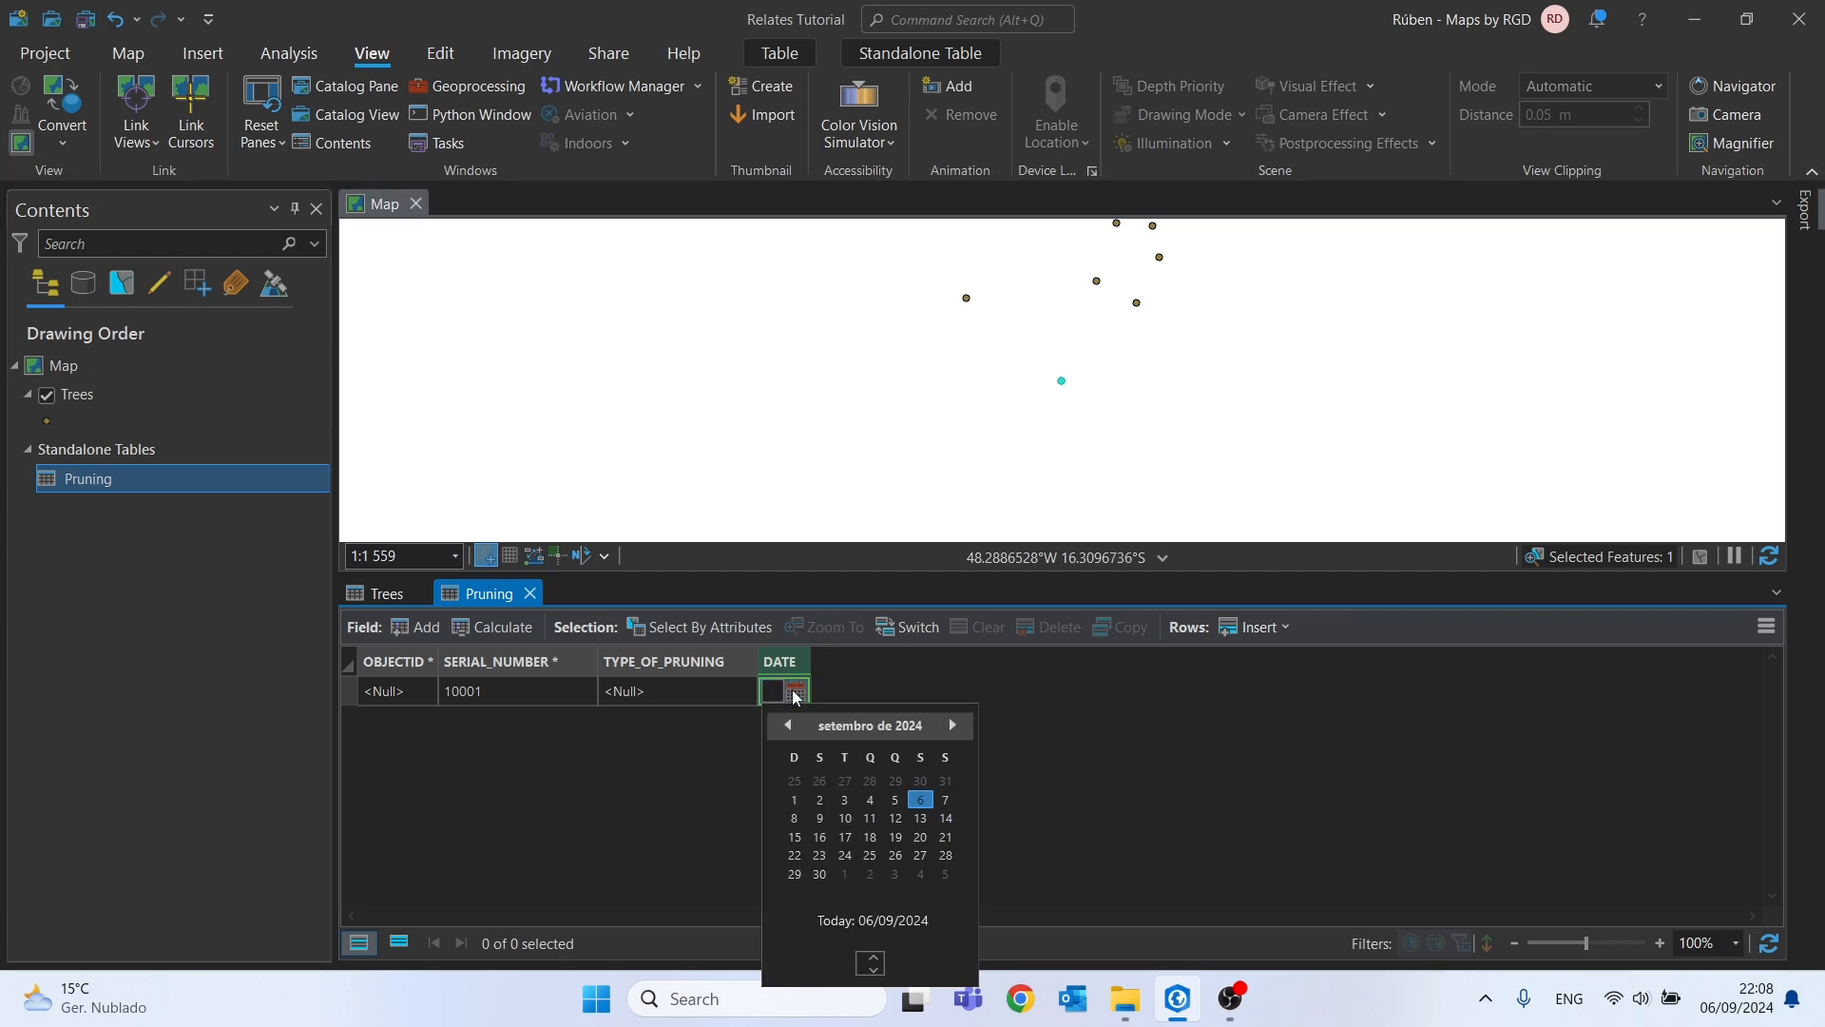
pyautogui.click(919, 800)
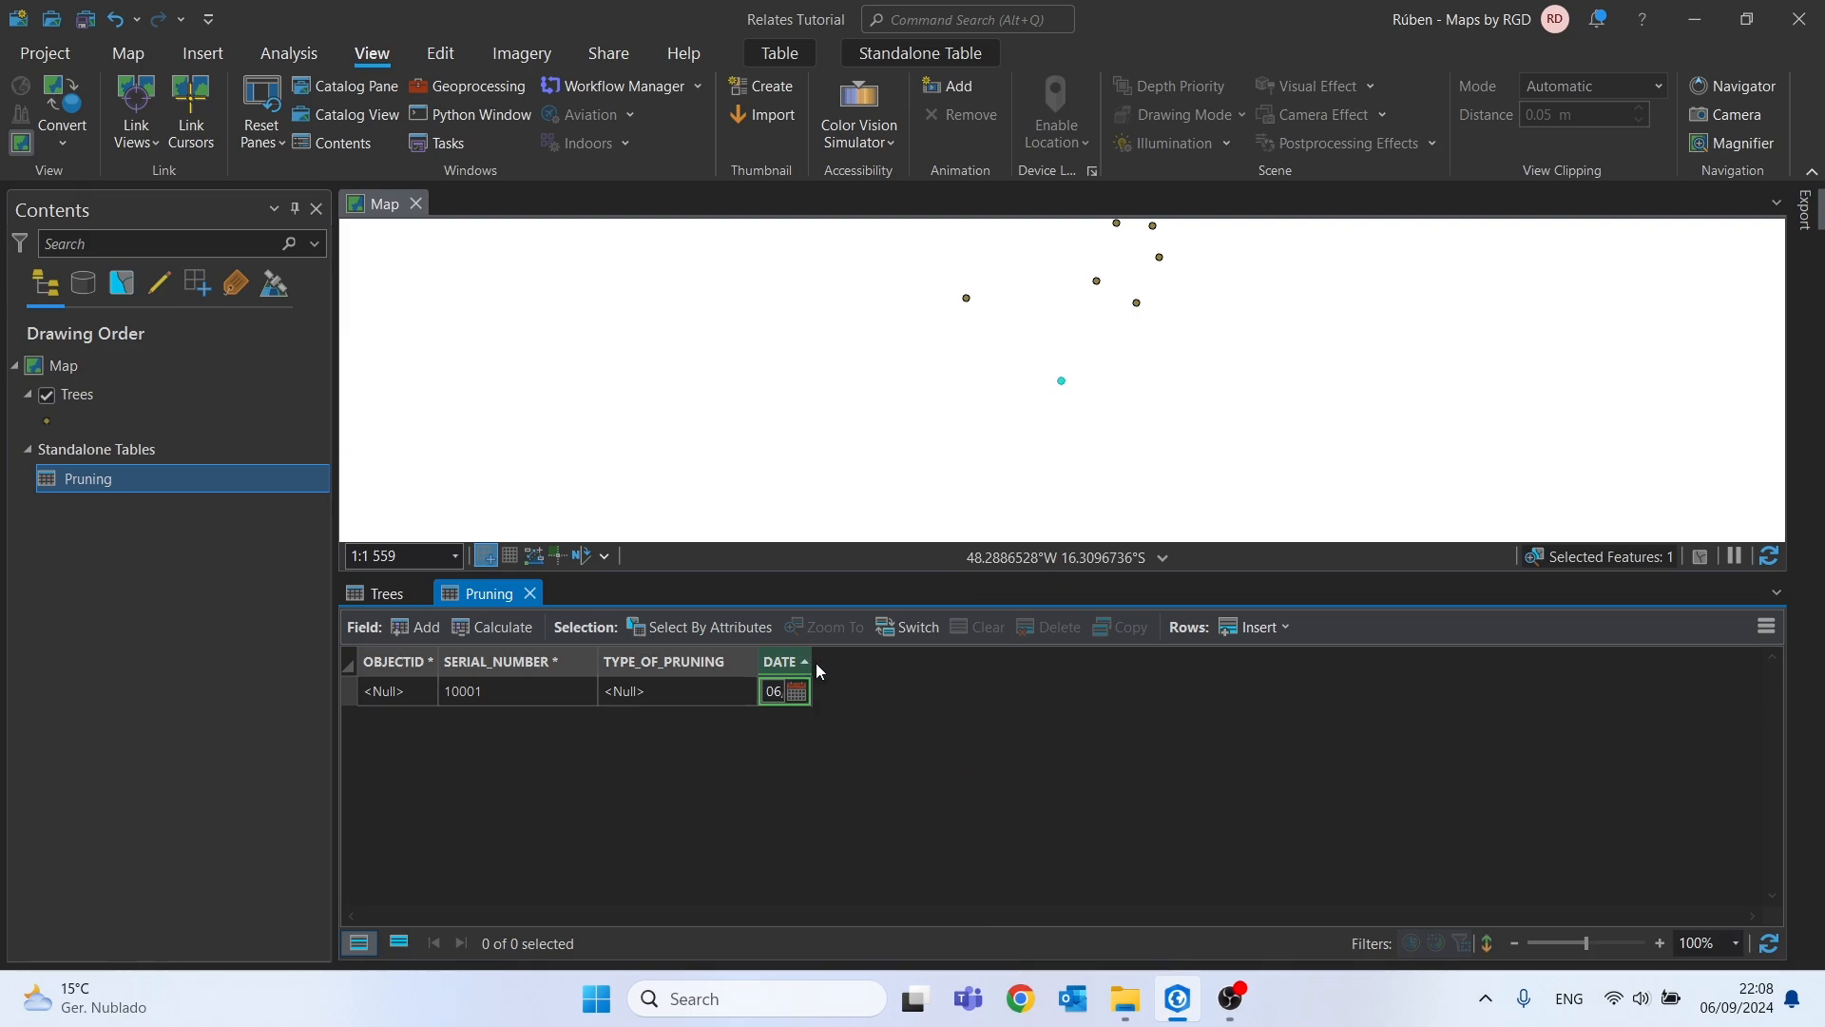
pyautogui.write('06/09/2024')
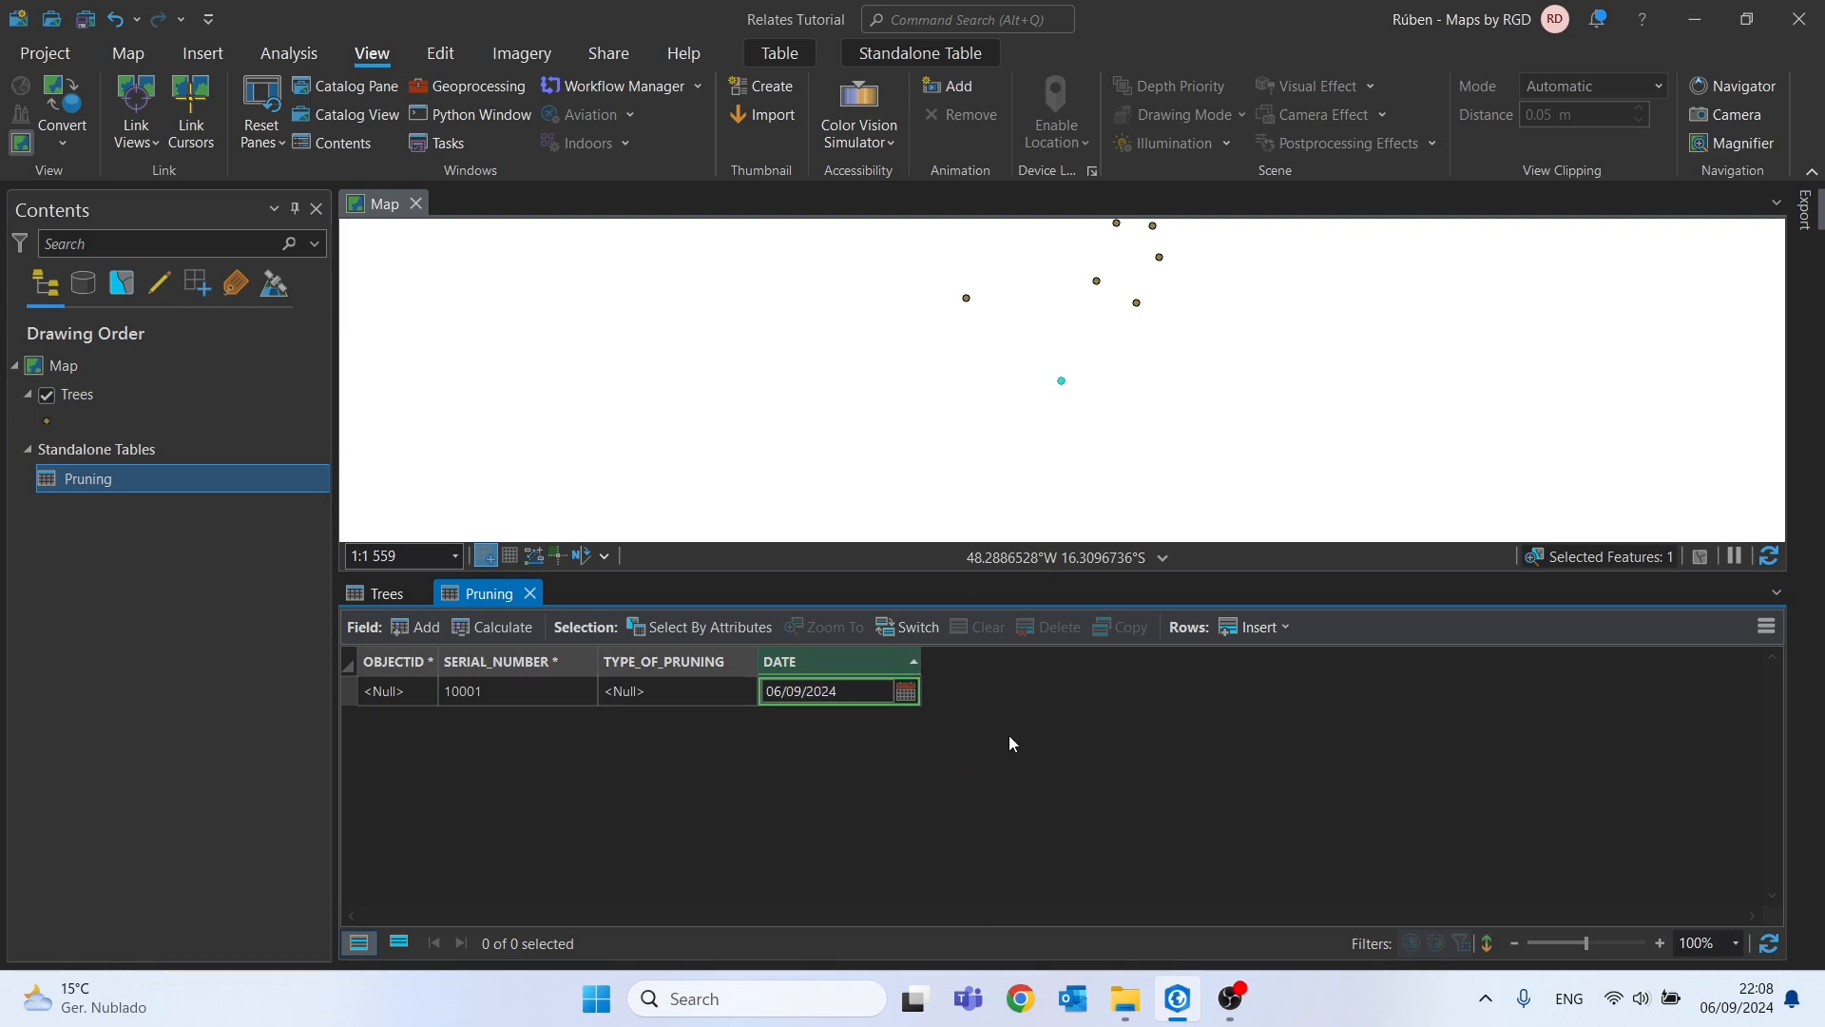
pyautogui.click(387, 592)
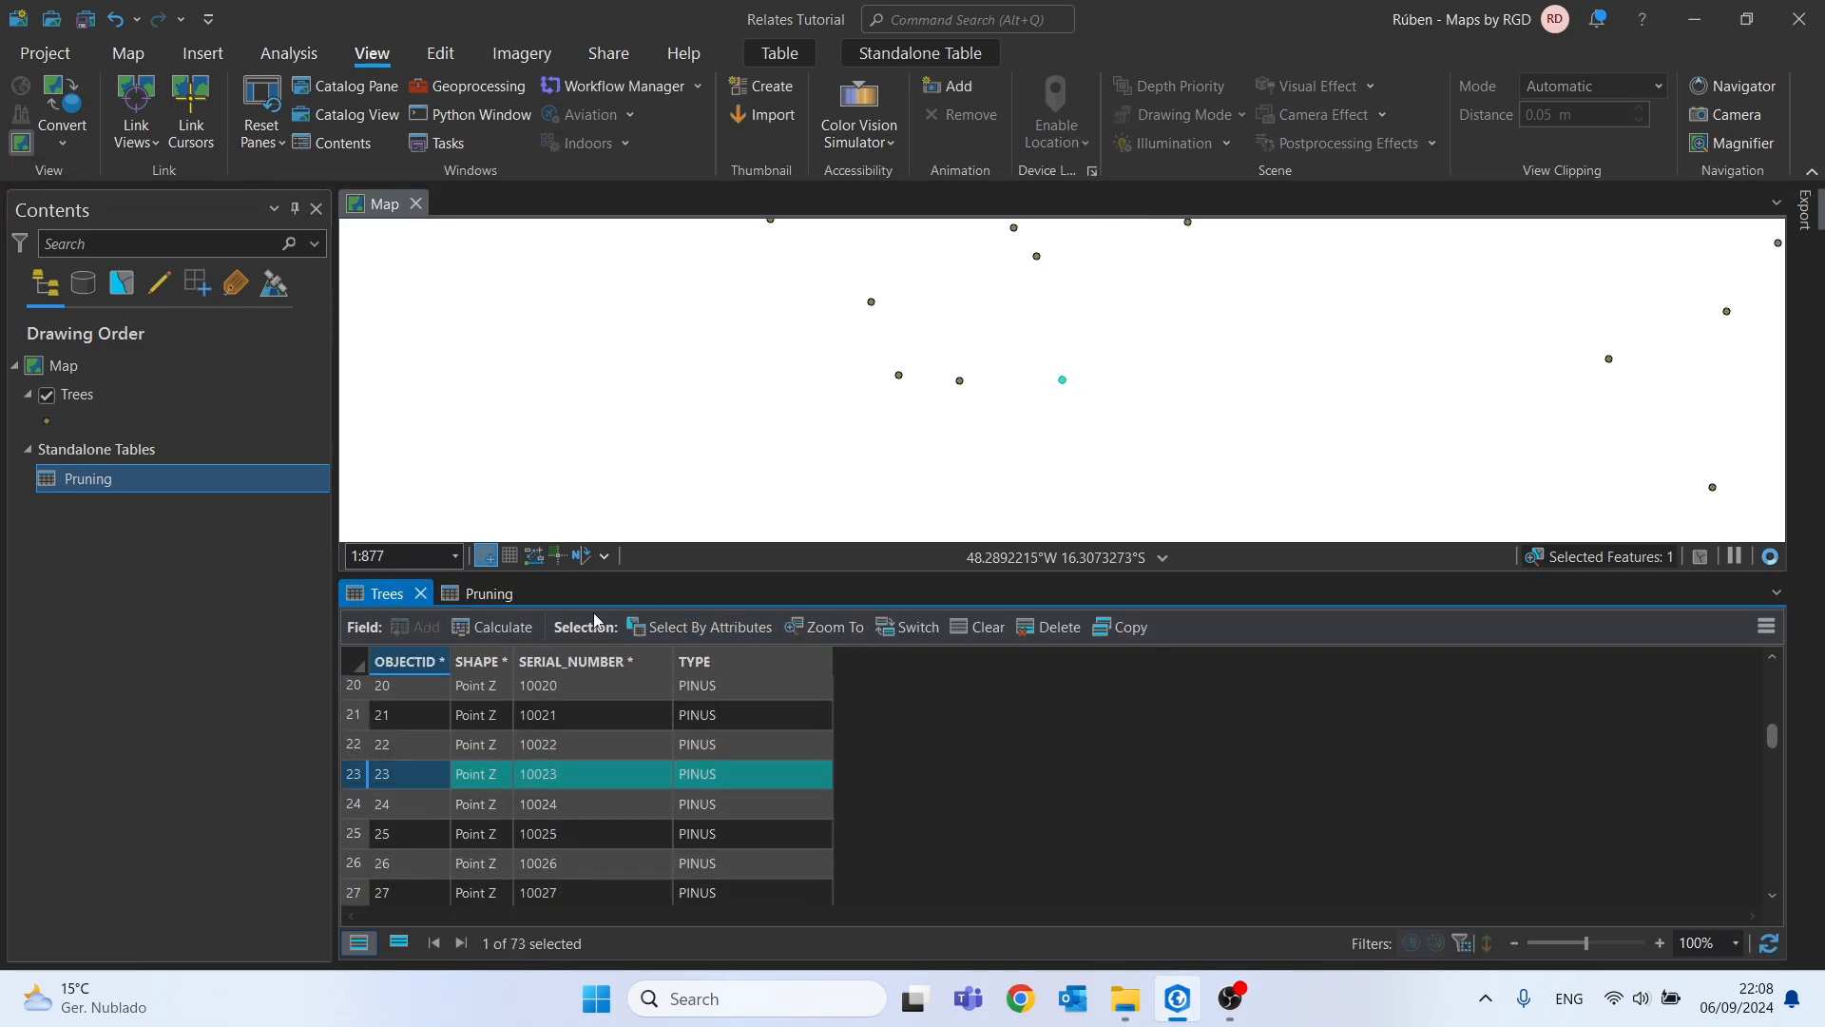
# Add Pruning's record for tree 10023 dated 01/07/2023 and save all edits
pyautogui.click(487, 592)
pyautogui.write('01/07/2023')
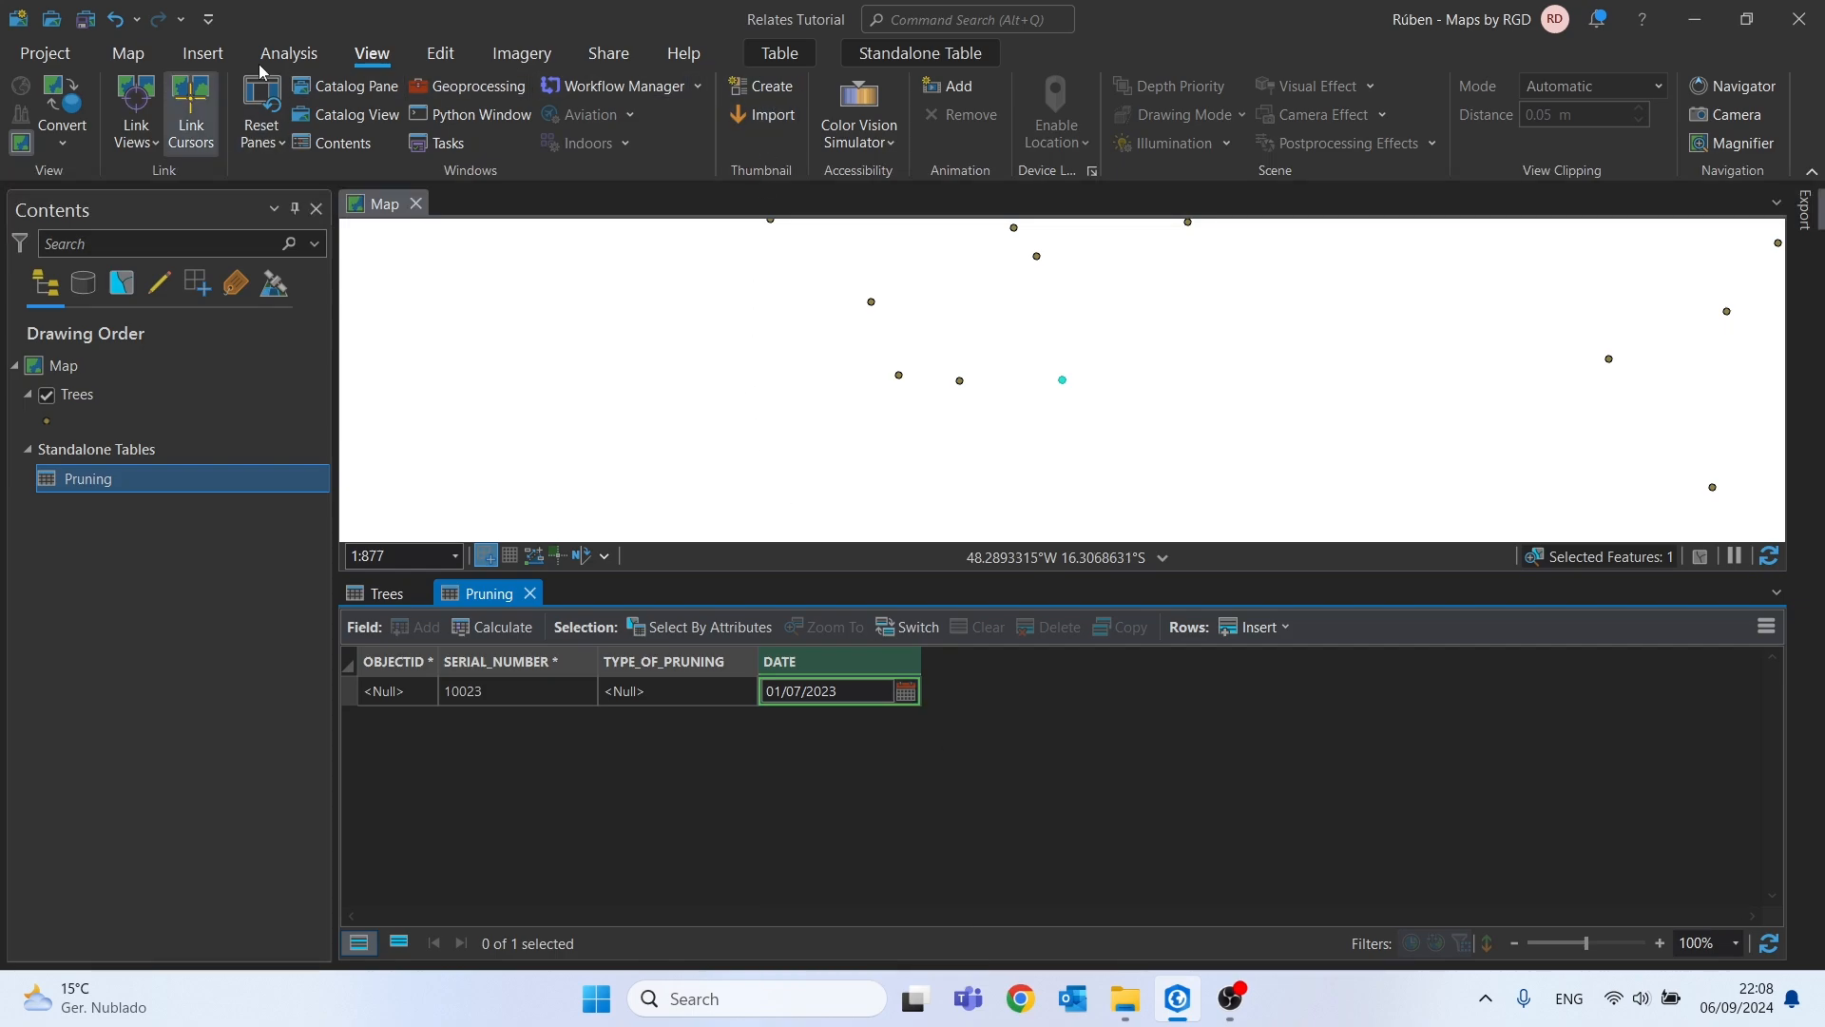
pyautogui.click(440, 54)
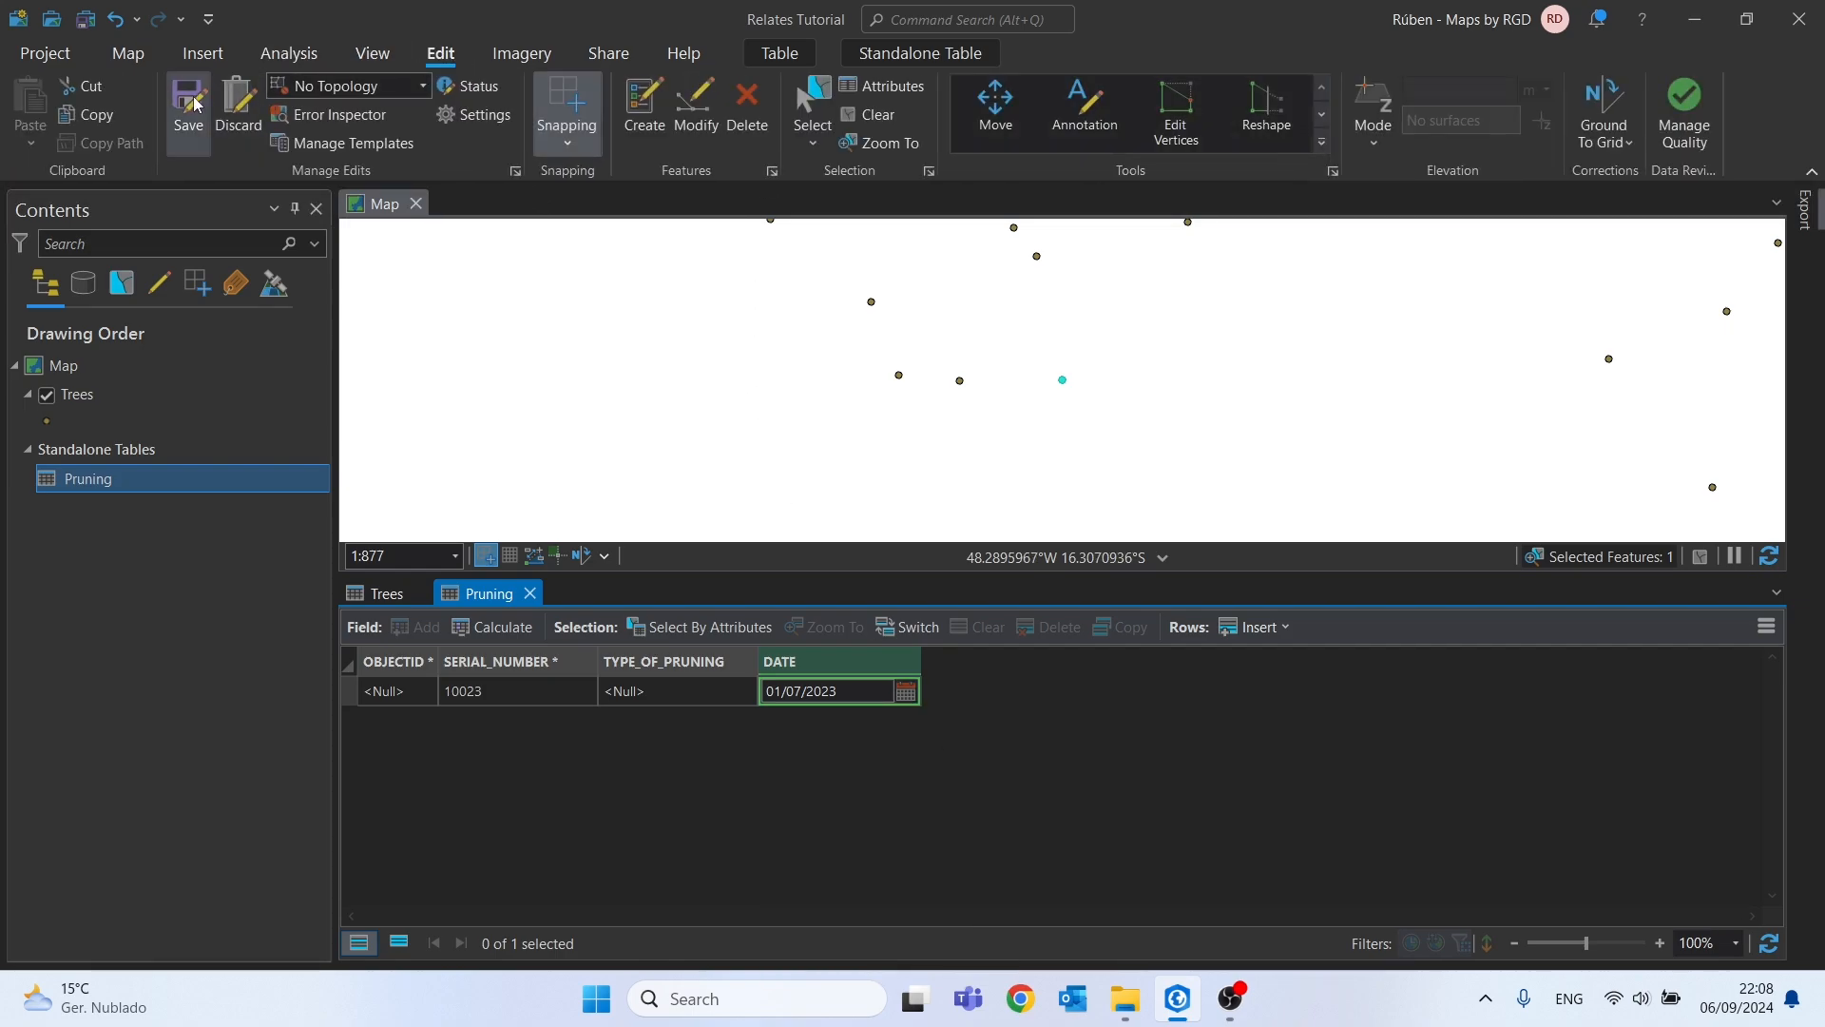
pyautogui.click(187, 102)
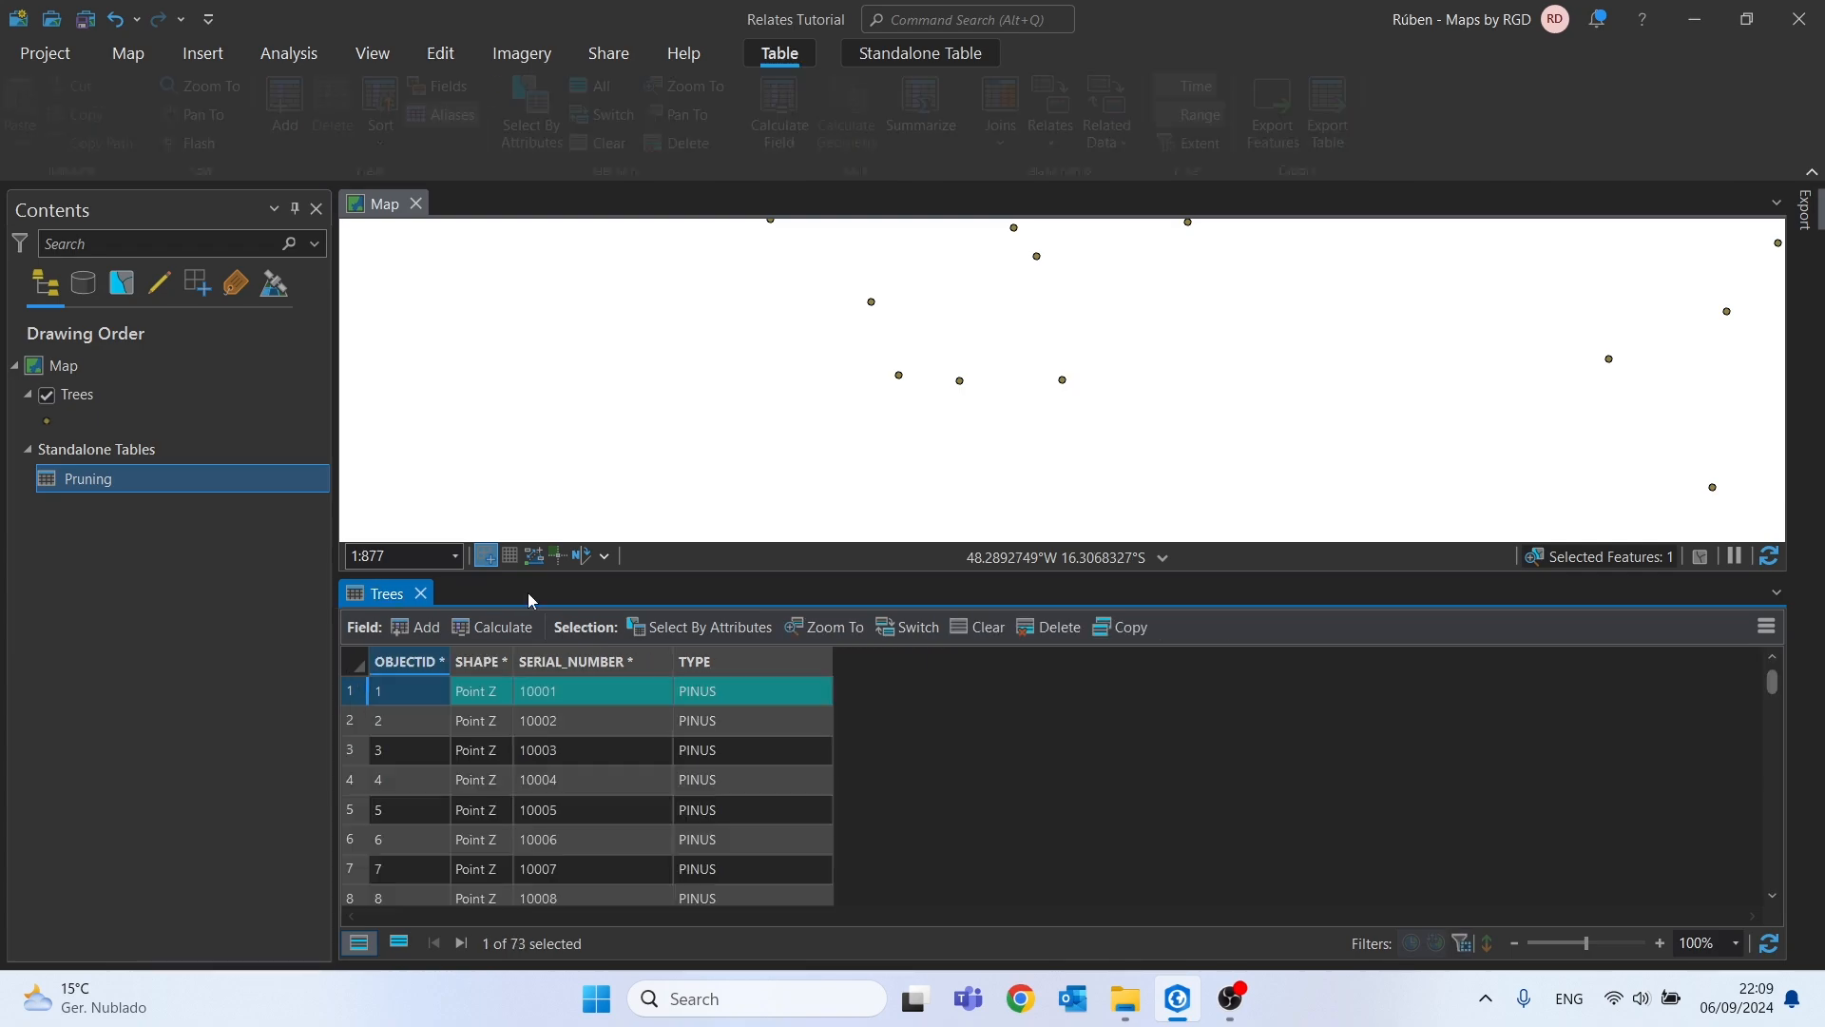
# With tree 10001 selected, view its related Trees_Pruning record dated 06/09/2024
pyautogui.rightClick(87, 478)
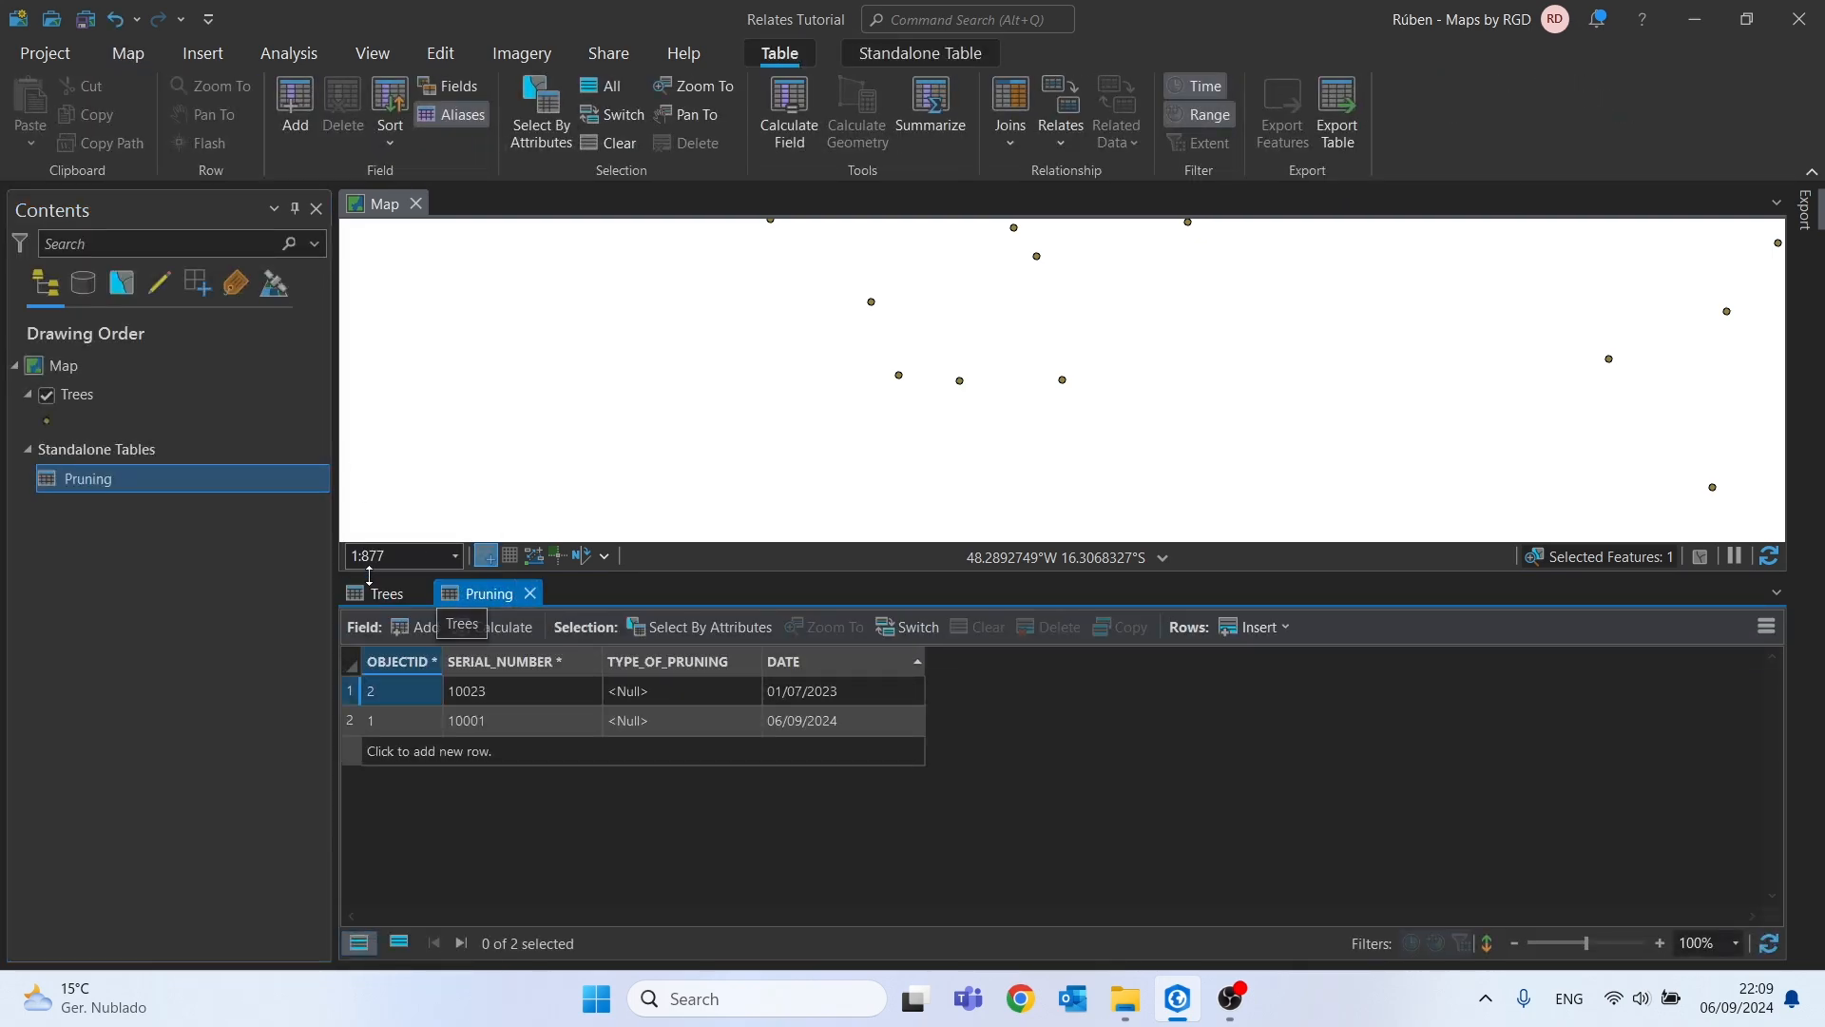
pyautogui.click(385, 592)
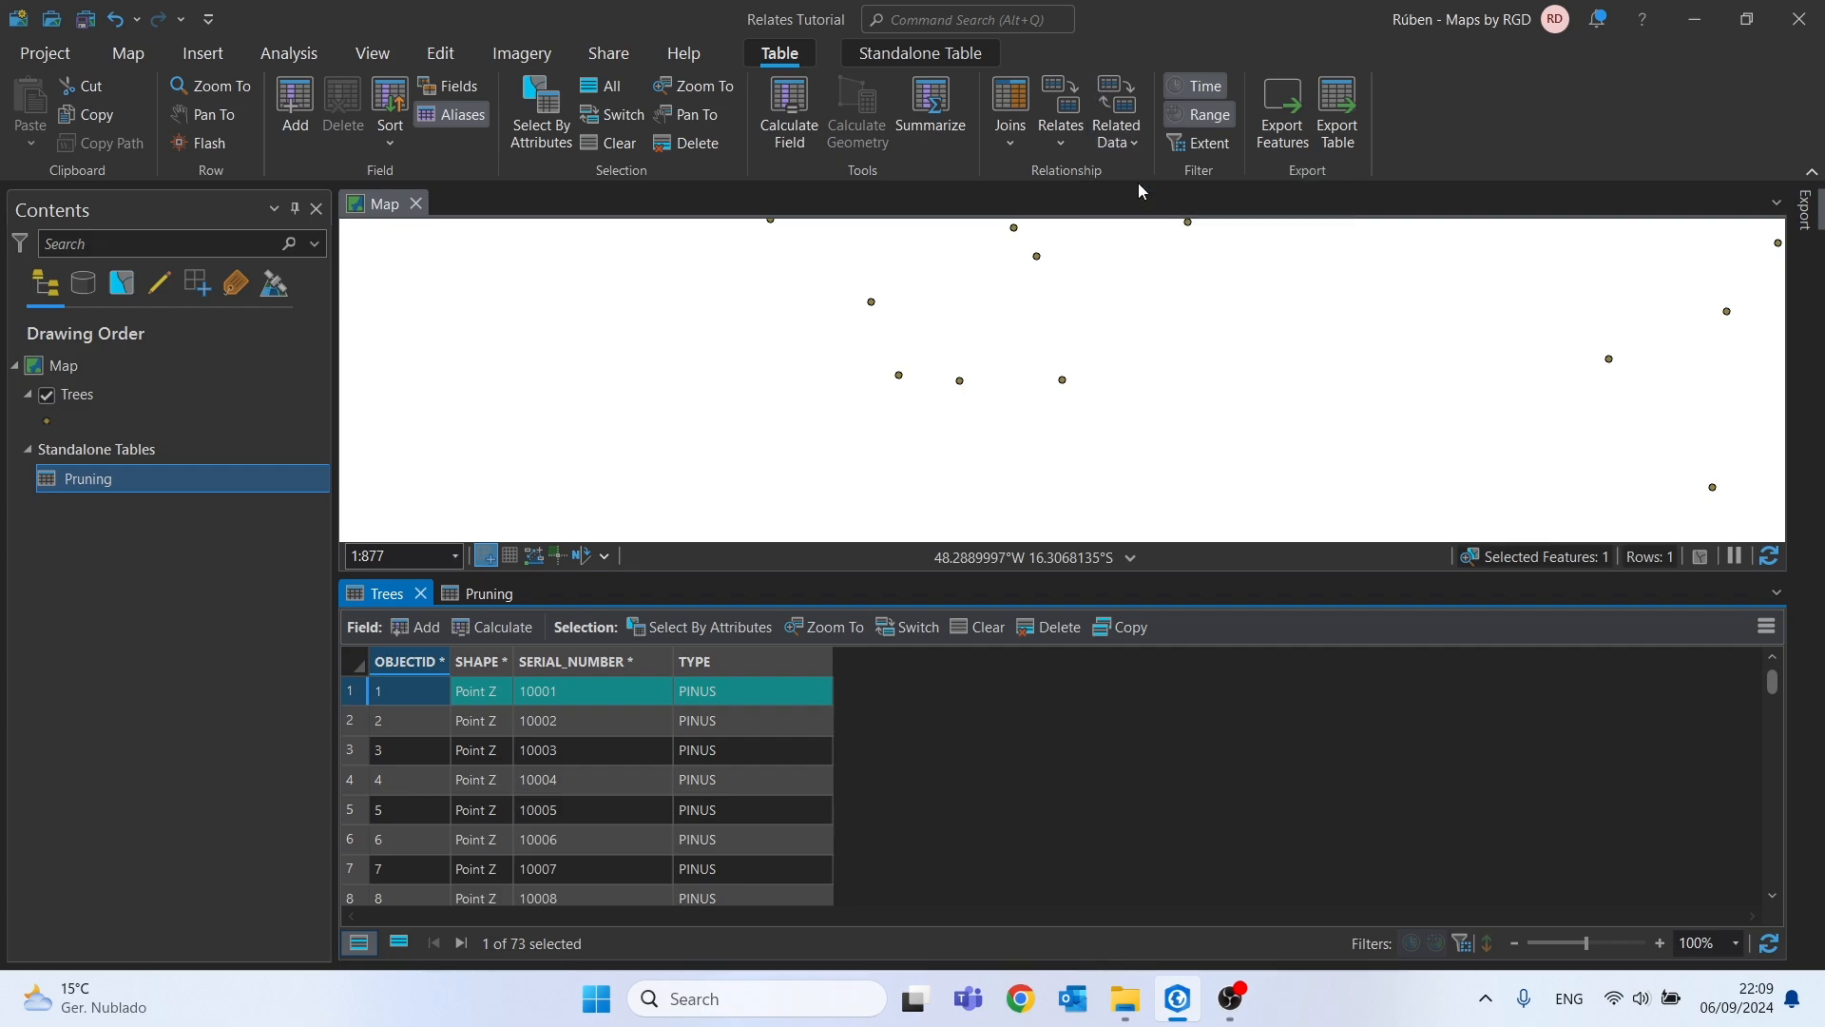
pyautogui.click(486, 592)
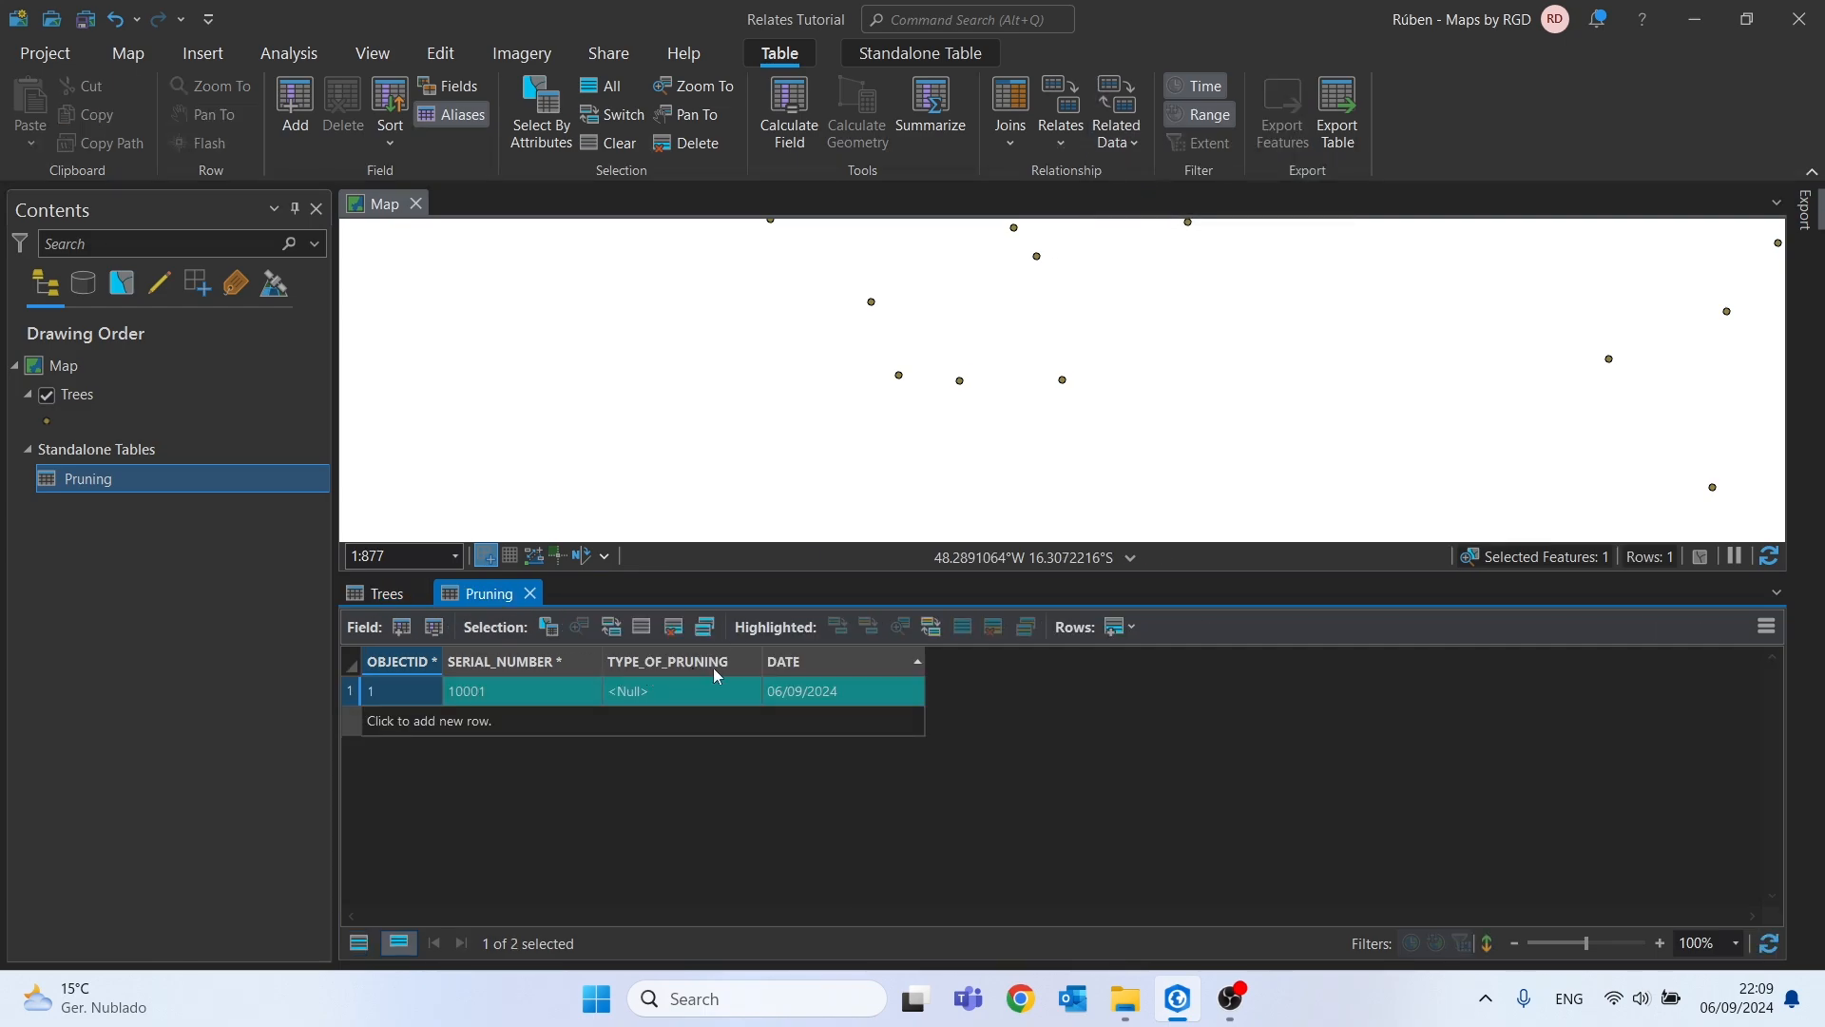
pyautogui.moveTo(835, 685)
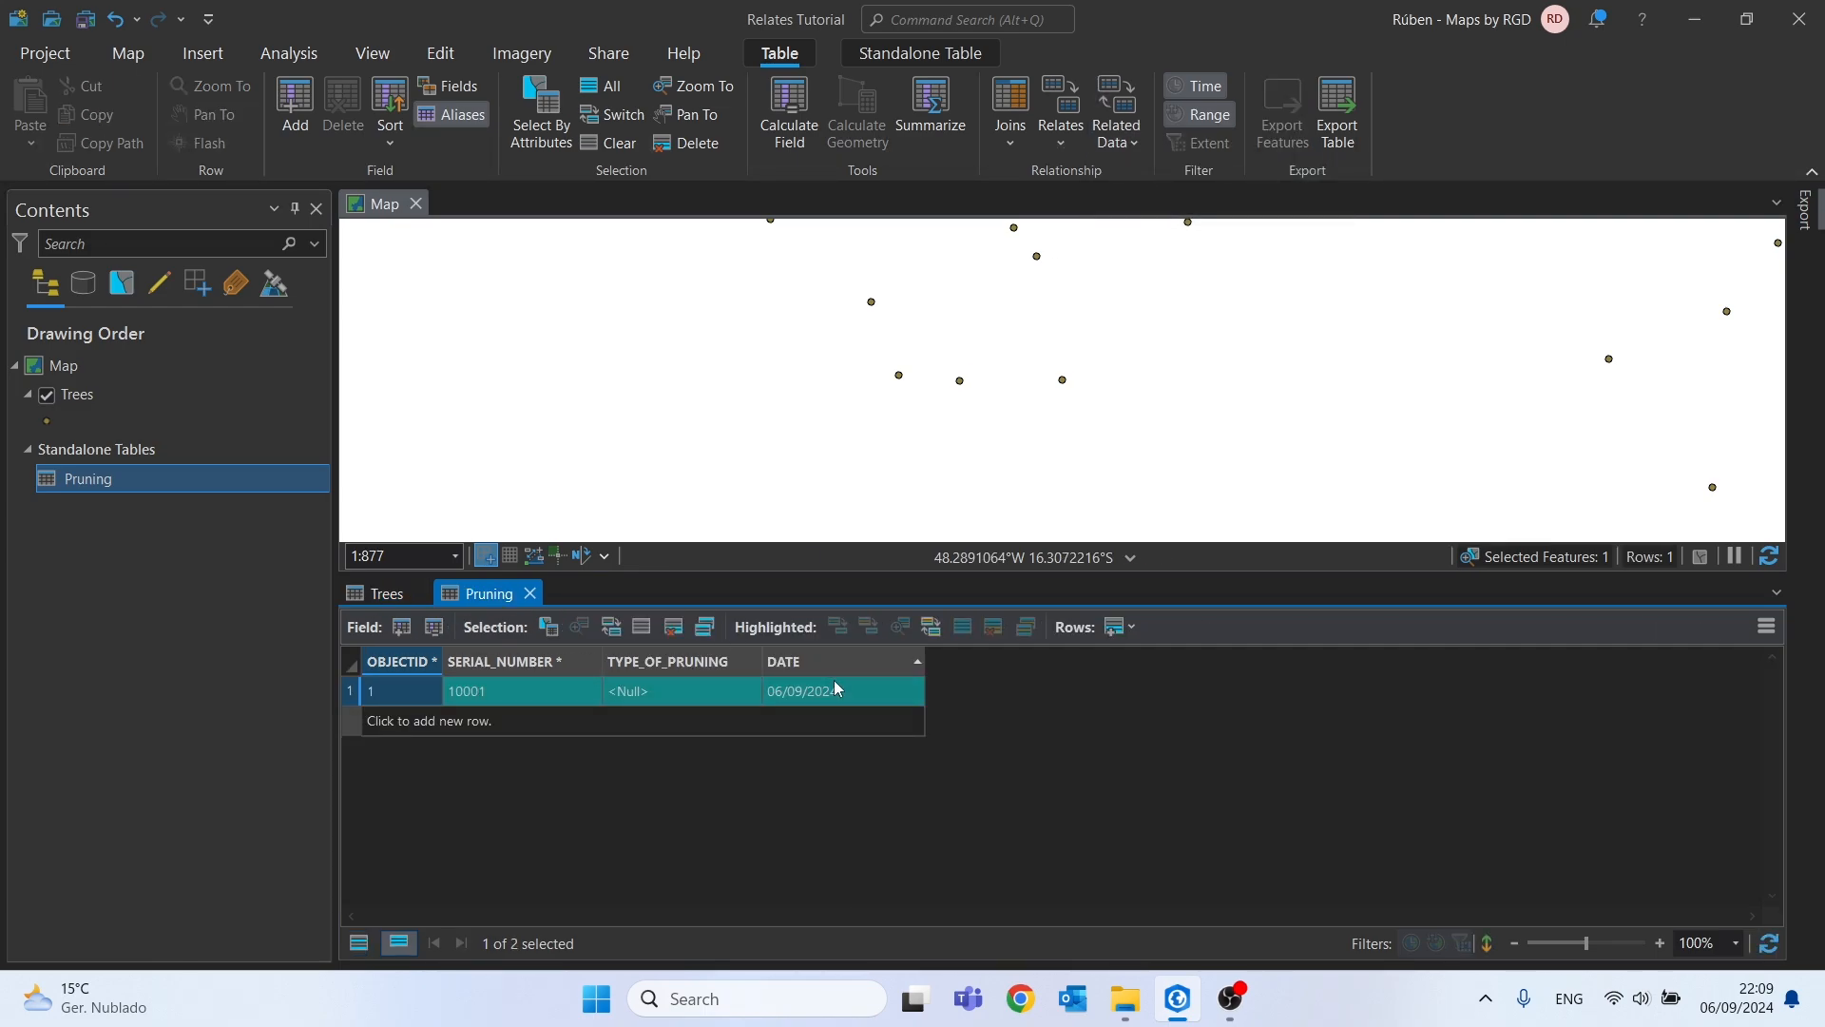